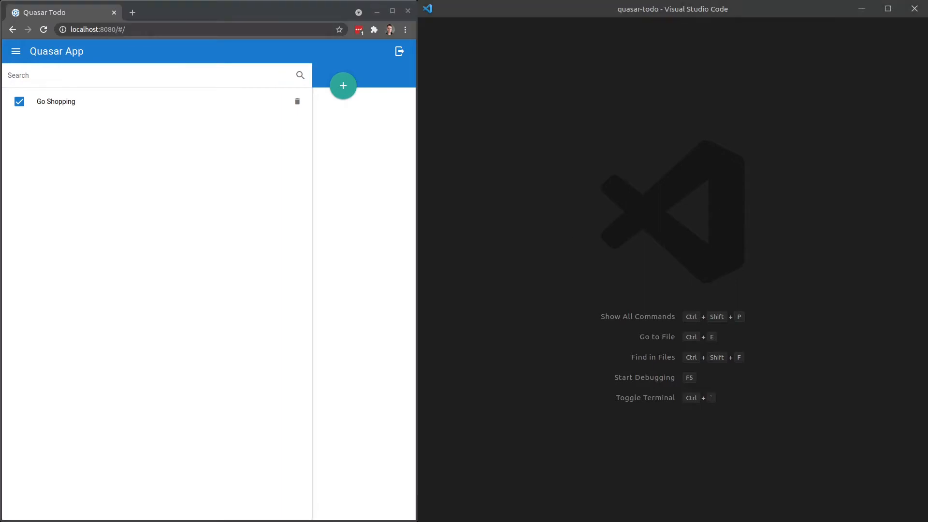
Step: Open src/router/routes.js from the Explorer file tree
click(429, 28)
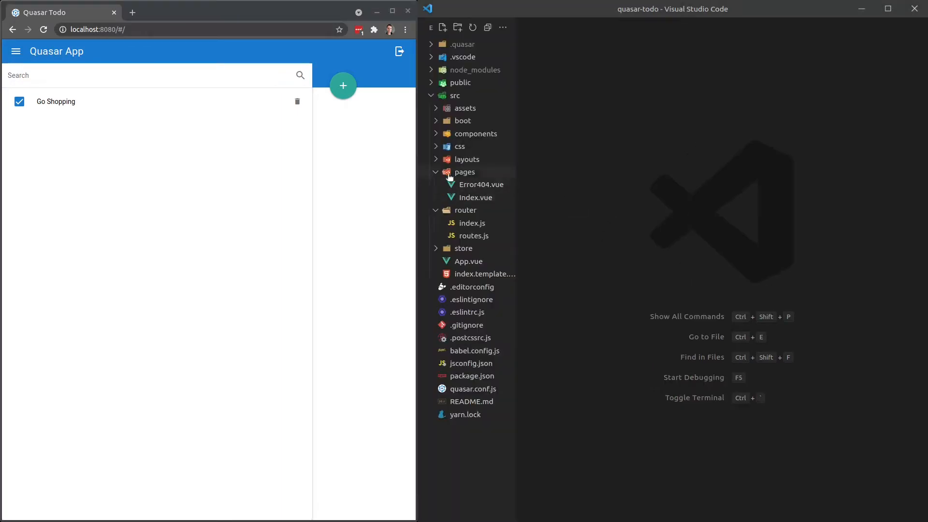
click(464, 172)
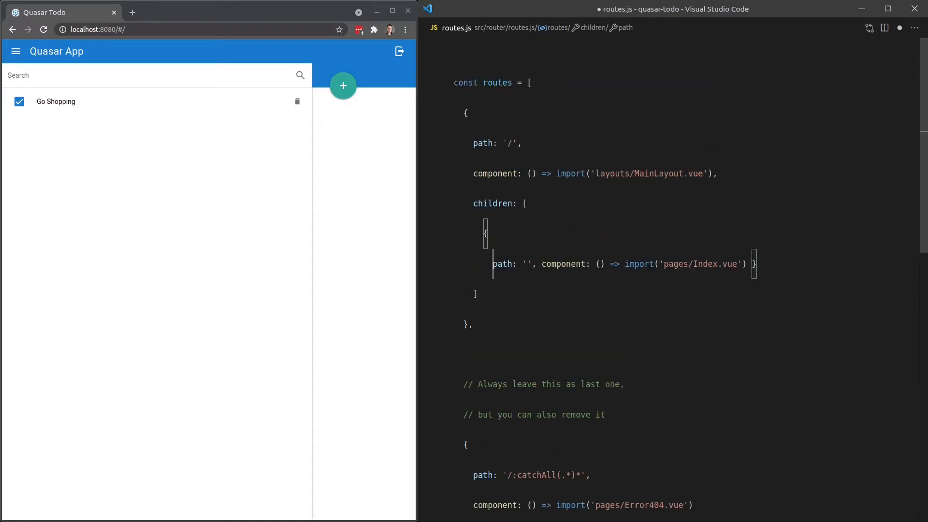
Step: Reformat the child route onto separate lines and confirm the parent path is '/'
double_click(563, 264)
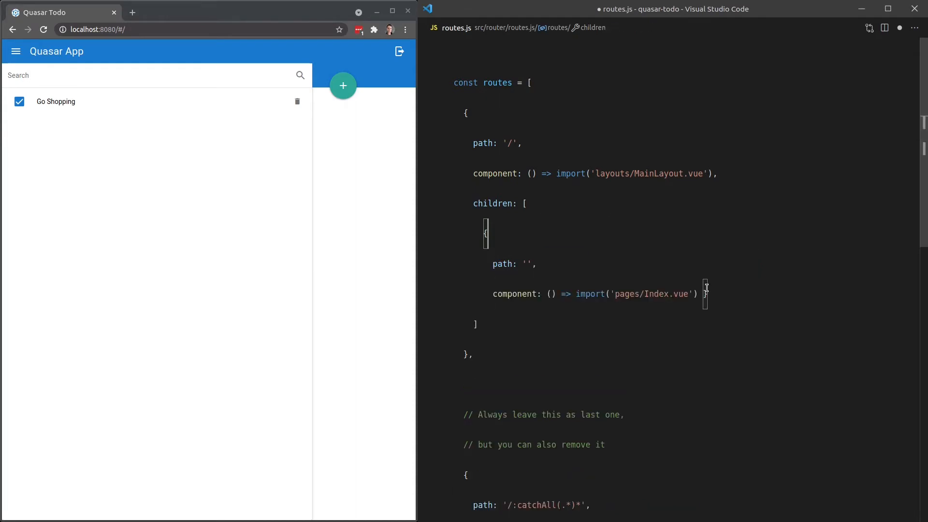
key(Enter)
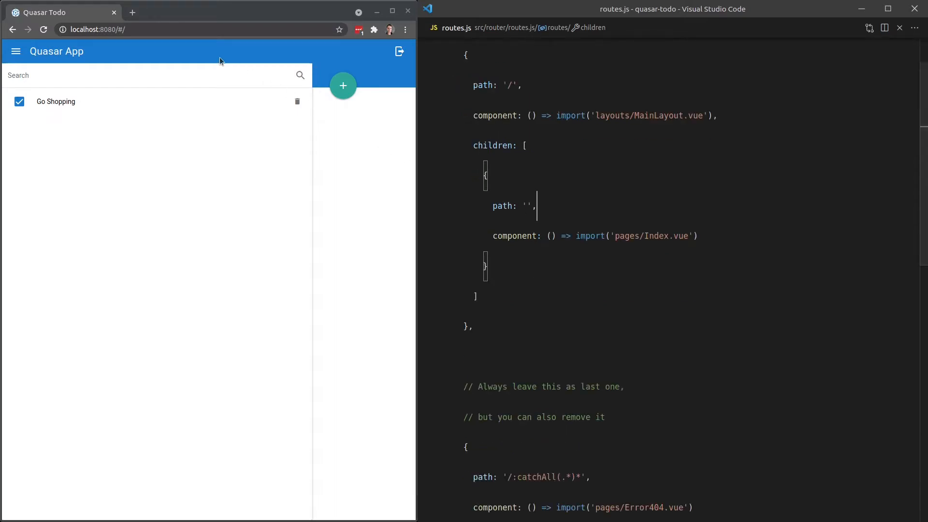
click(92, 29)
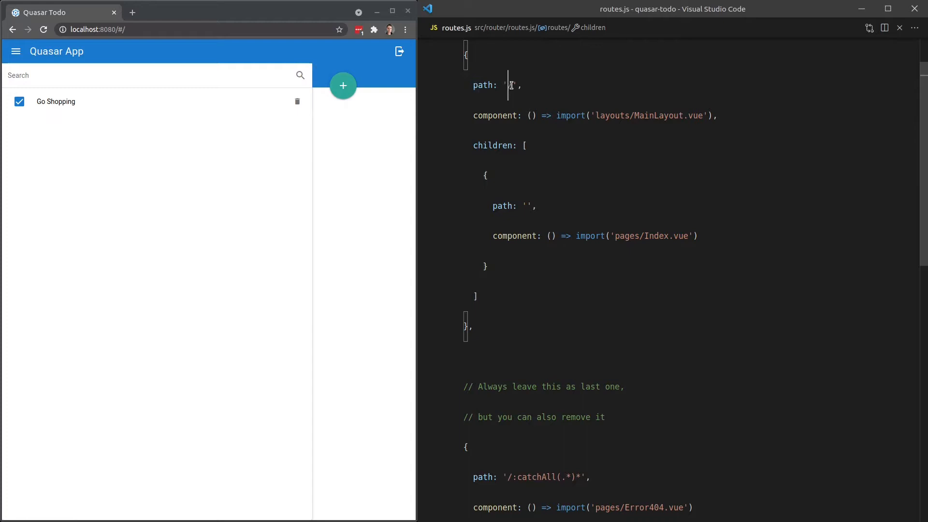
text(/)
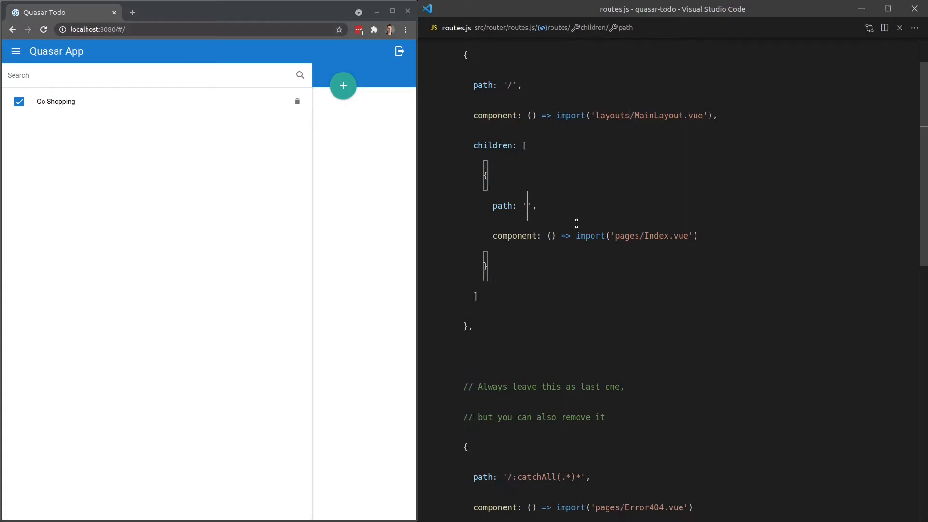
Step: Set the child route's path to 'home' and compare it with the parent's '/' path
double_click(651, 236)
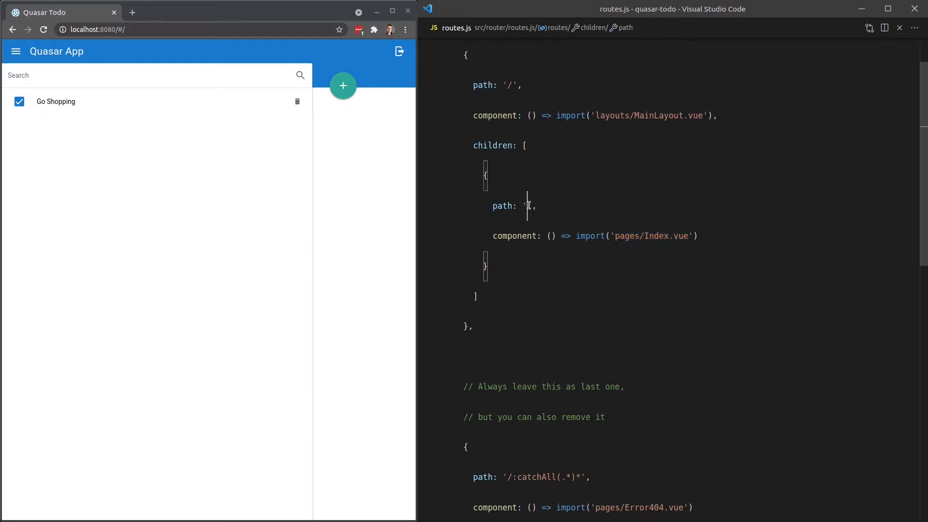
text(home)
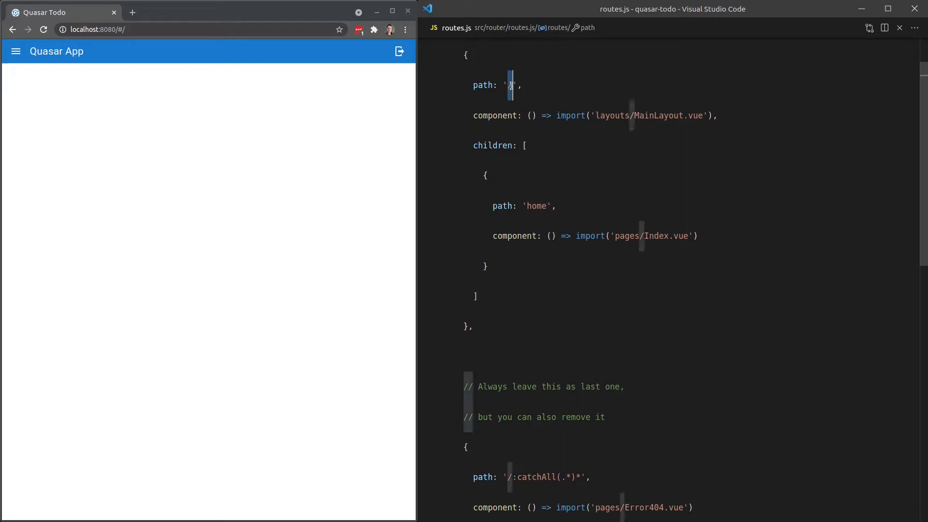
double_click(534, 205)
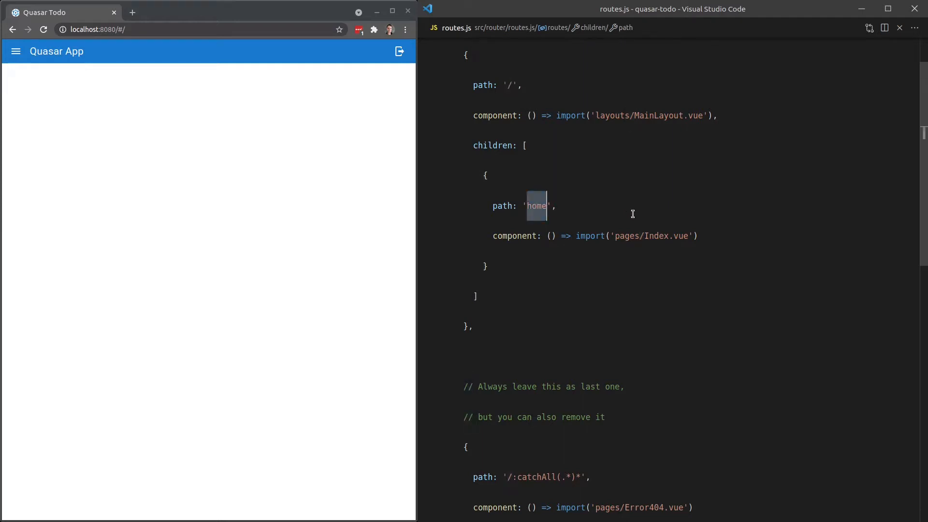
double_click(655, 235)
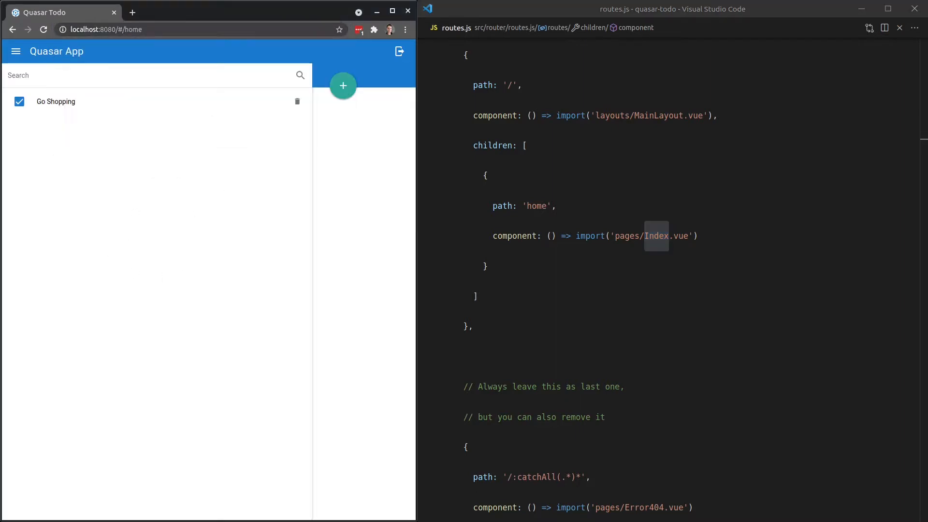
Step: Duplicate the home child route as a 'todo' route loading Index.vue, then bring up MainLayout.vue
drag(486, 175, 487, 267)
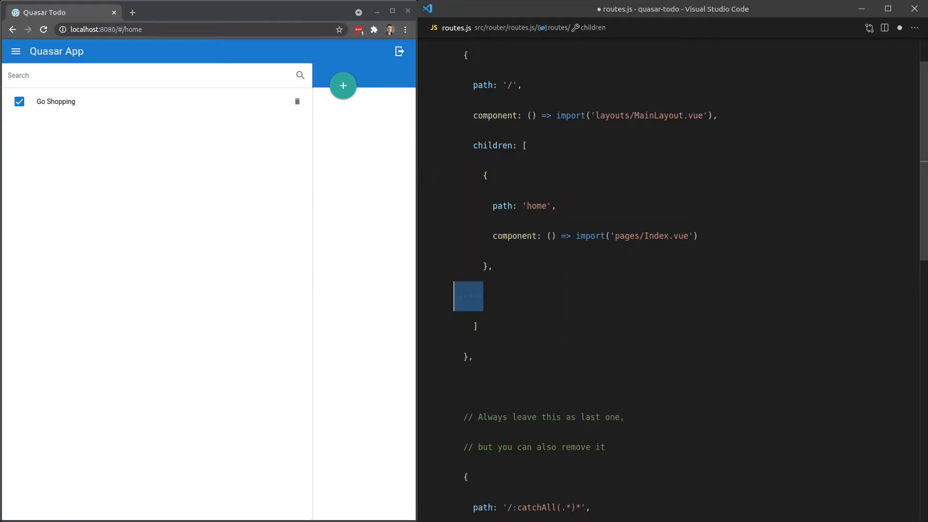
text(th: 't',)
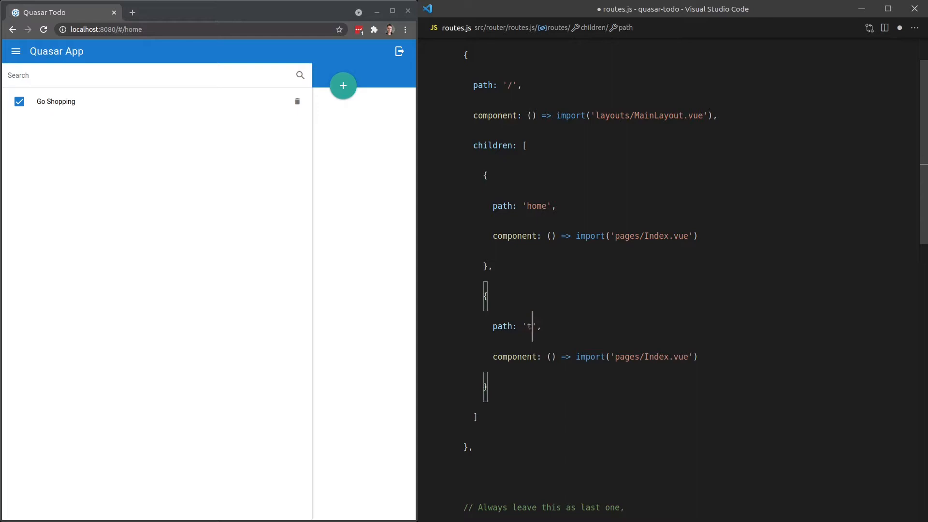
text(odo)
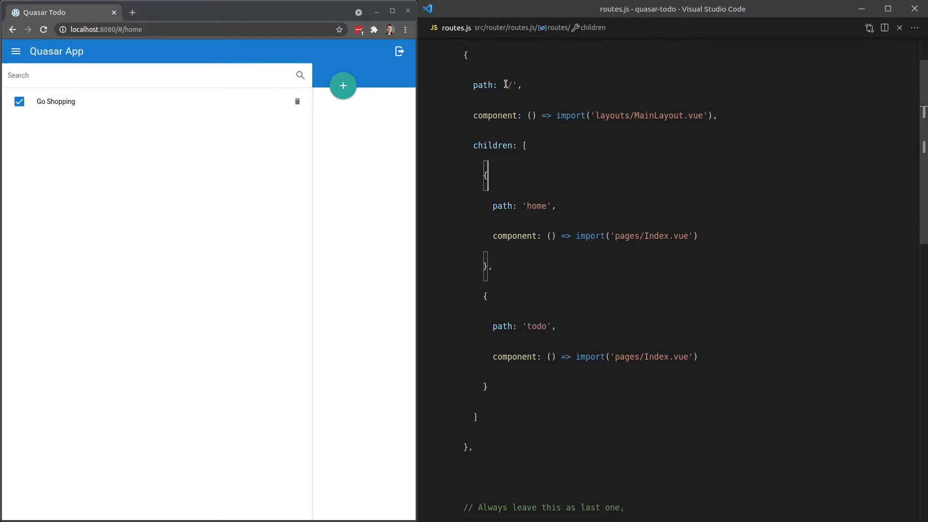
double_click(536, 206)
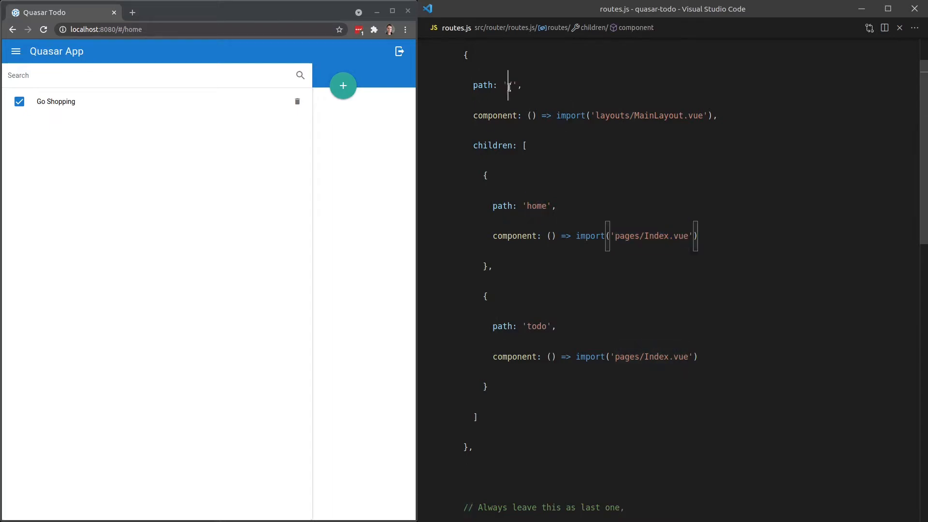
double_click(534, 326)
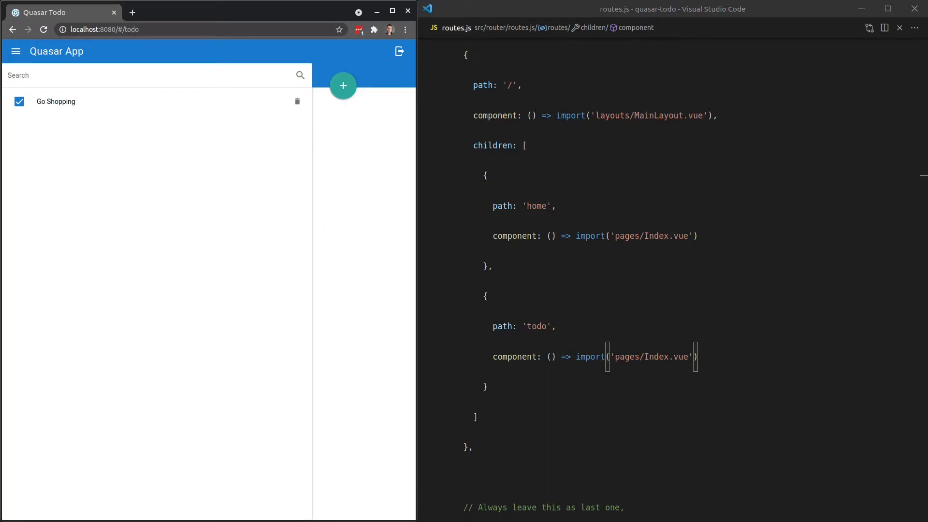
mouse_move(380, 157)
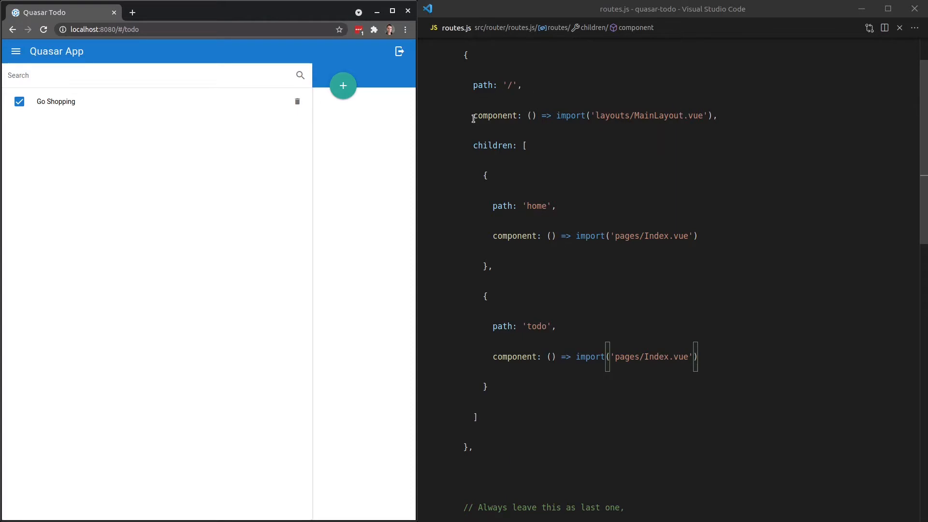
click(683, 356)
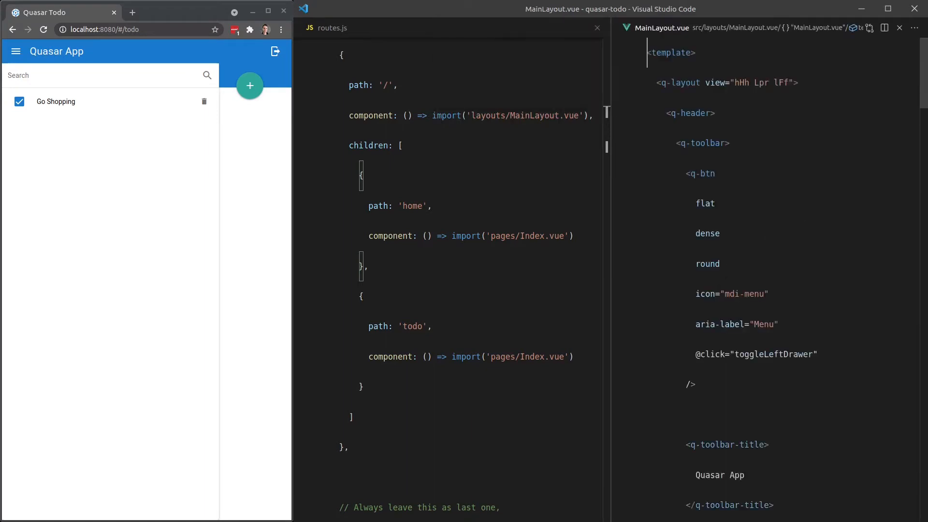
Step: Relate the parent route's MainLayout import to the MainLayout template and scroll to its page container
double_click(535, 115)
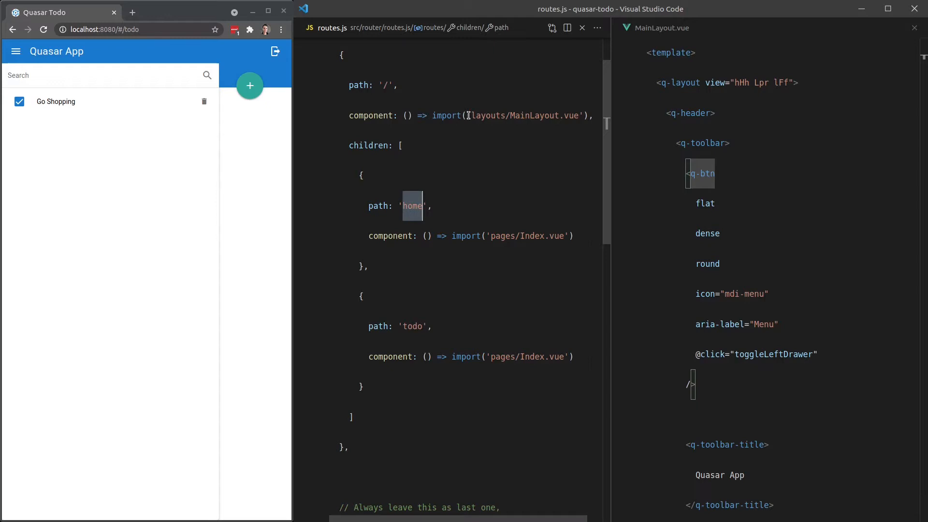
double_click(524, 115)
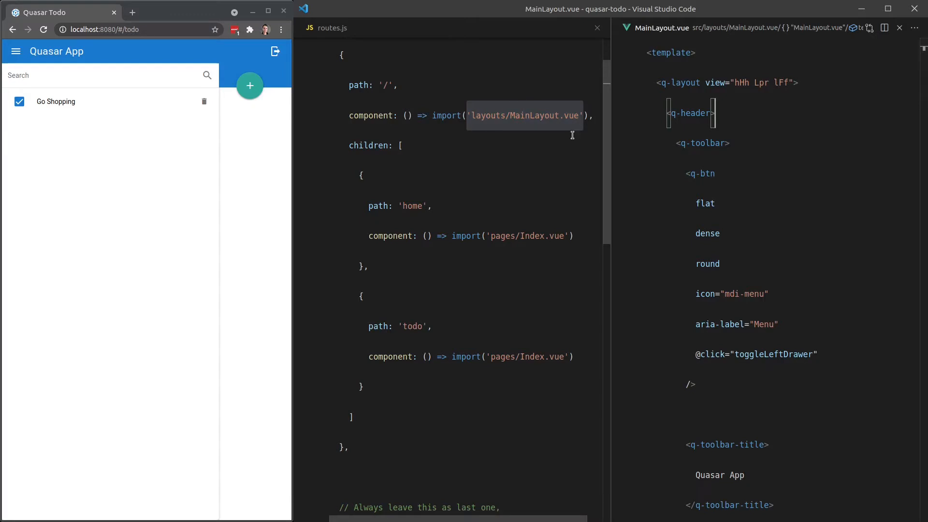
click(494, 236)
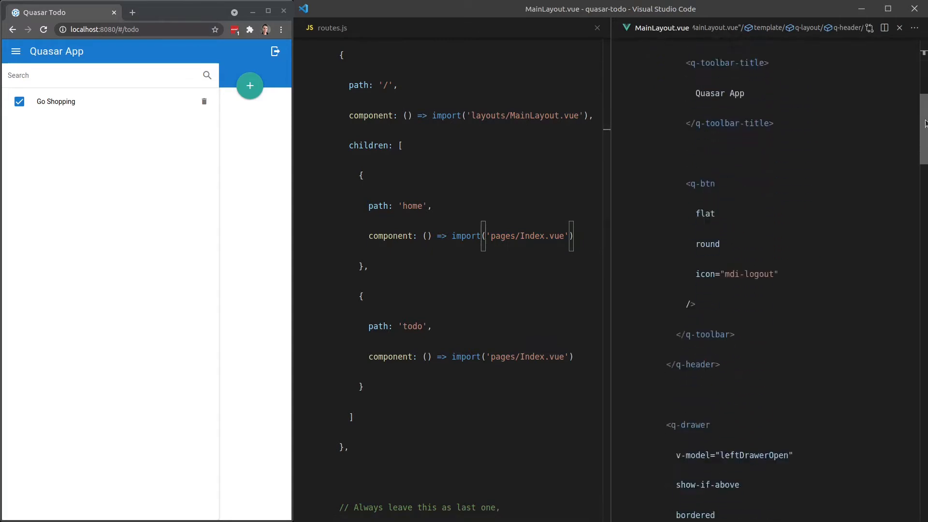
scroll(down, 3)
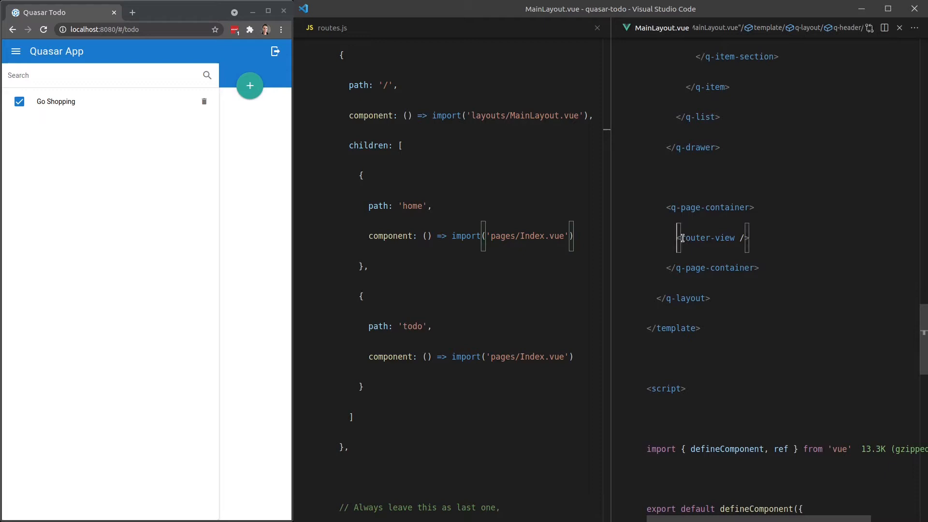
Step: Highlight the router-view tag and the home route's Index page and MainLayout imports
double_click(713, 238)
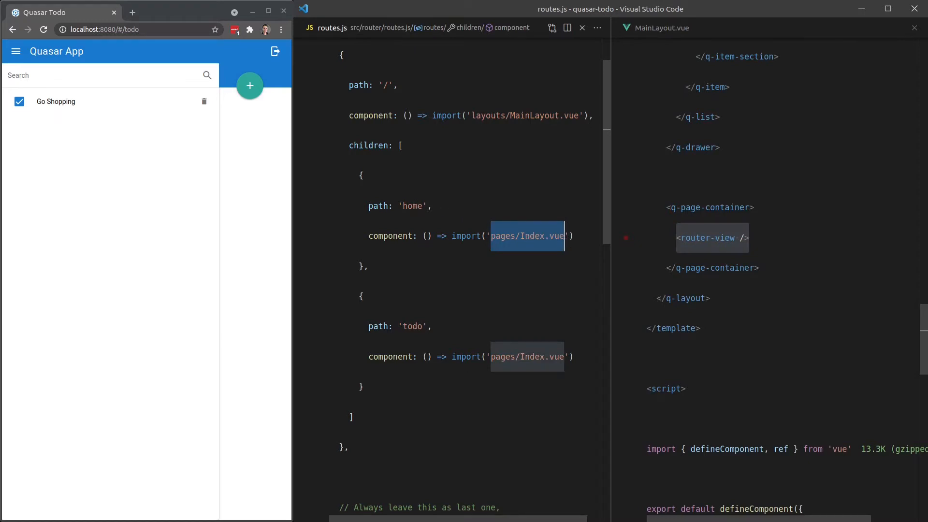
click(519, 115)
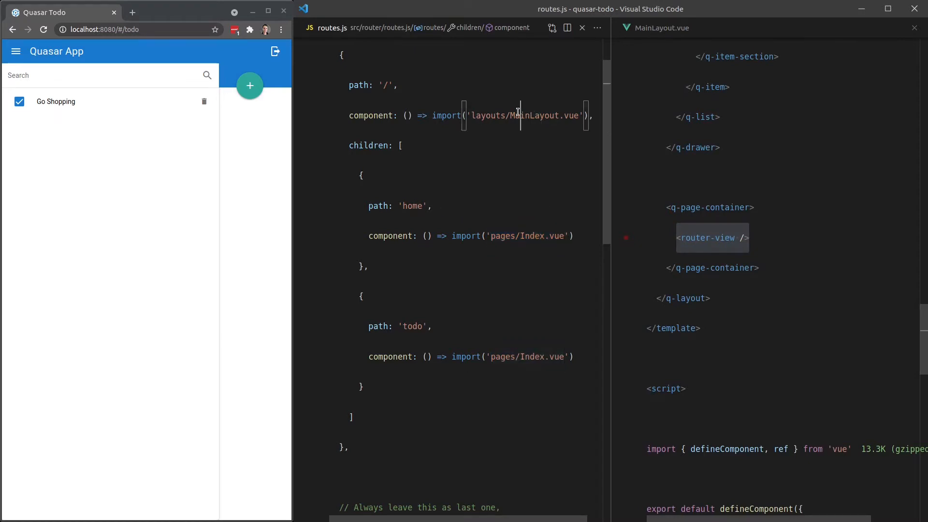
double_click(532, 236)
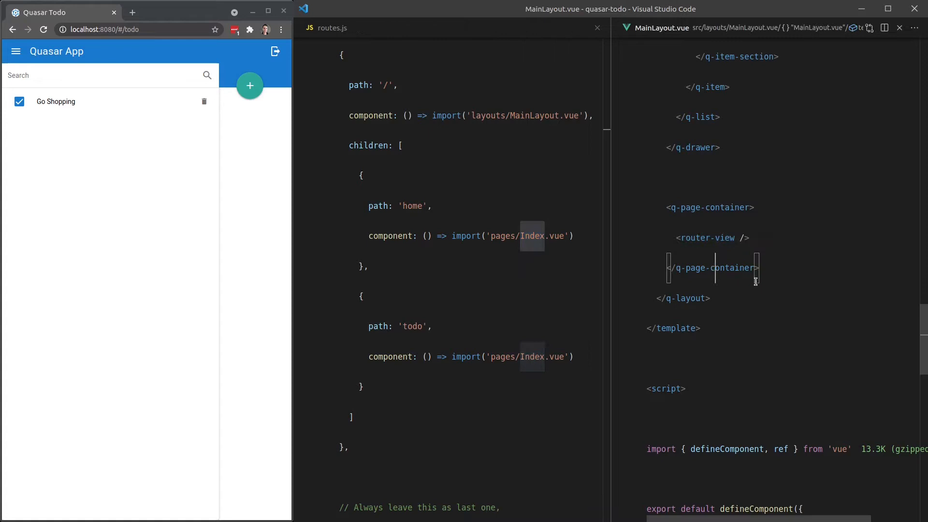
Step: Temporarily comment out router-view, show 'My content' instead, then restore router-view
key(ctrl+/)
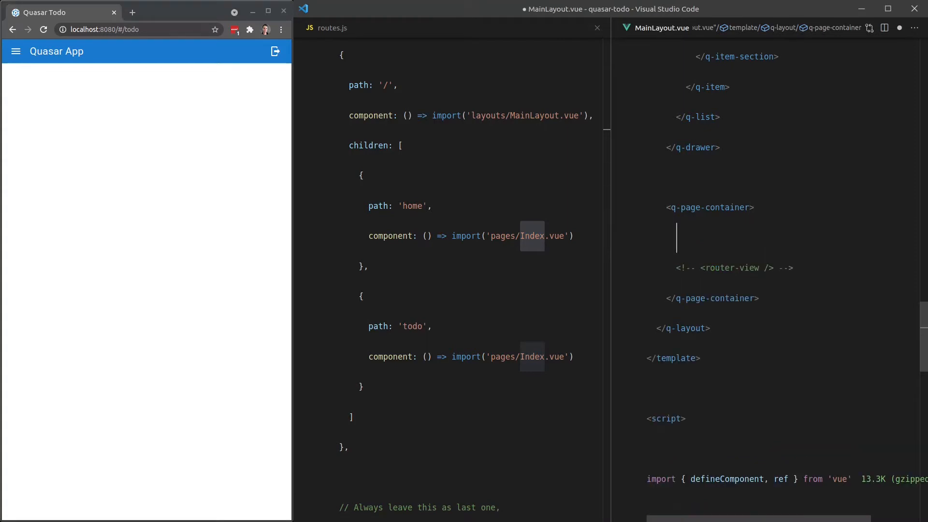
text(My content)
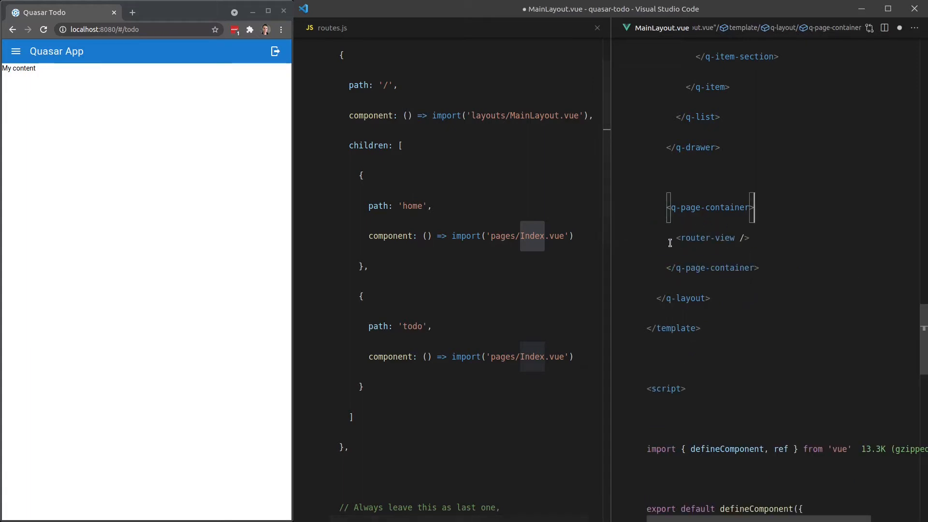
double_click(708, 238)
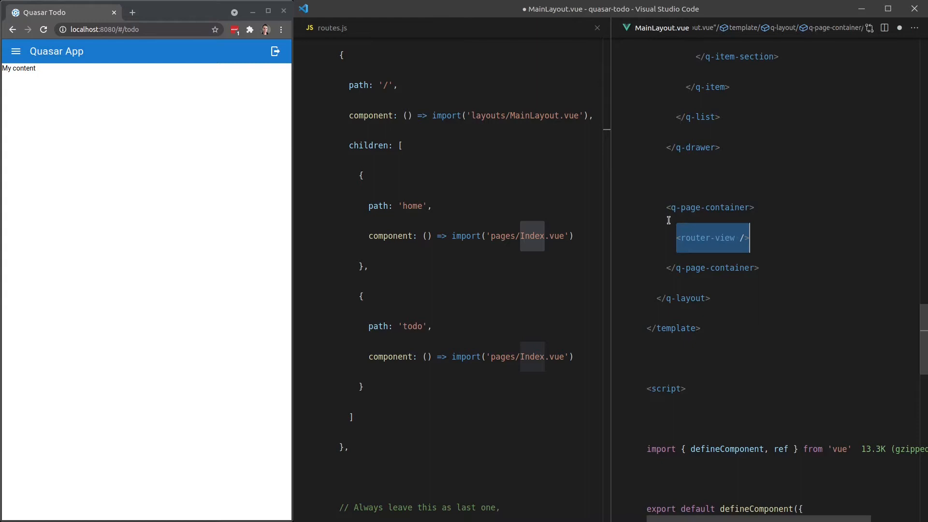
mouse_move(778, 254)
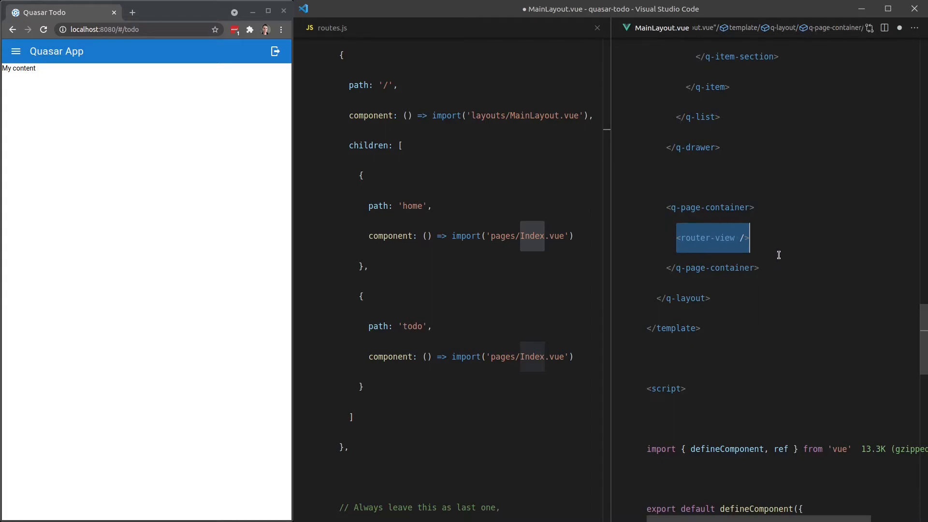
Step: Select the todo child route block in routes.js
click(723, 239)
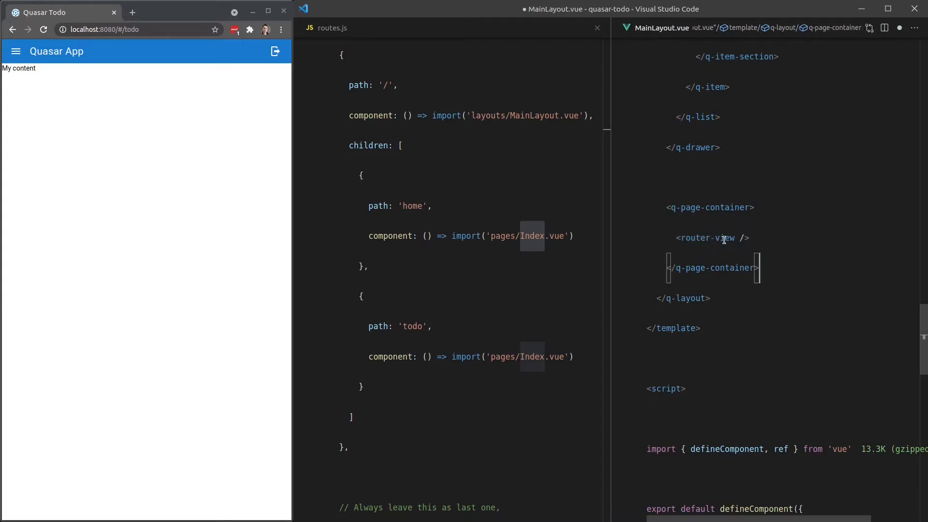
drag(368, 356, 360, 387)
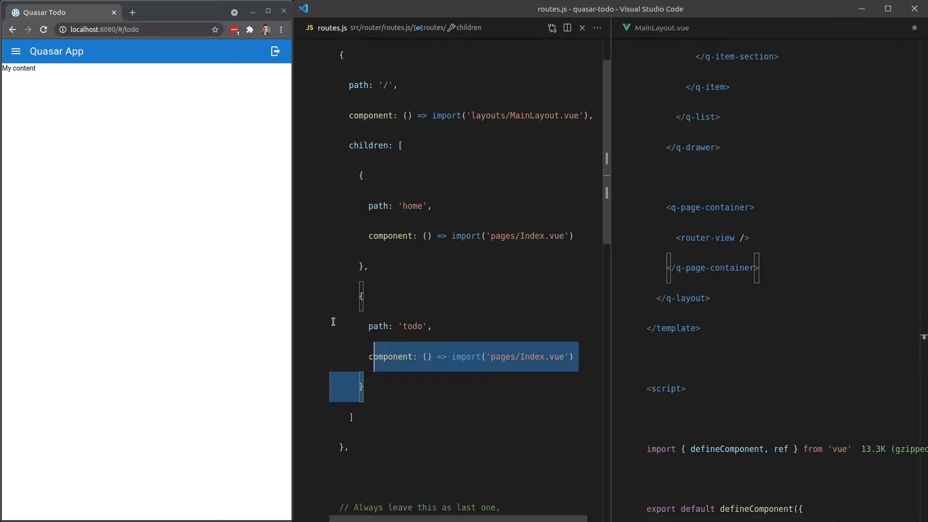
Step: Delete the todo route leaving one empty-path child, and return the browser app to home
key(Delete)
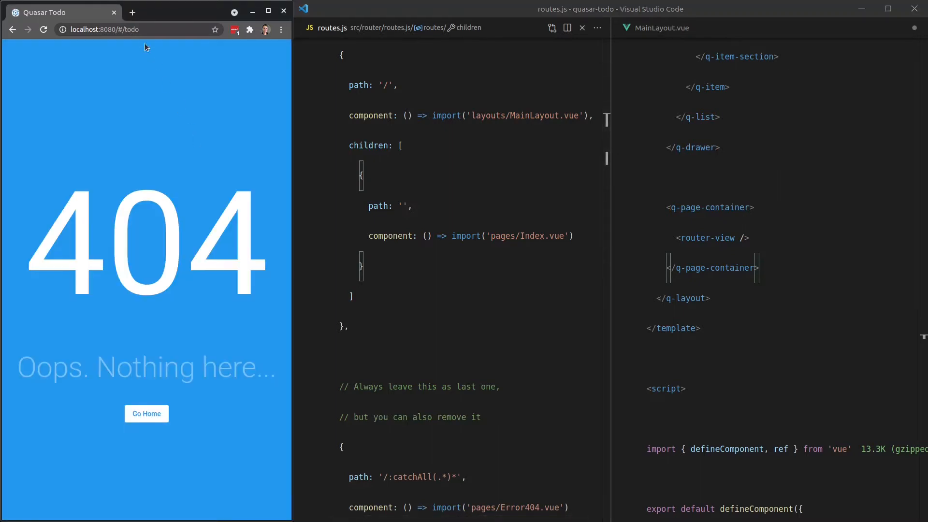
click(146, 413)
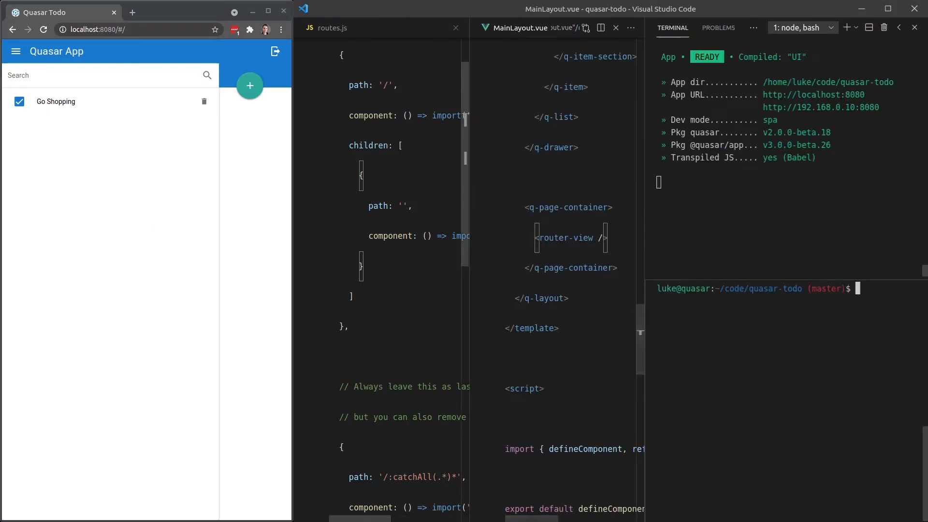
Step: Run 'quasar new layout BlankLayout' in the integrated terminal
text(quasar new l)
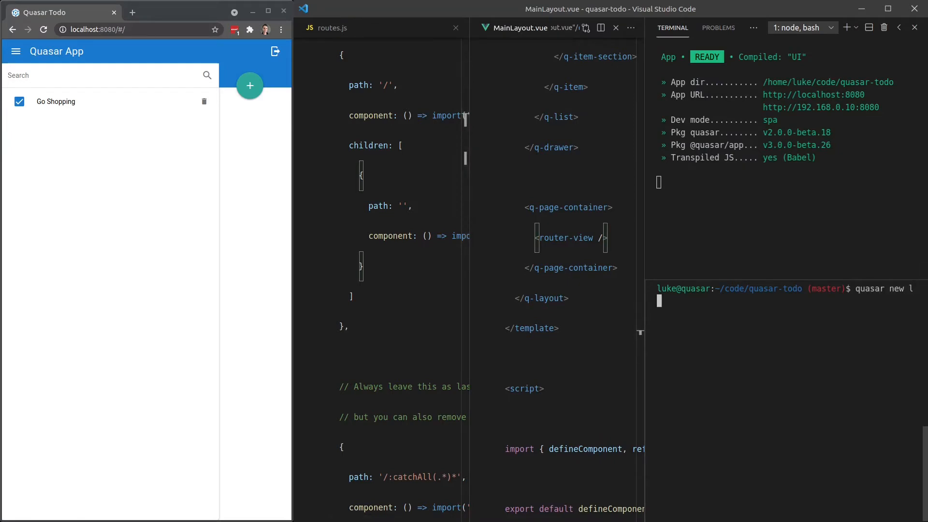
text(ayout)
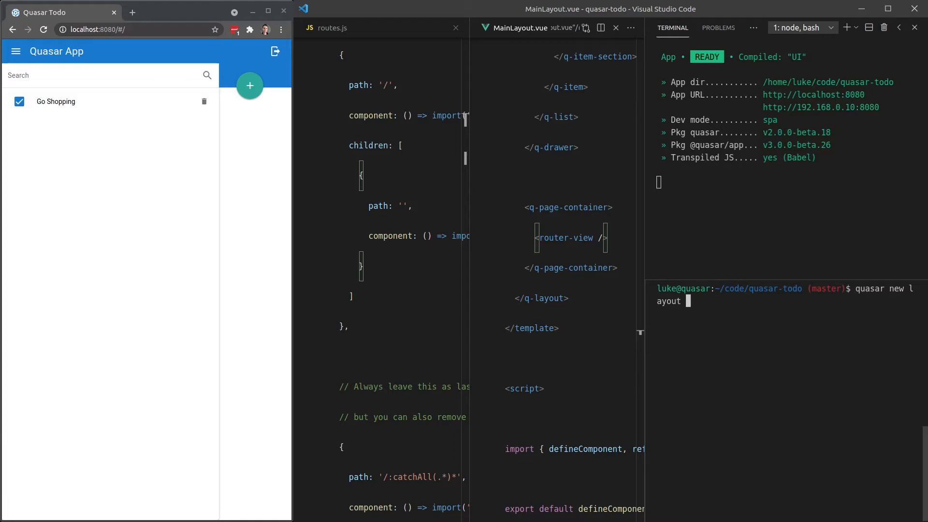
text(BlankLay)
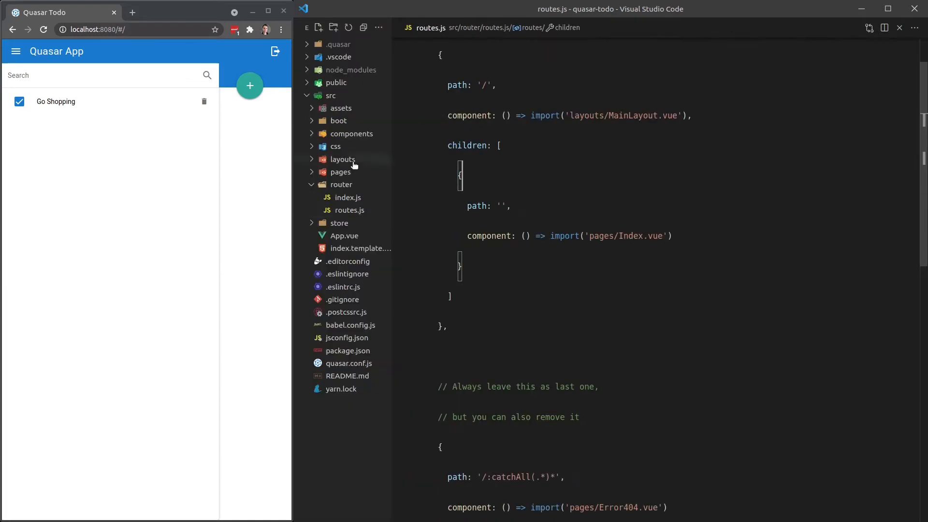
Step: Open src/layouts/BlankLayout.vue from the Explorer
click(341, 184)
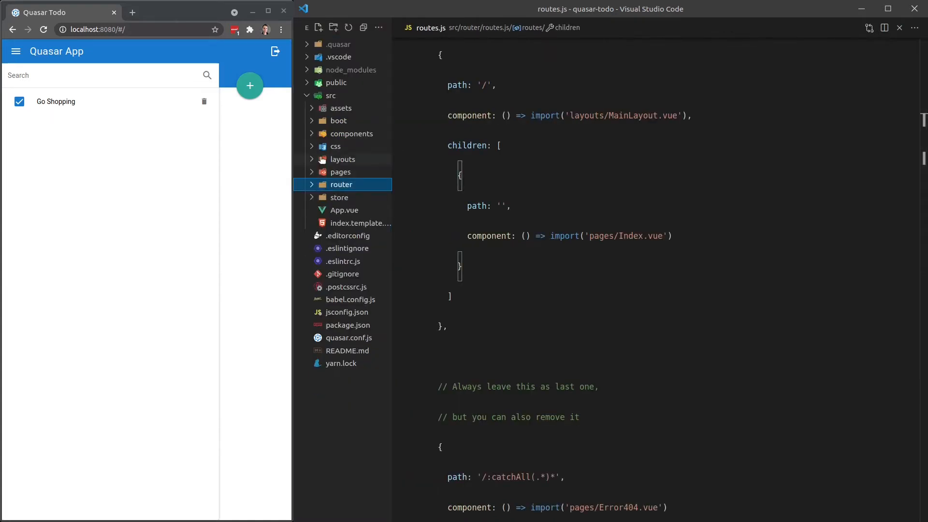
click(342, 160)
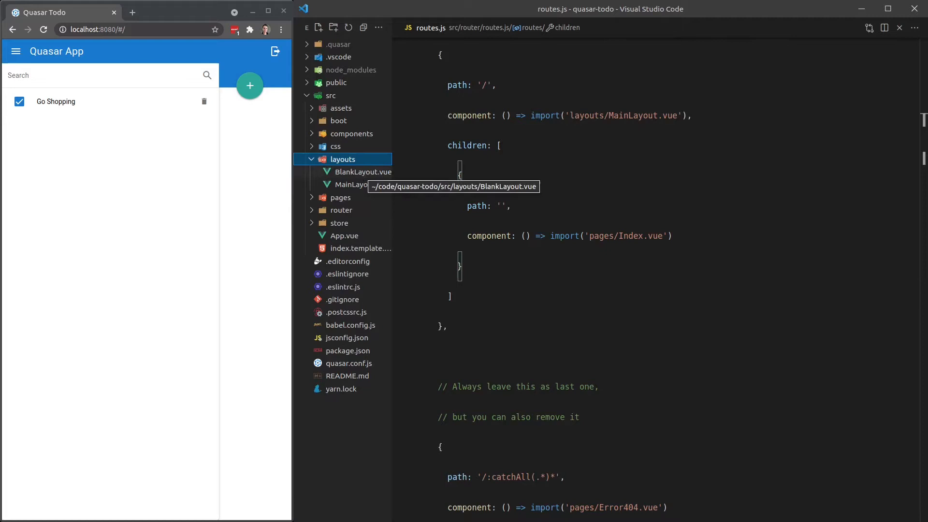
click(362, 172)
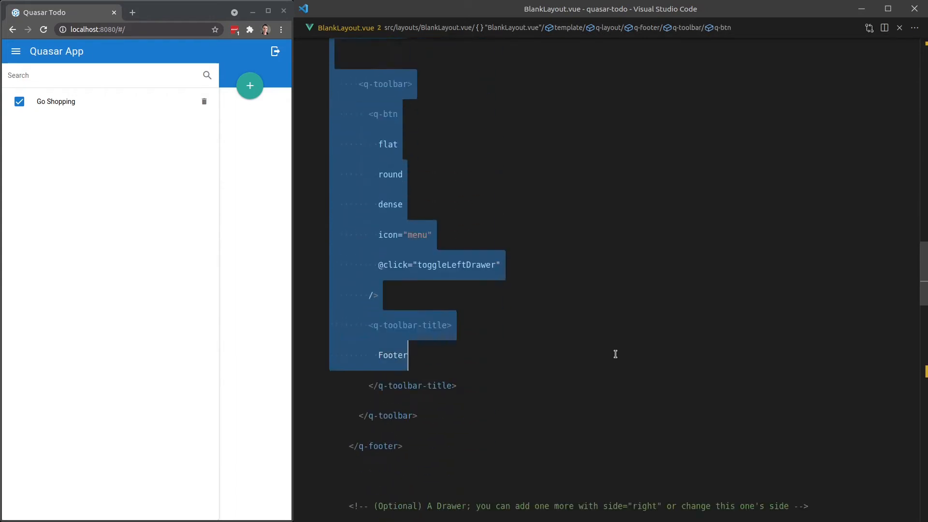
Step: Strip BlankLayout.vue to just the layout, page container and router-view, and save
scroll(down, 3)
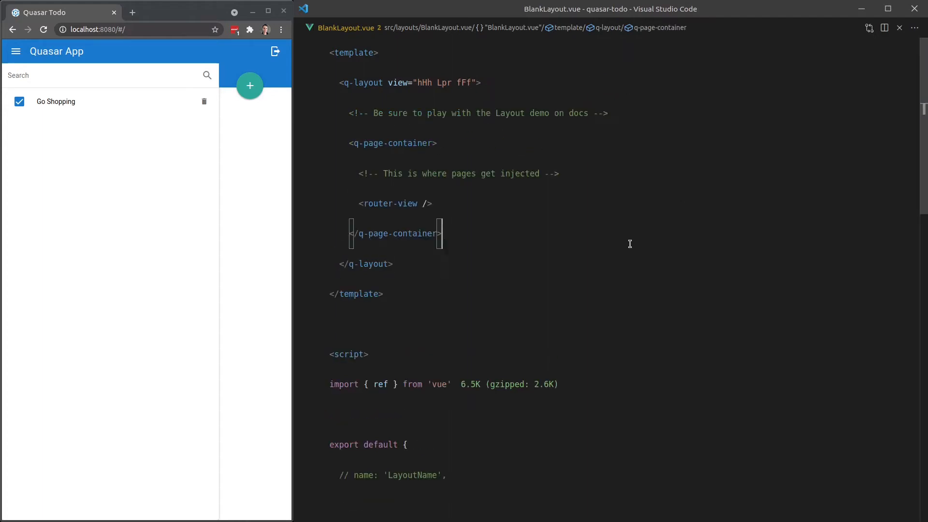
scroll(down, 3)
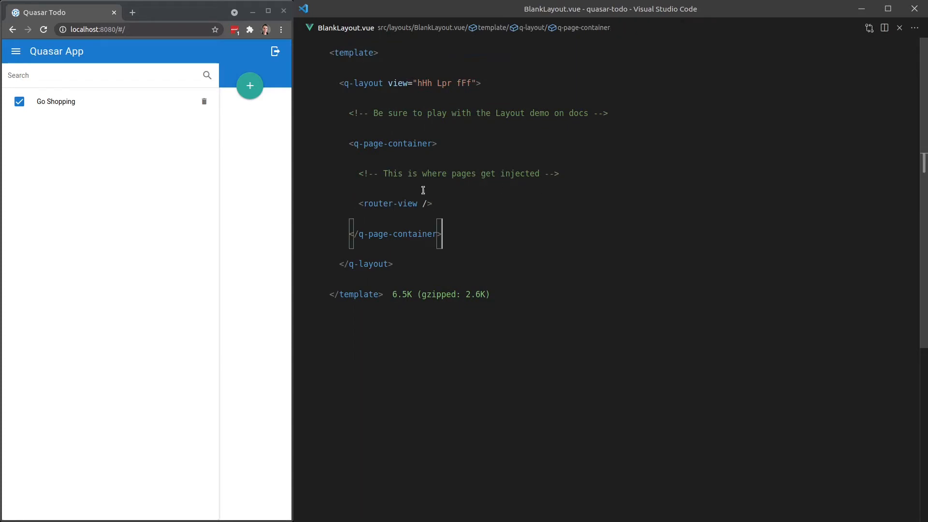
double_click(395, 203)
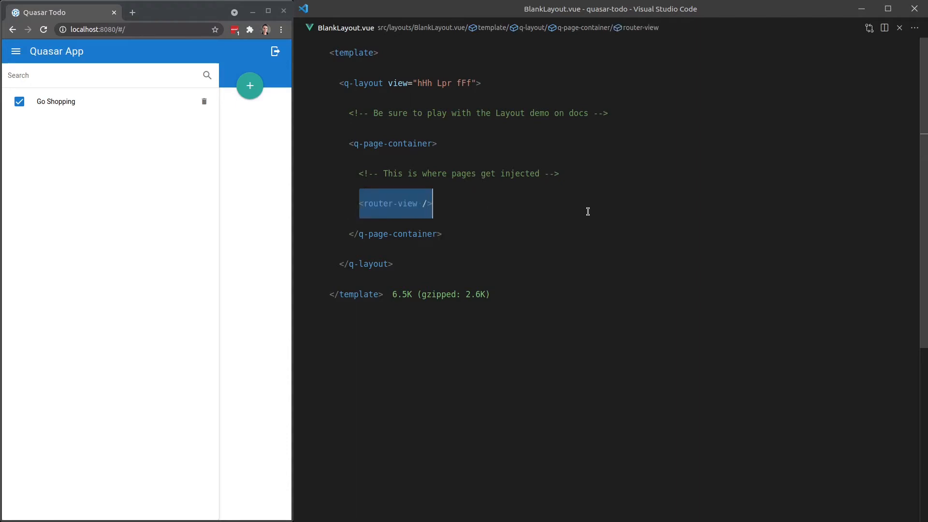
Step: In routes.js change the root route's layout import from MainLayout to BlankLayout.vue
key(Ctrl+P)
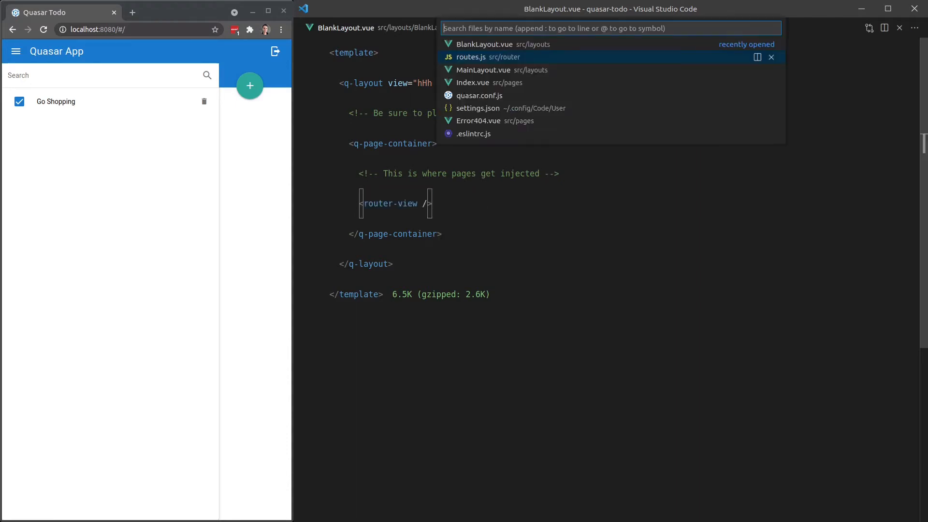
click(471, 57)
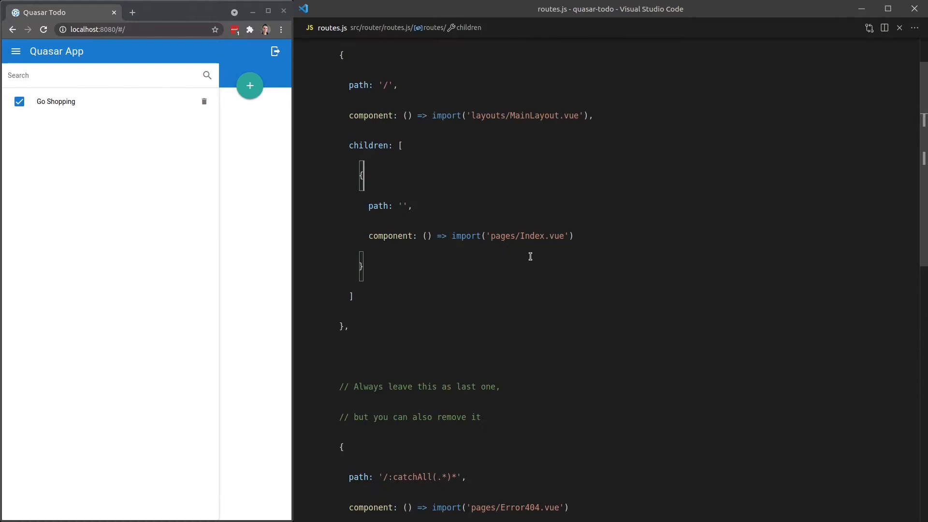
double_click(533, 115)
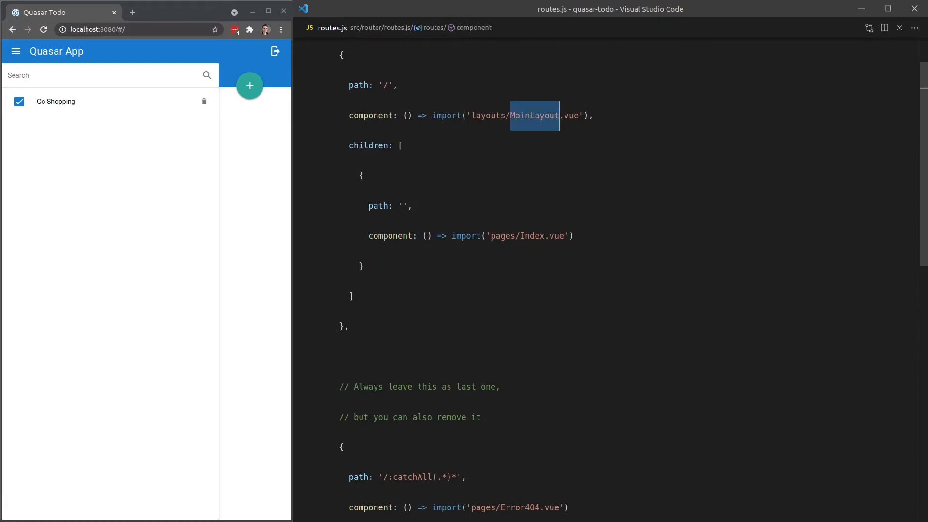
text(BlankL)
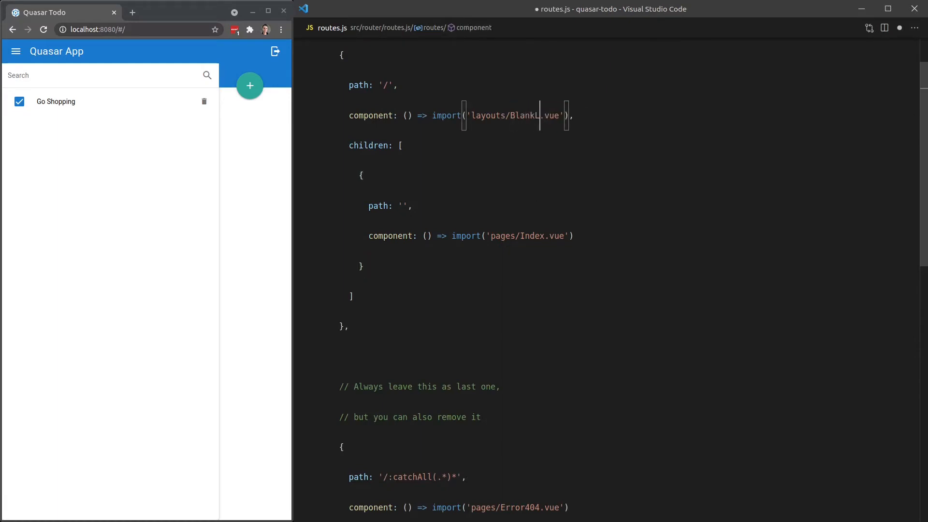
text(ayout)
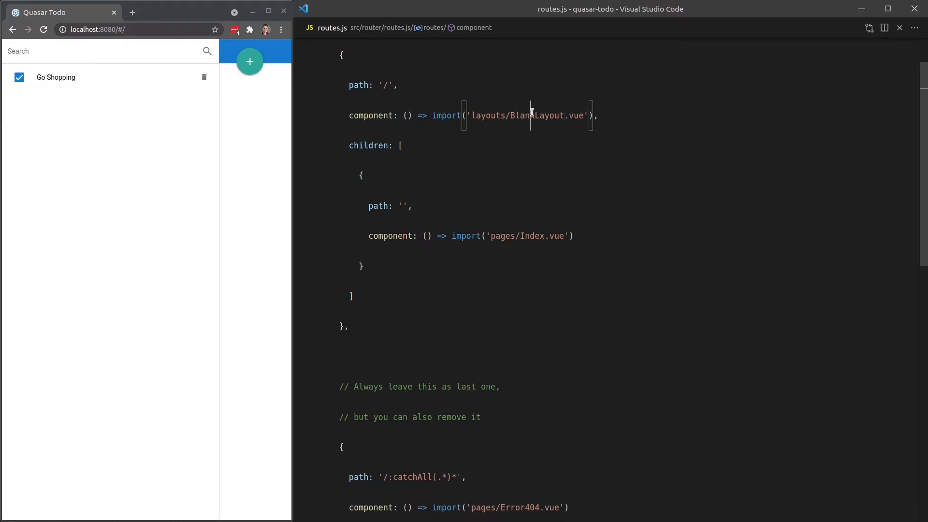
mouse_move(15, 429)
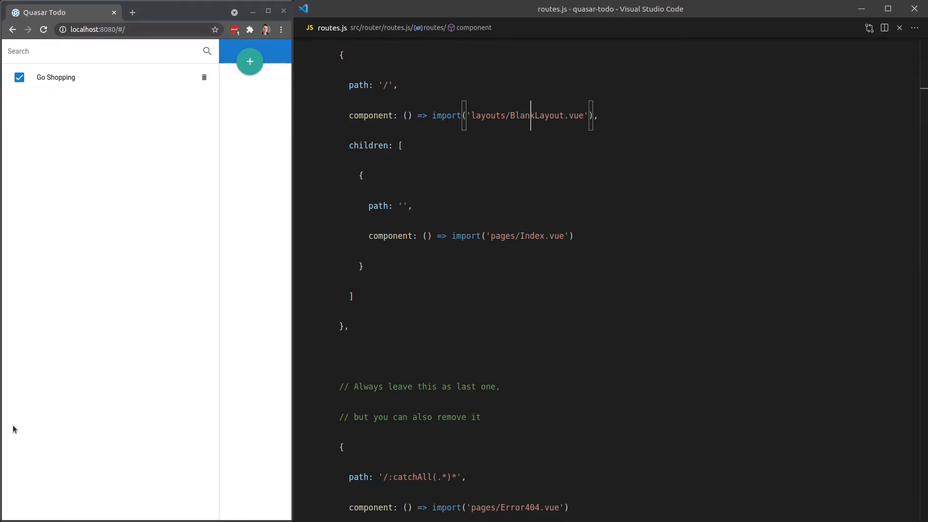
mouse_move(61, 154)
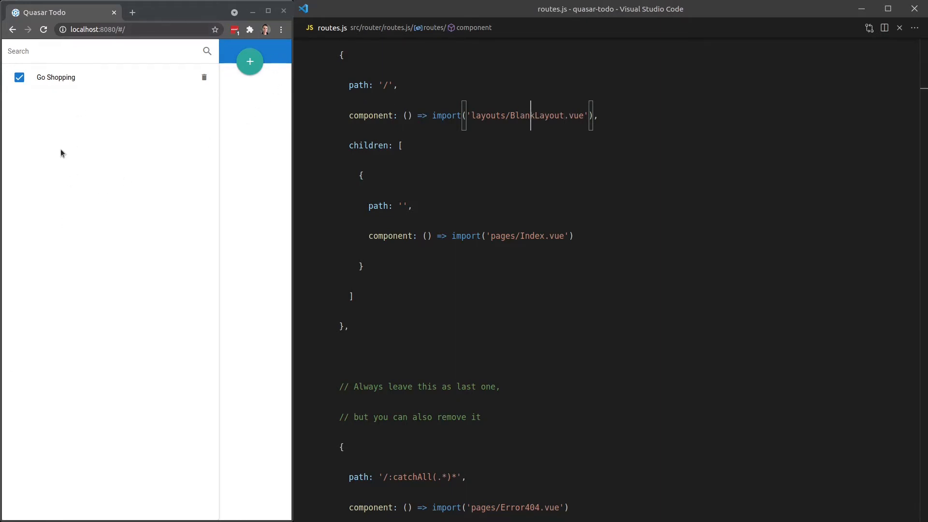
mouse_move(202, 132)
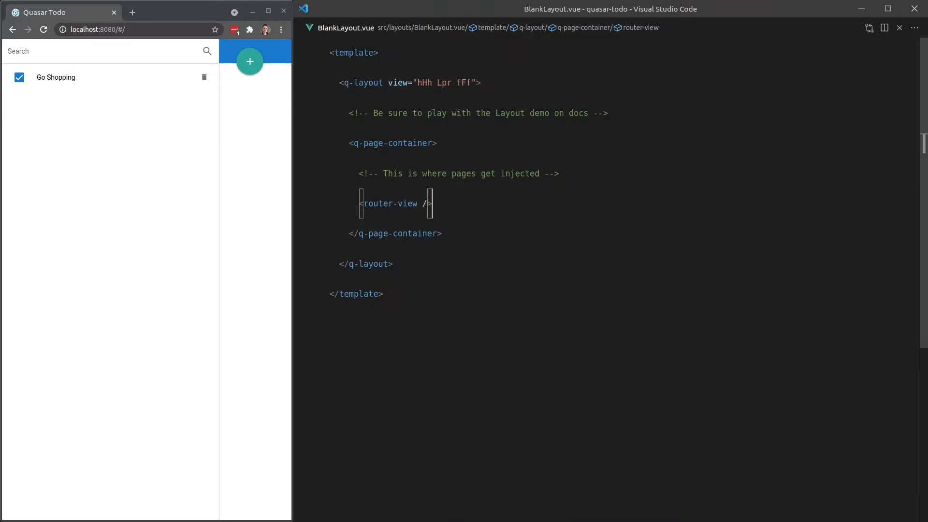
double_click(396, 203)
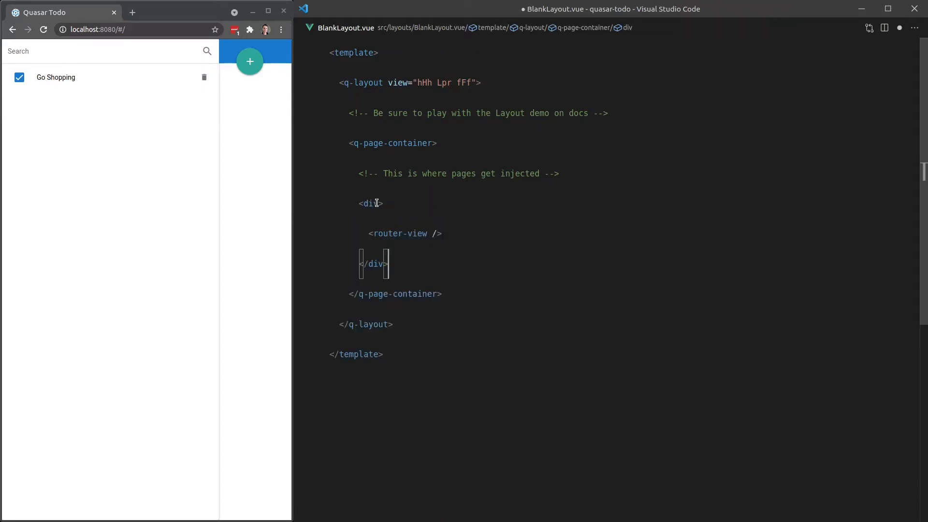
text(class="q")
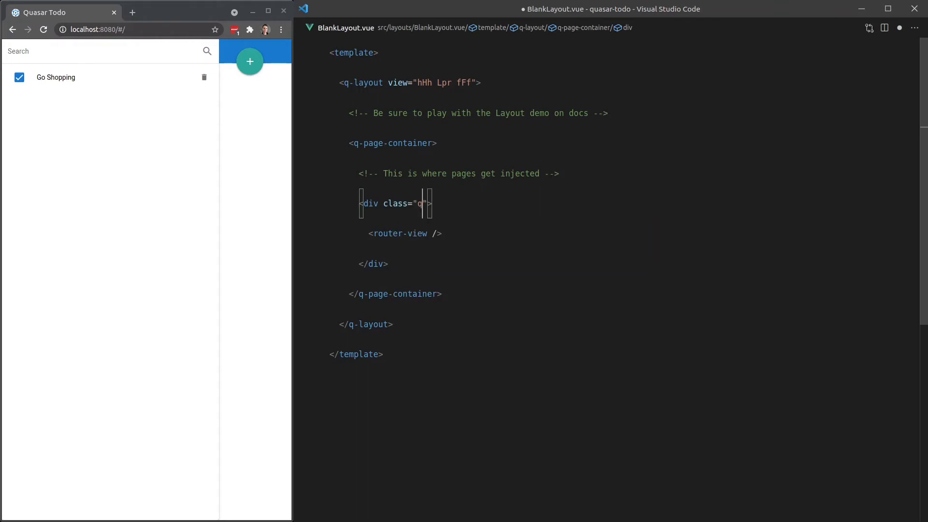
text(-pa-lg)
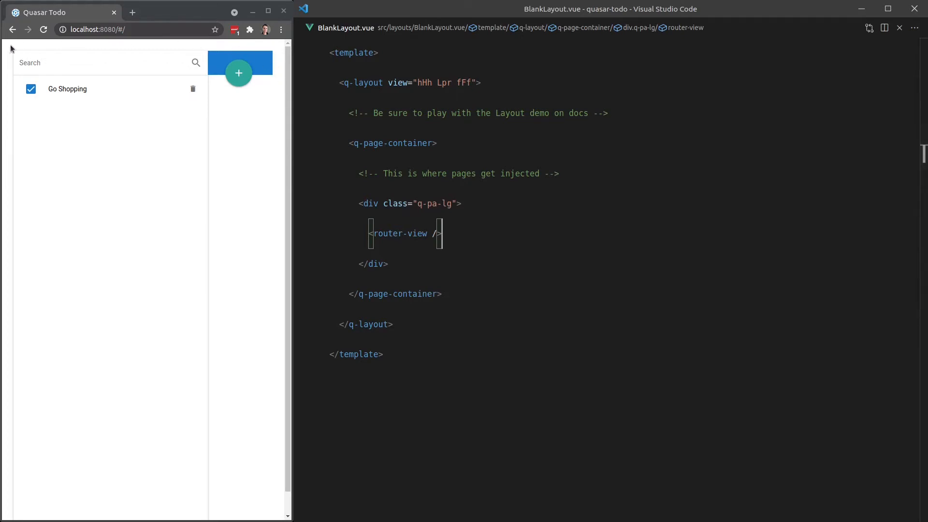
mouse_move(498, 236)
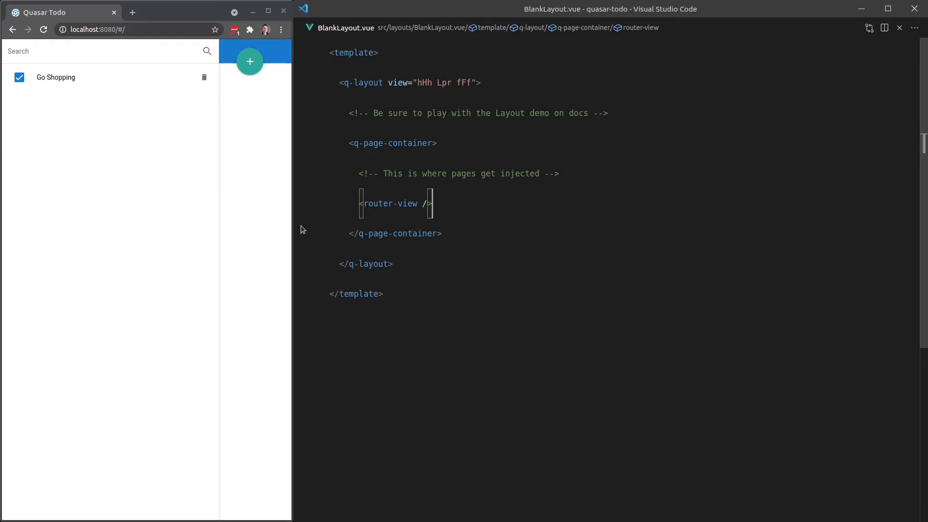
mouse_move(5, 52)
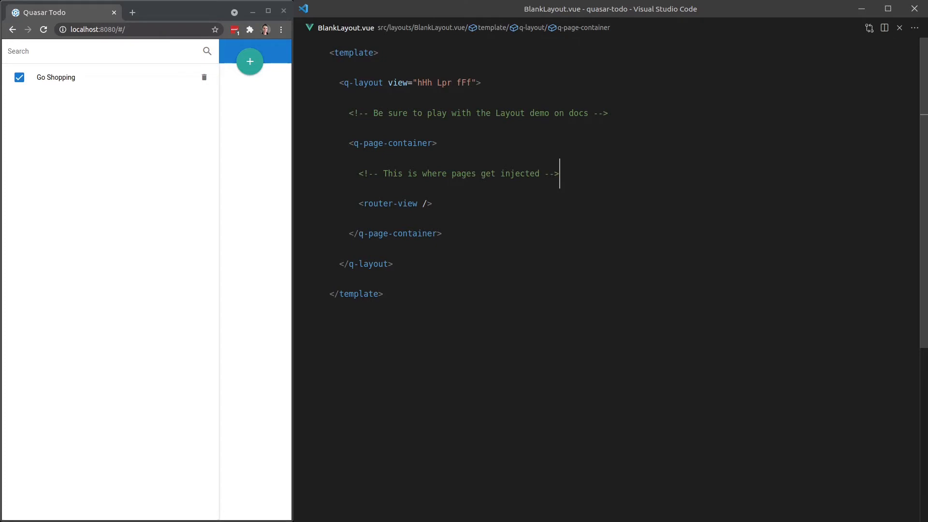
mouse_move(710, 299)
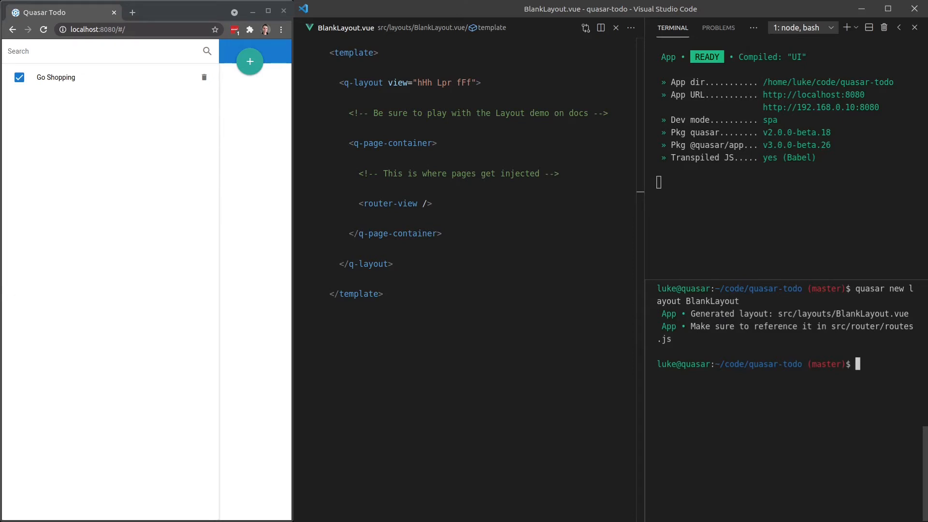
Step: Run quasar new page LoginPage in the terminal to generate src/pages/LoginPage.vue
text(quasar new page)
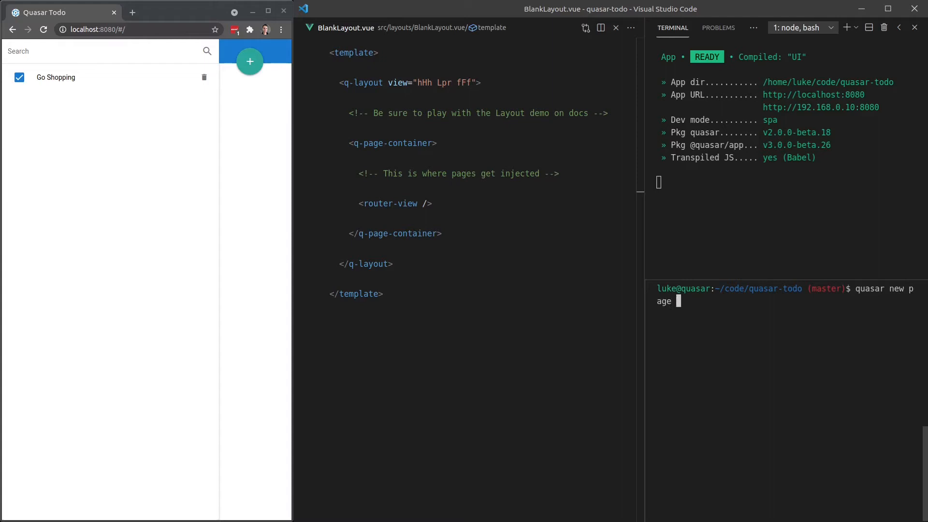
text(LoginPage)
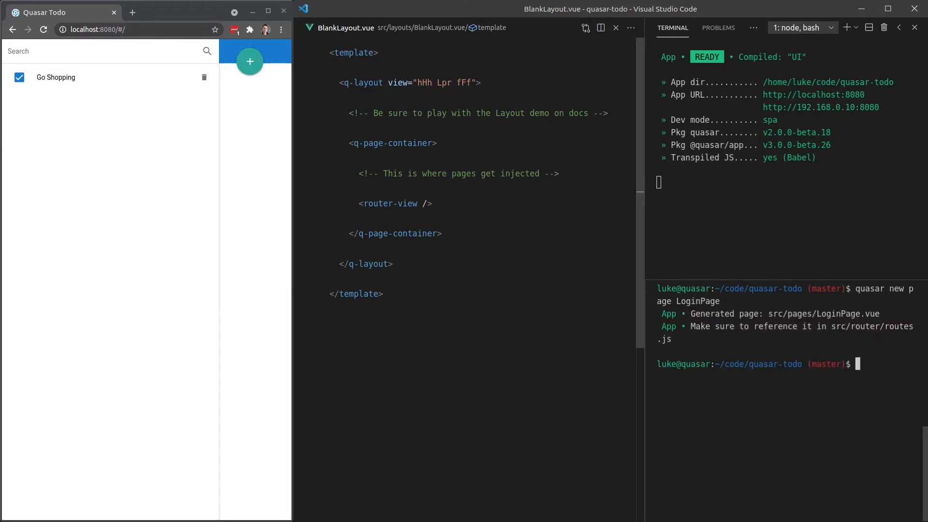
key(ctrl+p)
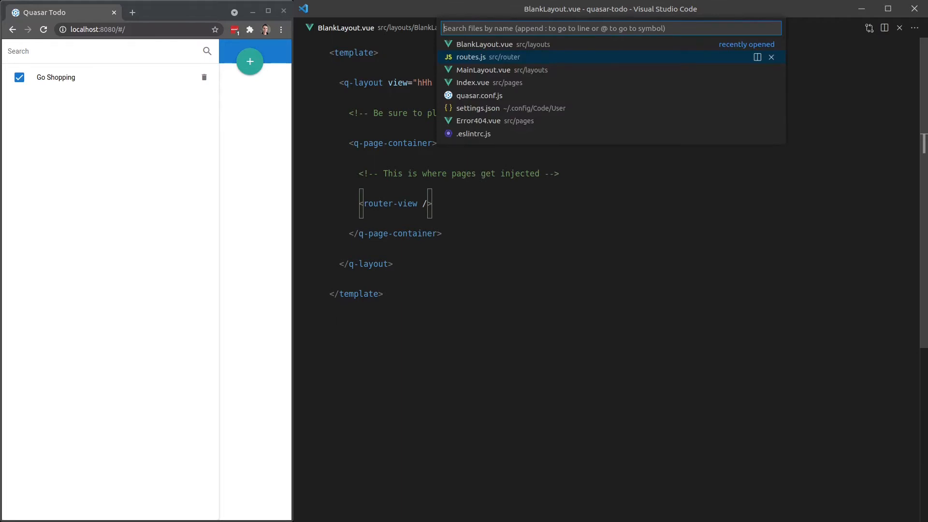
Step: In routes.js switch the root route's import from BlankLayout back to layouts/MainLayout.vue
click(471, 57)
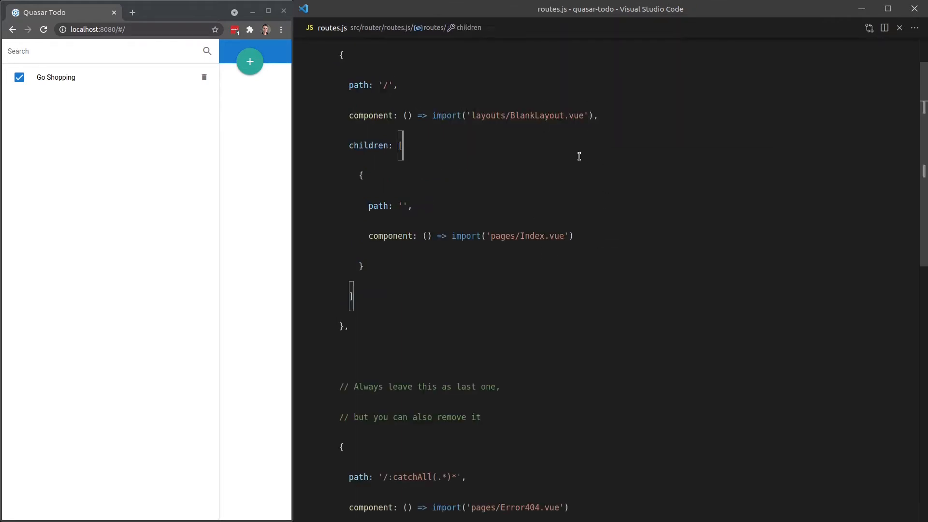
text(M)
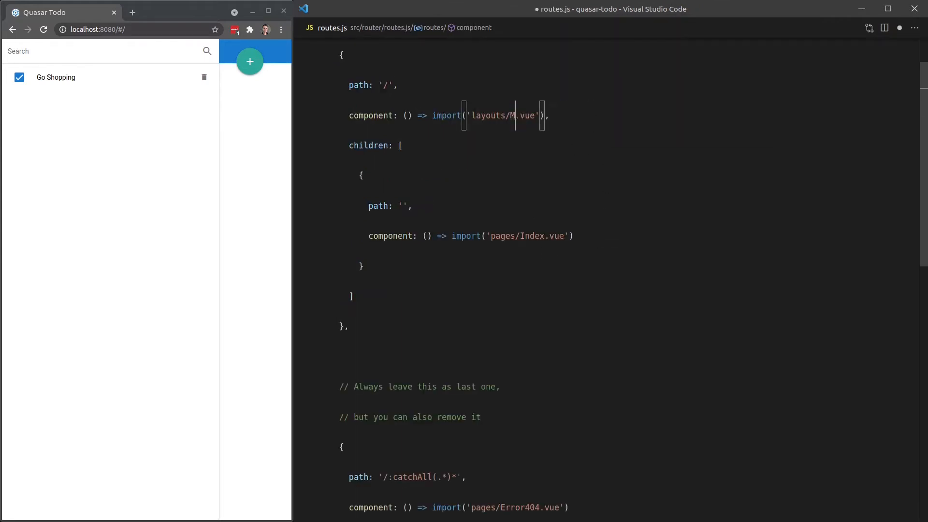
text(ainLayout)
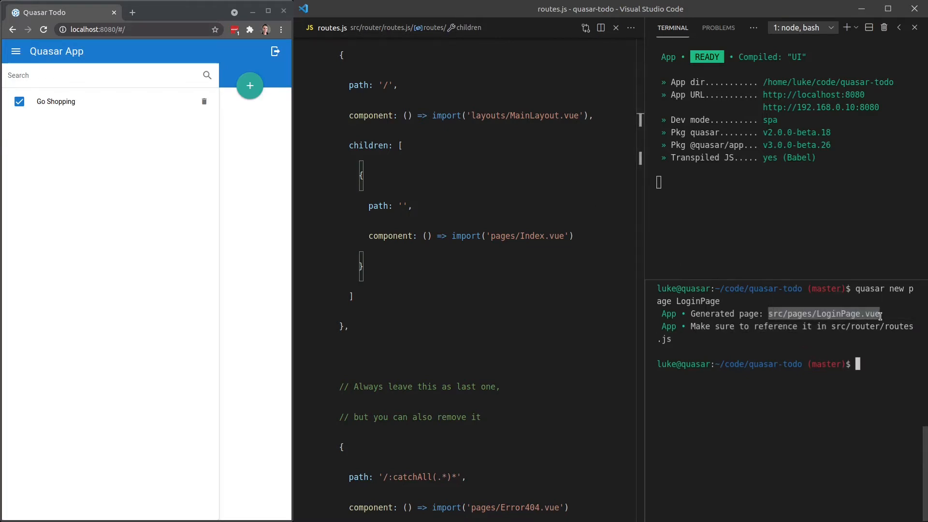
mouse_move(825, 313)
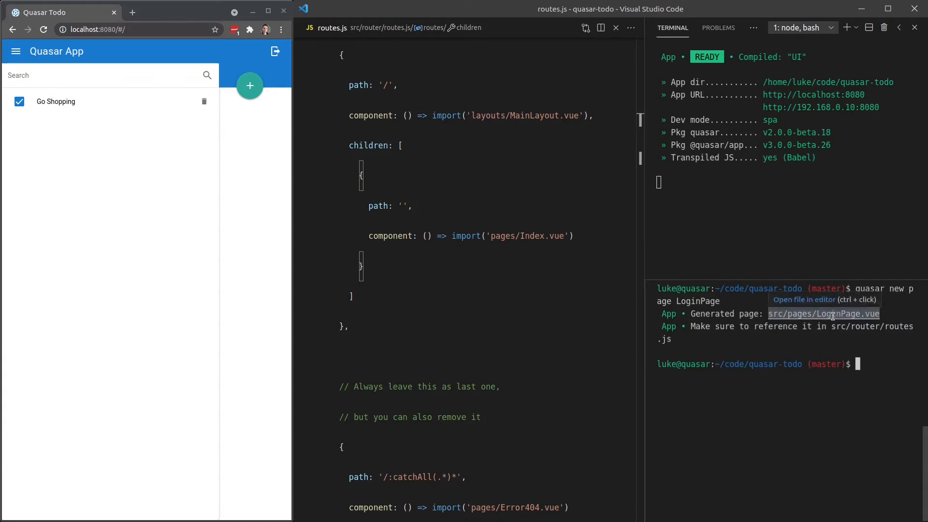
Step: Open the generated LoginPage.vue and replace its content comment with the text 'Login Page'
click(822, 314)
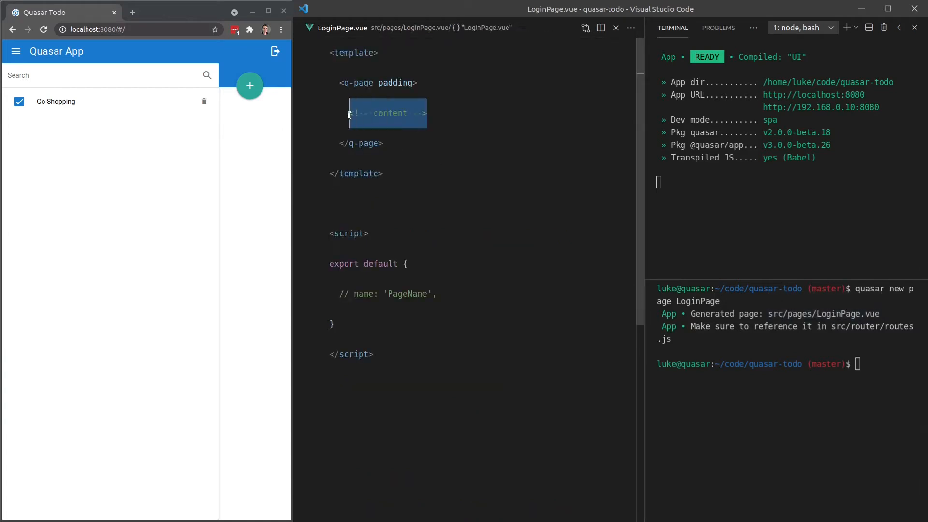
text(Login P)
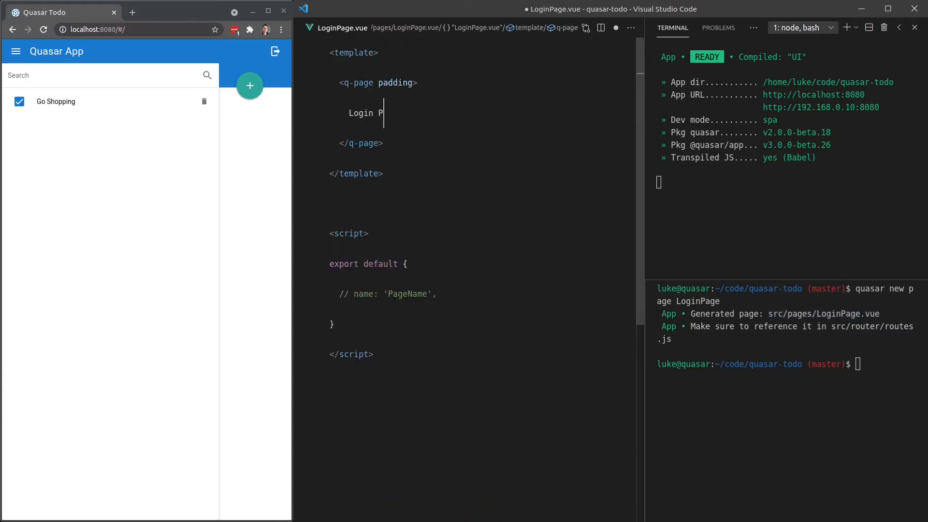
text(age)
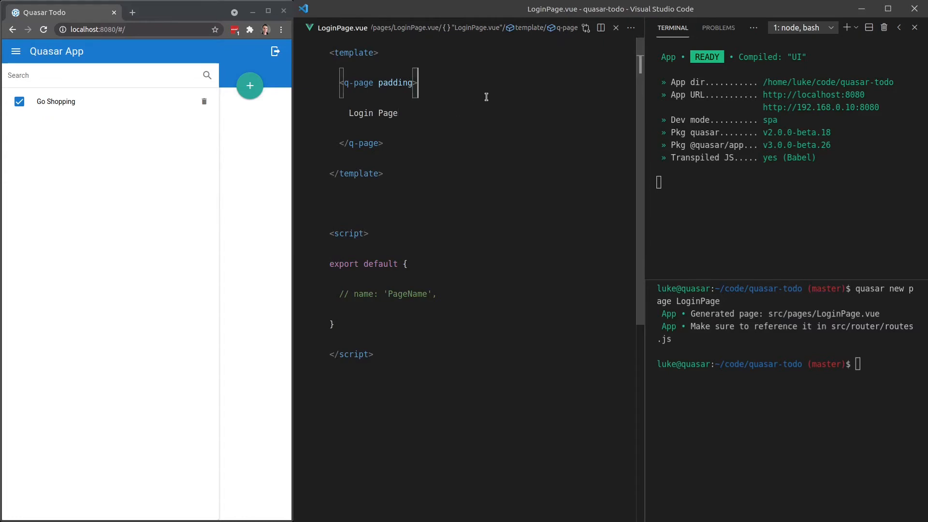
mouse_move(569, 171)
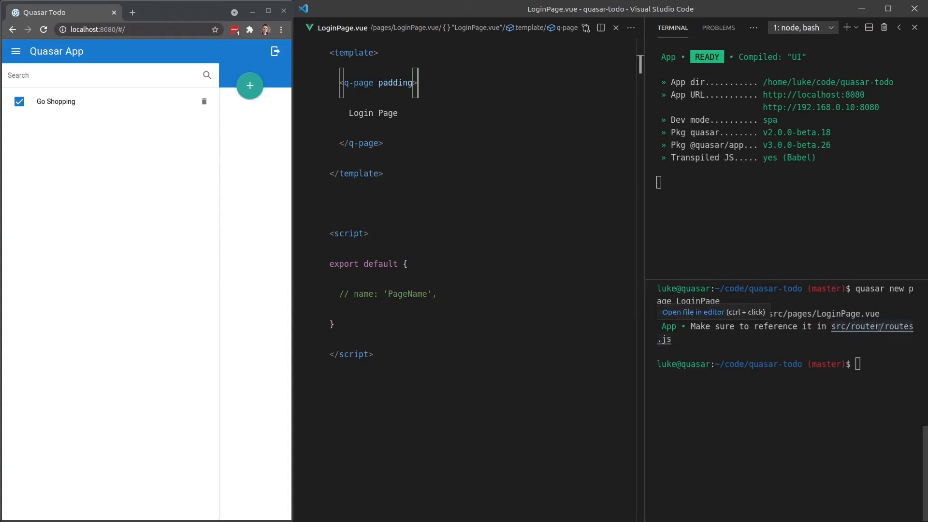
Step: In routes.js add a '// /auth/login' comment and start a new route block with path '/auth'
click(855, 325)
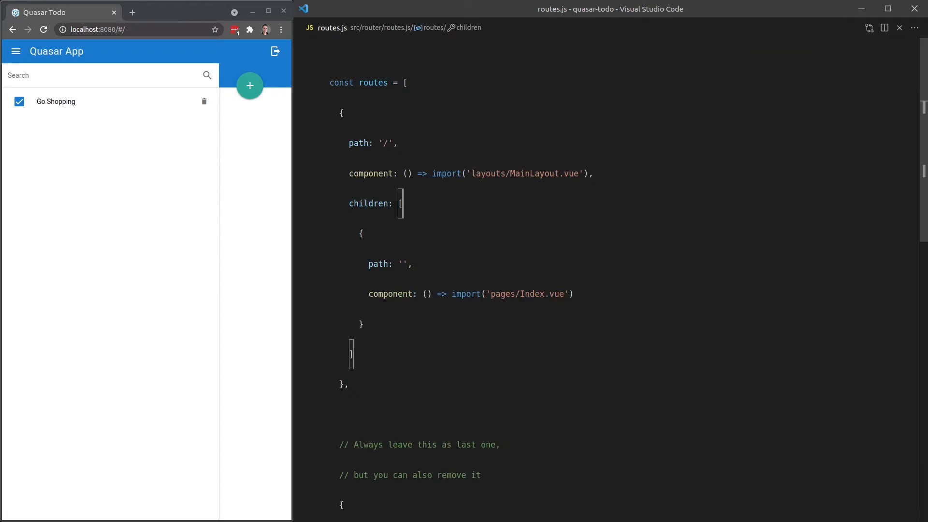
scroll(down, 3)
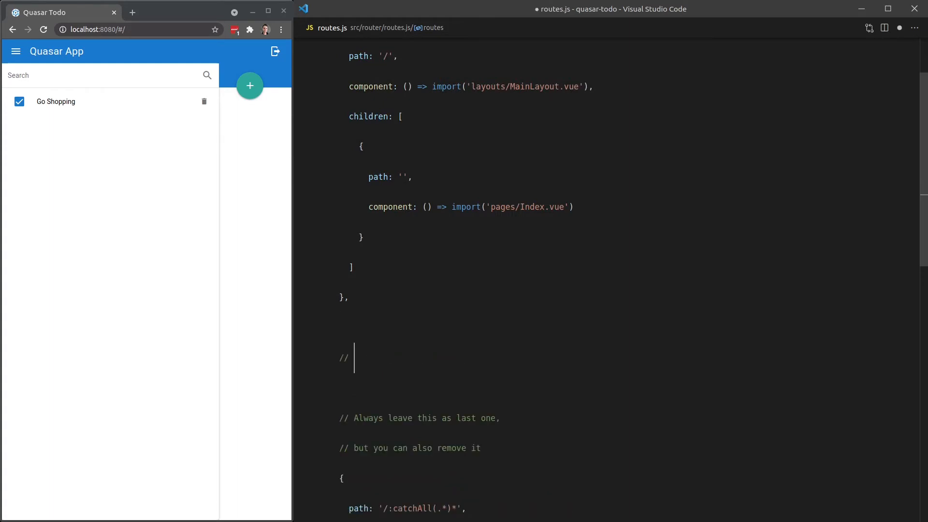
text(/)
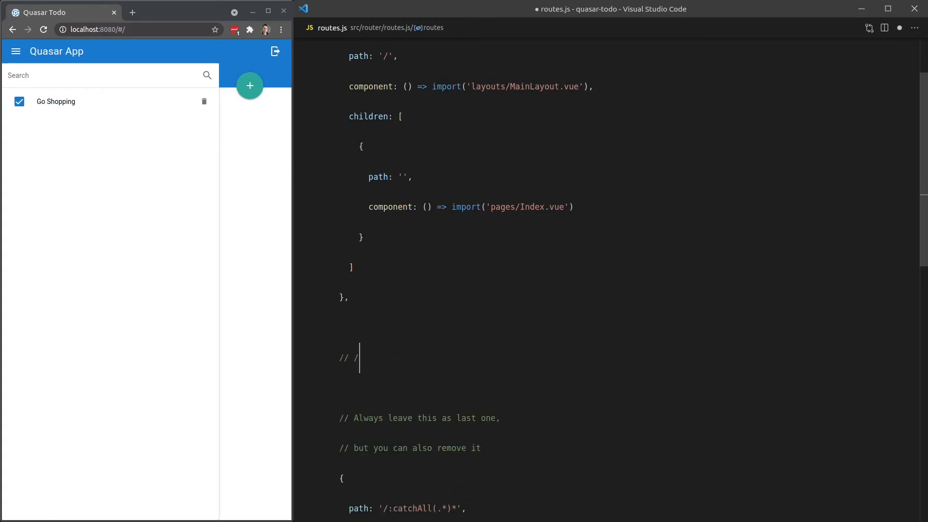
text(auth/)
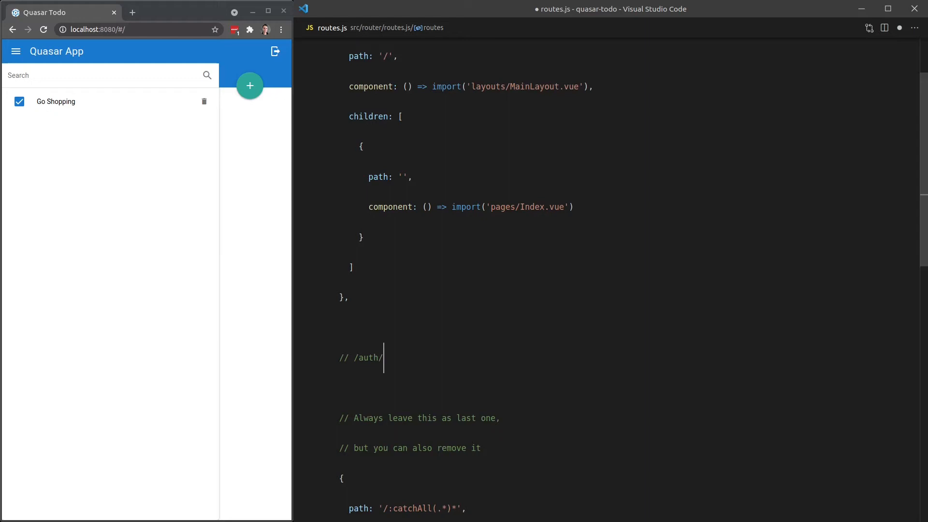
text(login)
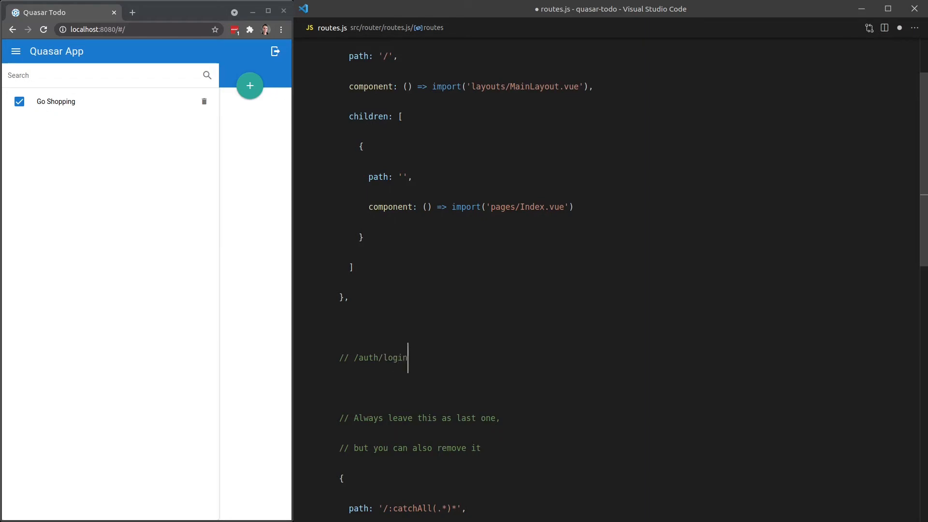
key(Enter)
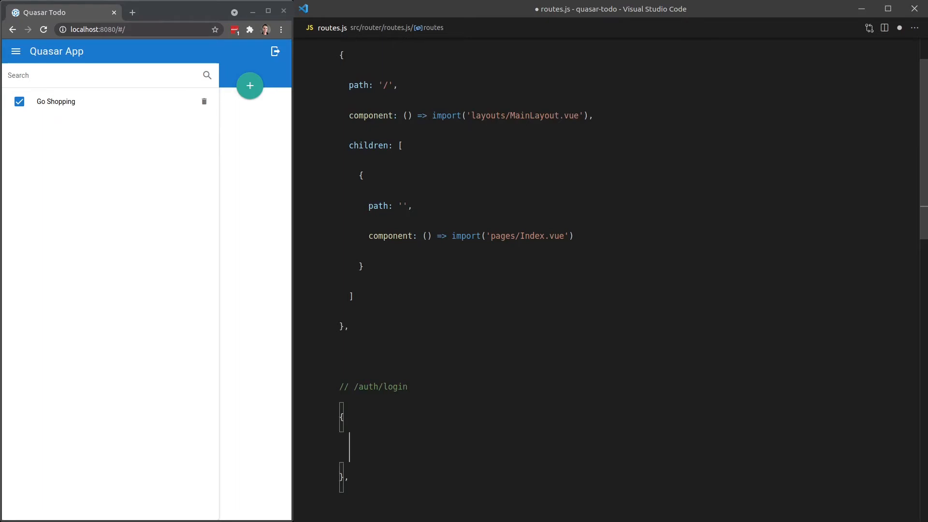
text(path: '')
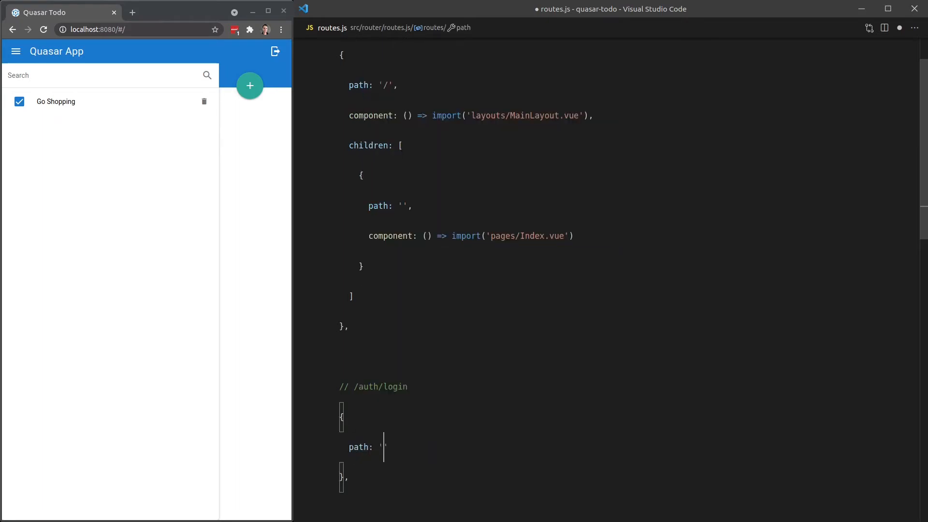
text(/auth)
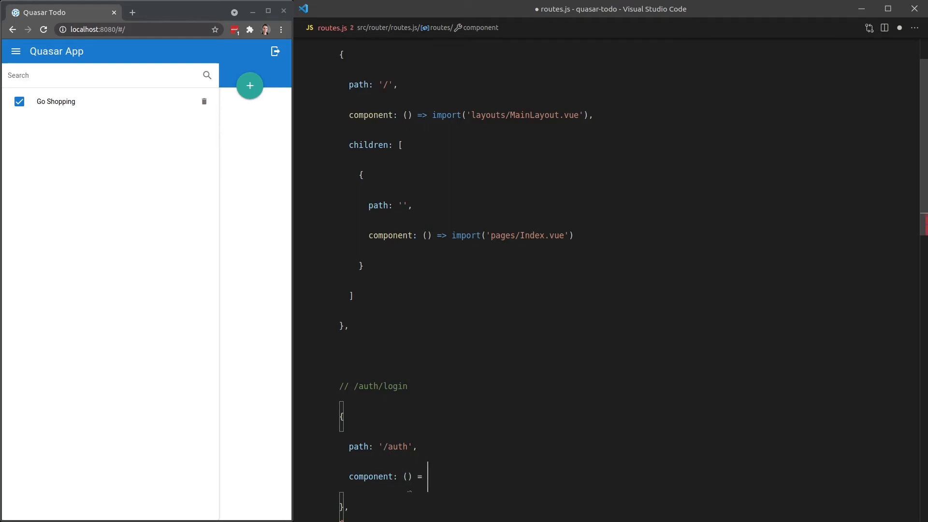
Step: Give the /auth route a component importing layouts/BlankLayout.vue
text(import)
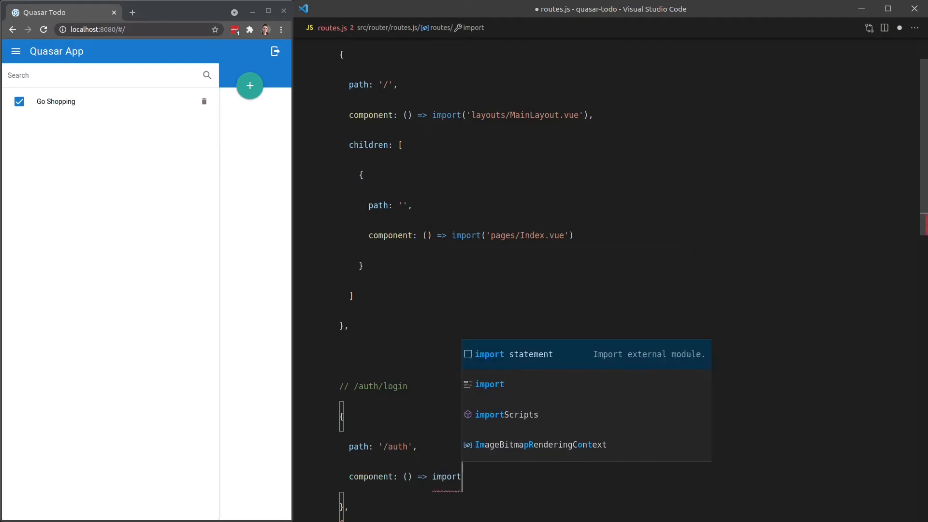
text(('layouts)
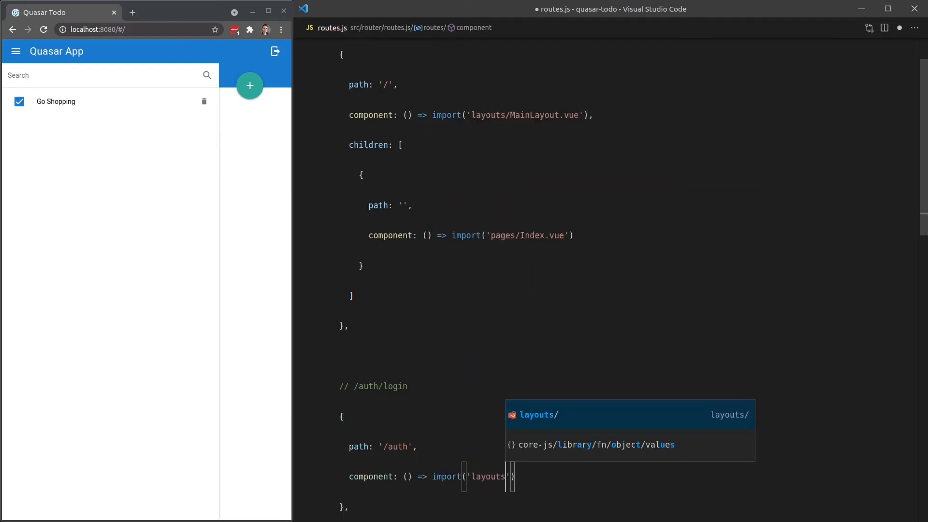
text(Bl)
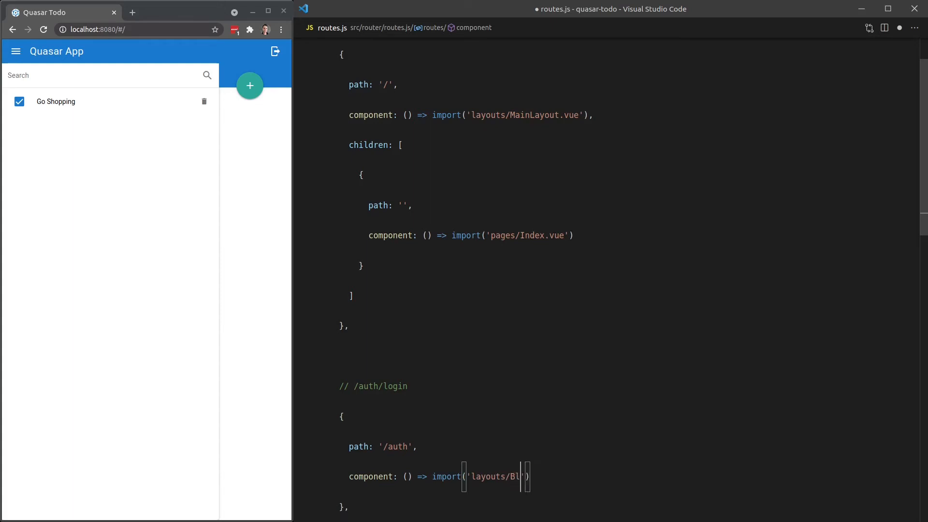
text(ankLayout.)
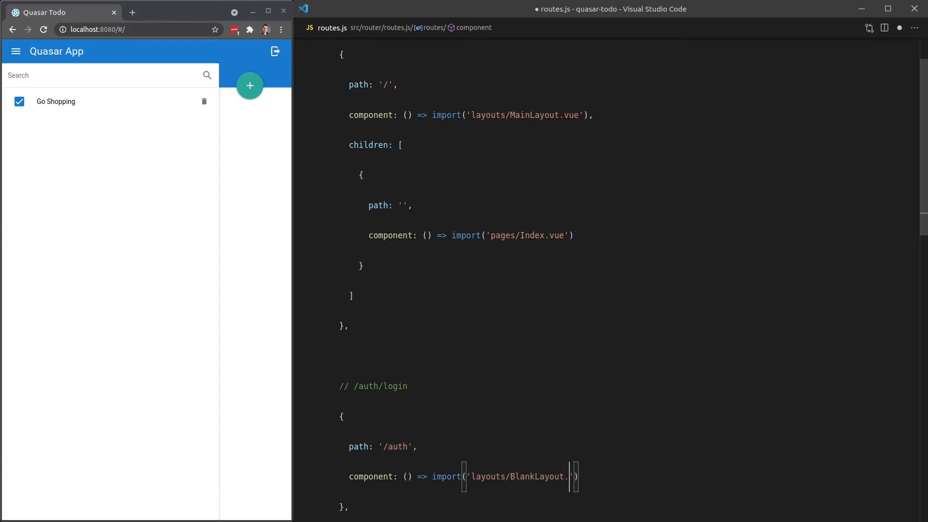
text(vue)
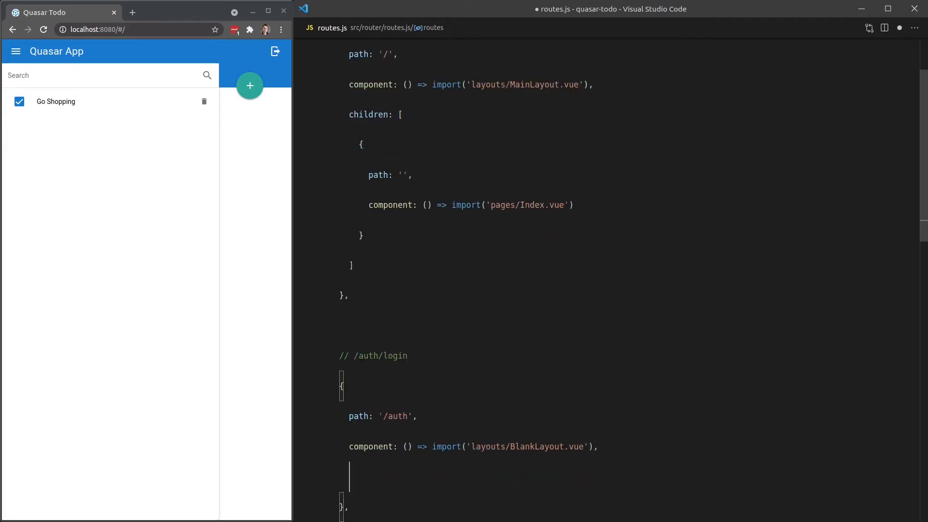
Step: Add a children entry with path 'login' whose component imports pages/LoginPage.vue
text(children: [)
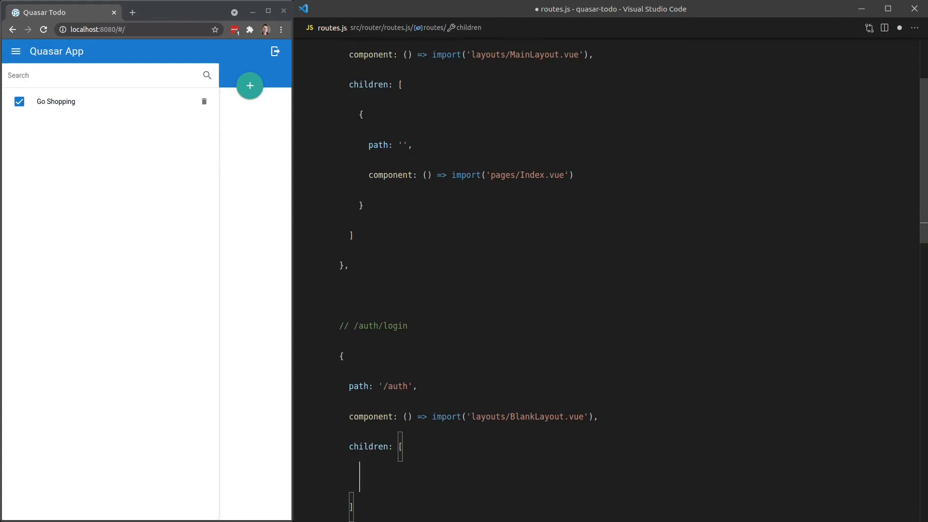
text(path: 'login',)
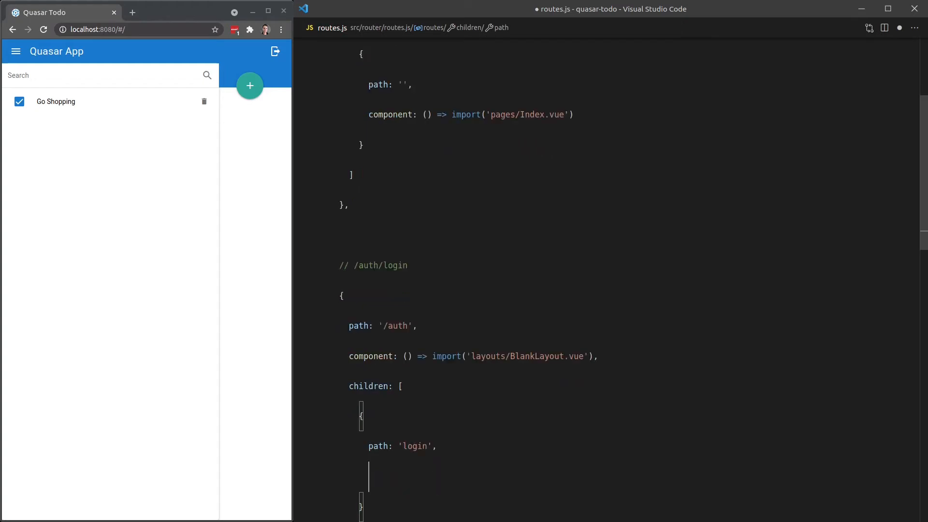
text(component)
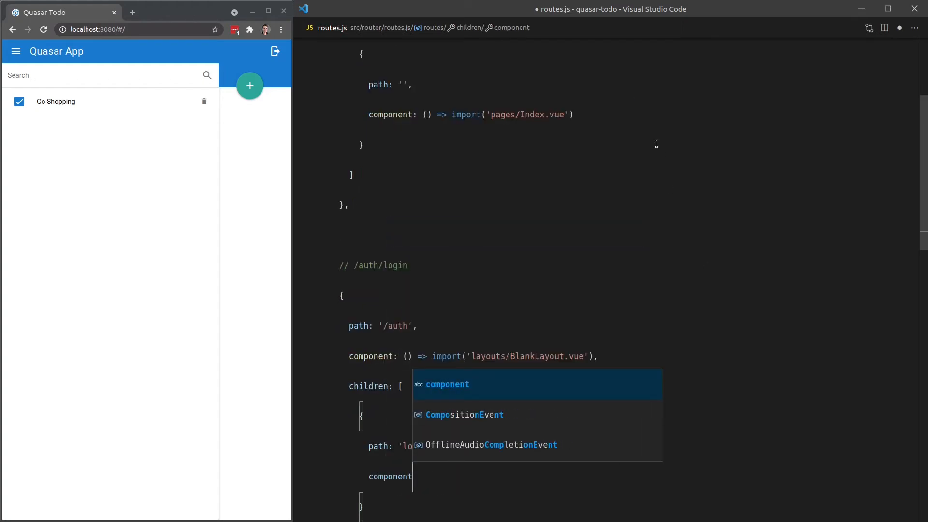
key(Escape)
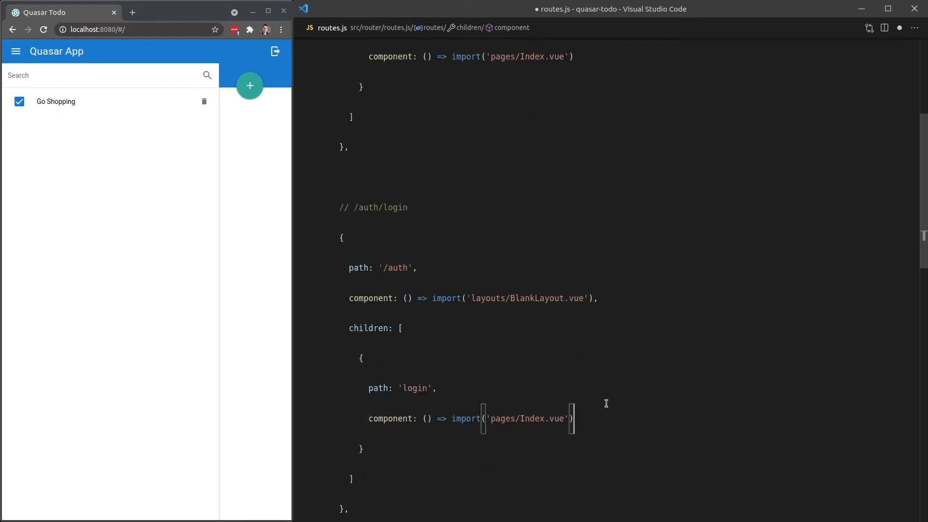
text(L)
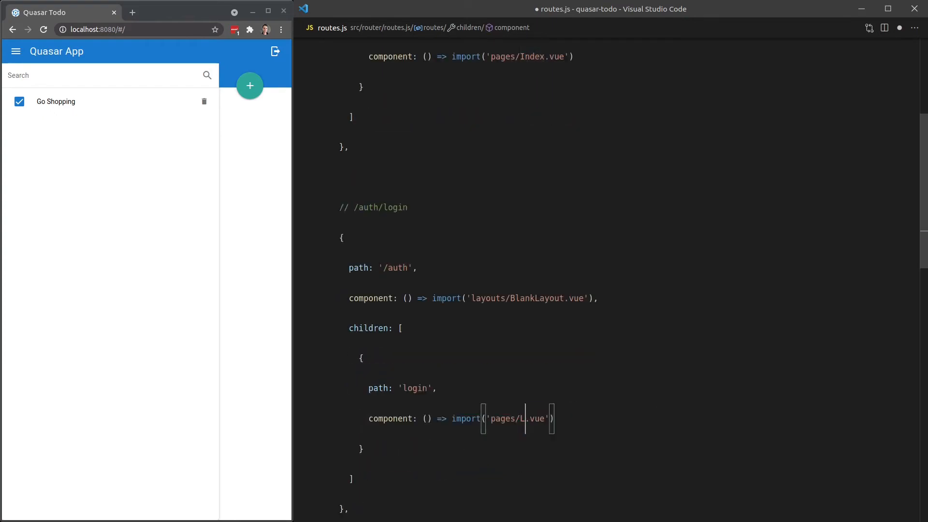
text(oginPage)
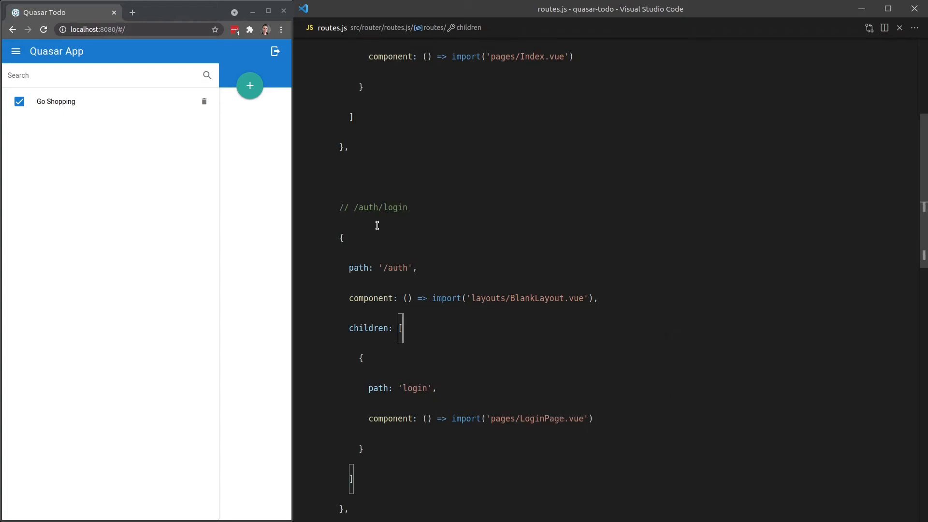
Step: Review the auth/login comment, route path and LoginPage import in the new route
double_click(395, 207)
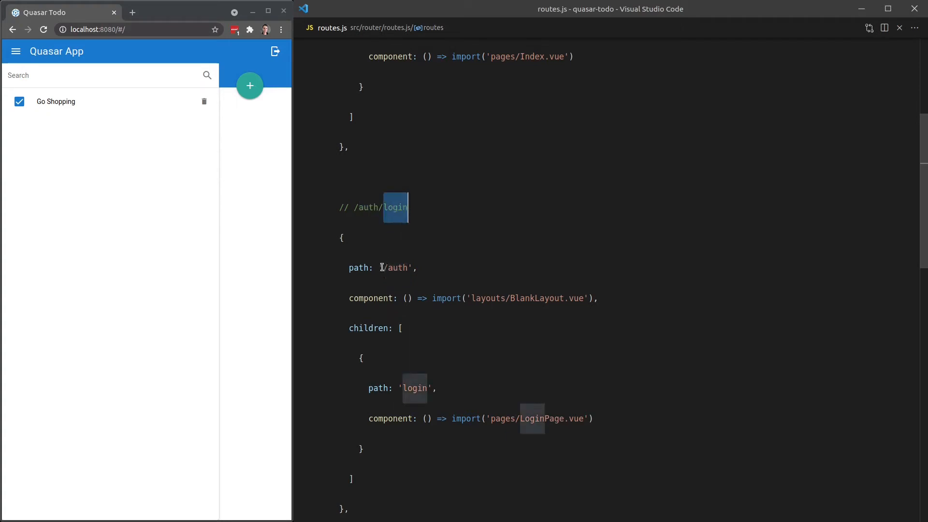
double_click(395, 268)
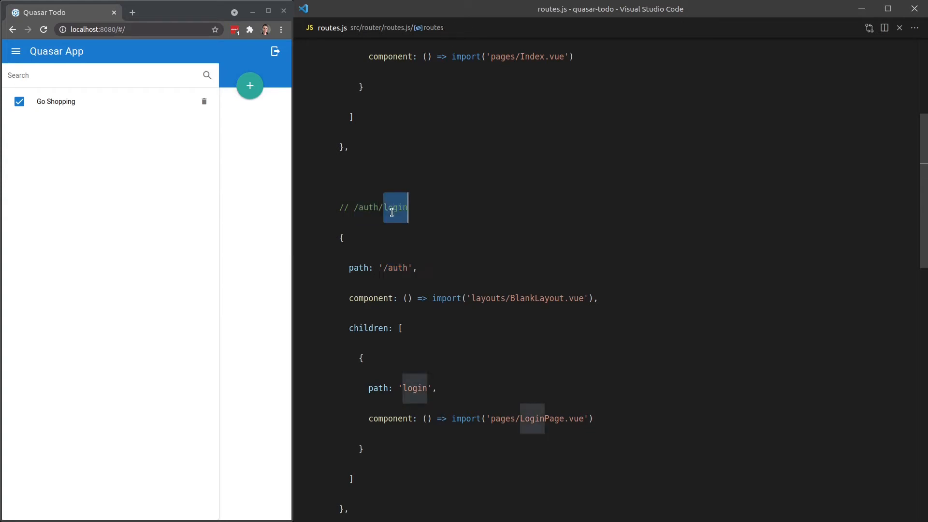
click(513, 419)
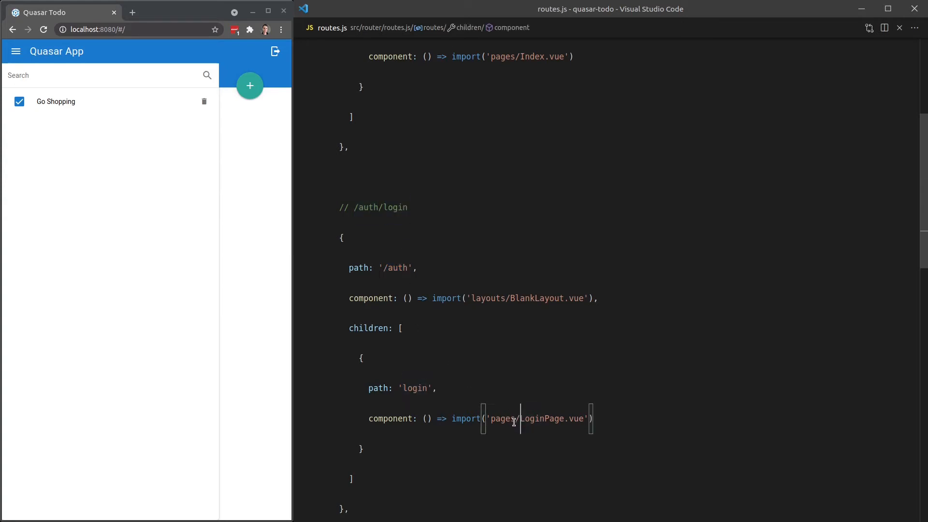
double_click(539, 419)
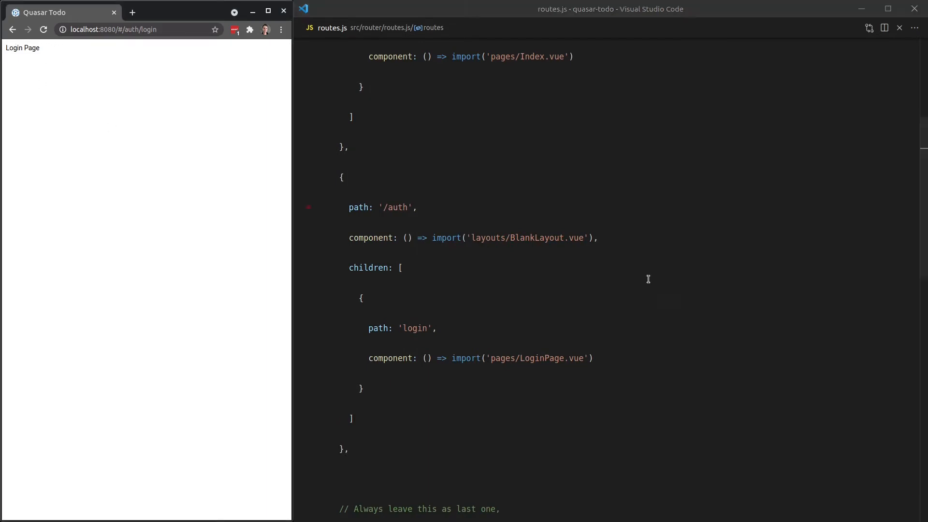
Step: Open LoginPage.vue, add class="flex flex-center" to q-page and save to center the content
key(ctrl+p)
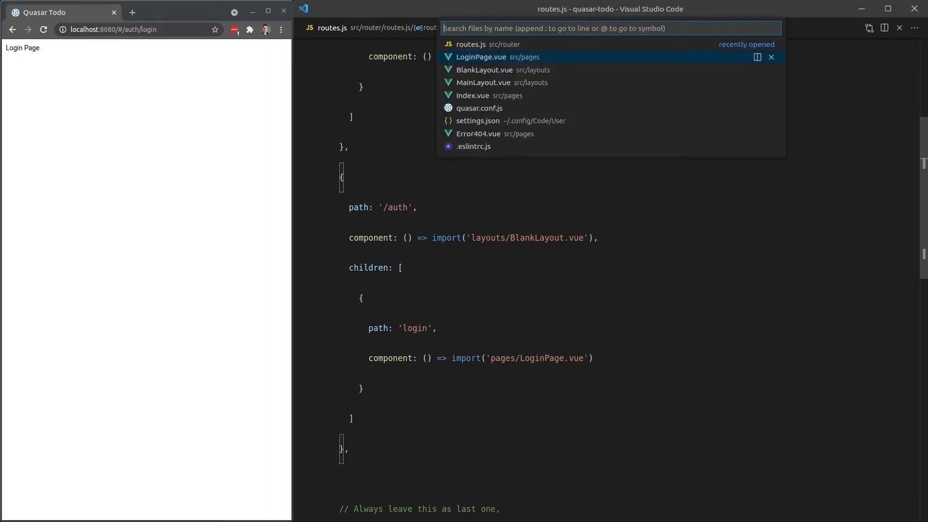
text(login)
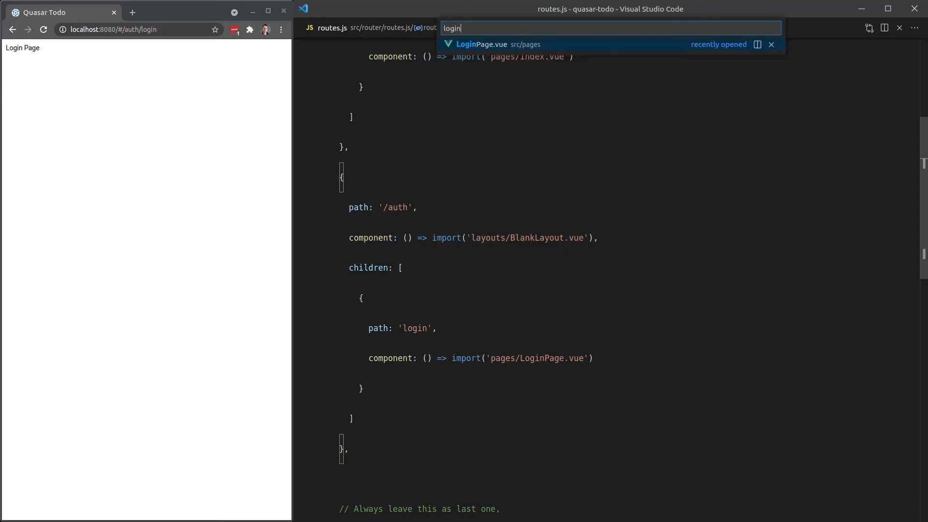
click(481, 43)
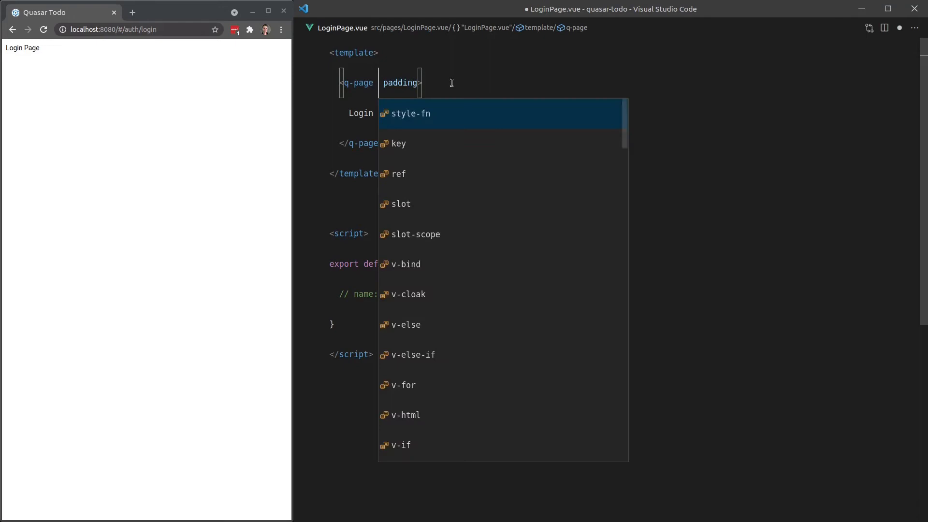
text(class="f")
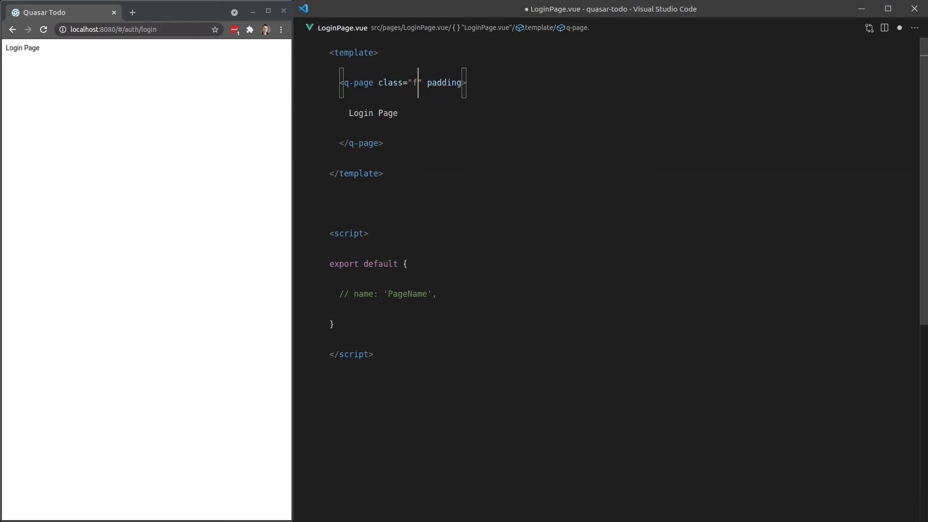
text(lex f)
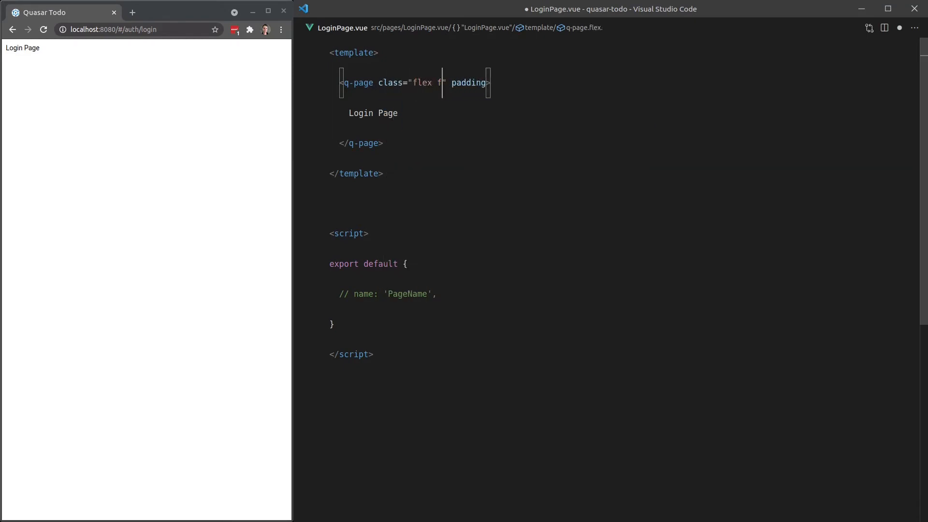
text(lex-center")
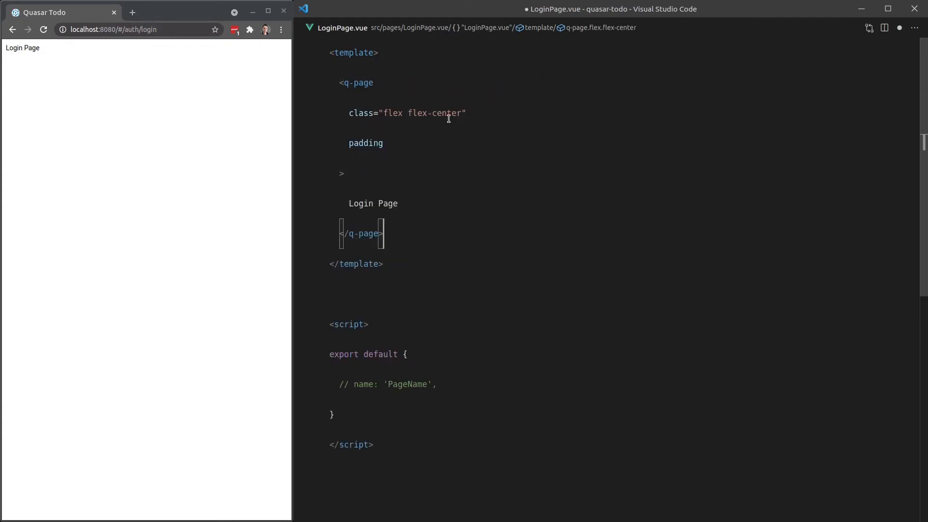
key(ctrl+s)
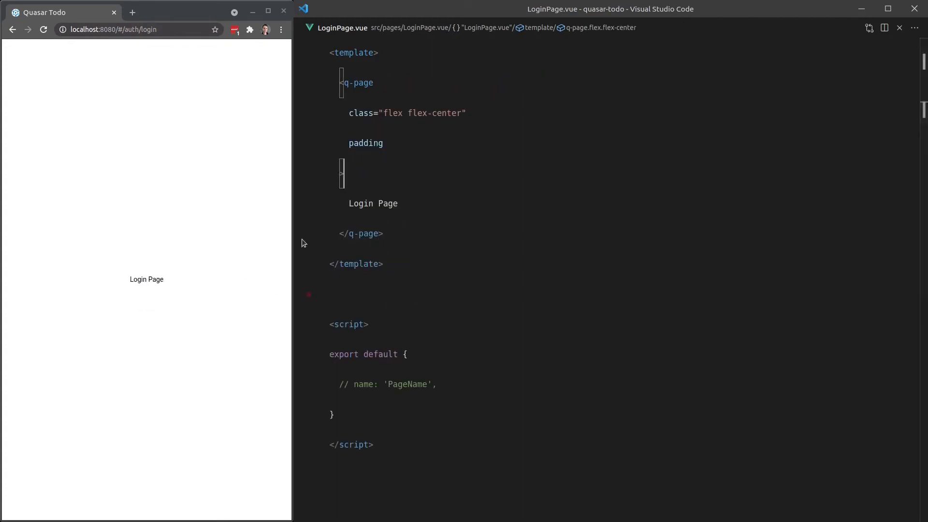
double_click(373, 203)
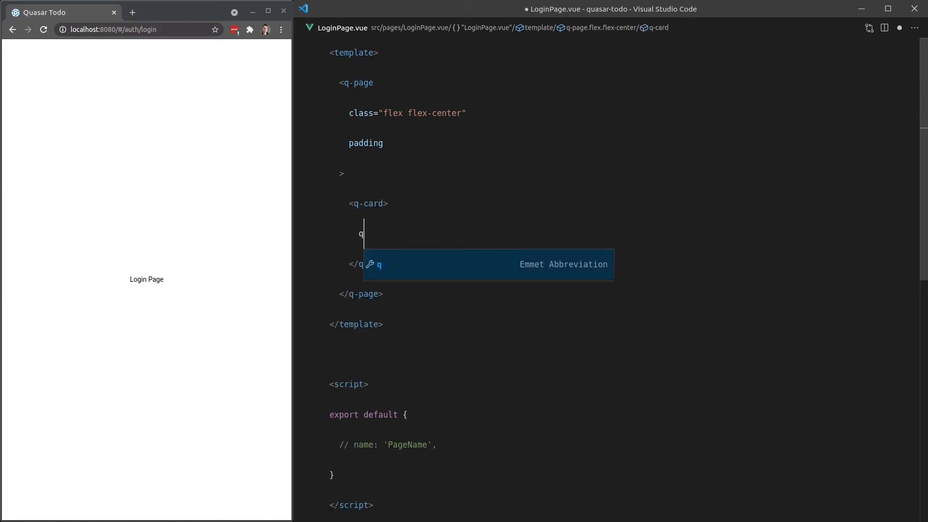
Step: Expand a q-card with q-card-section, add a Login heading above it and reformat the markup
key(Tab)
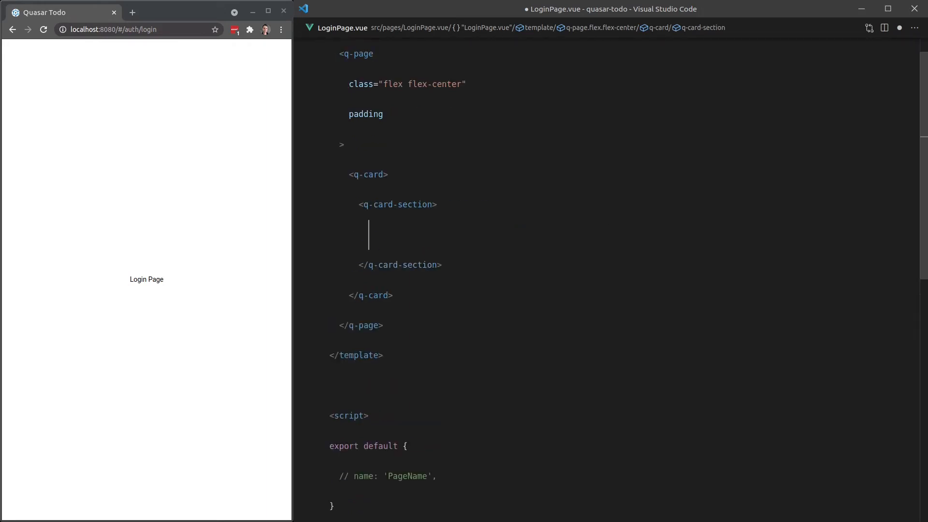
text(Login)
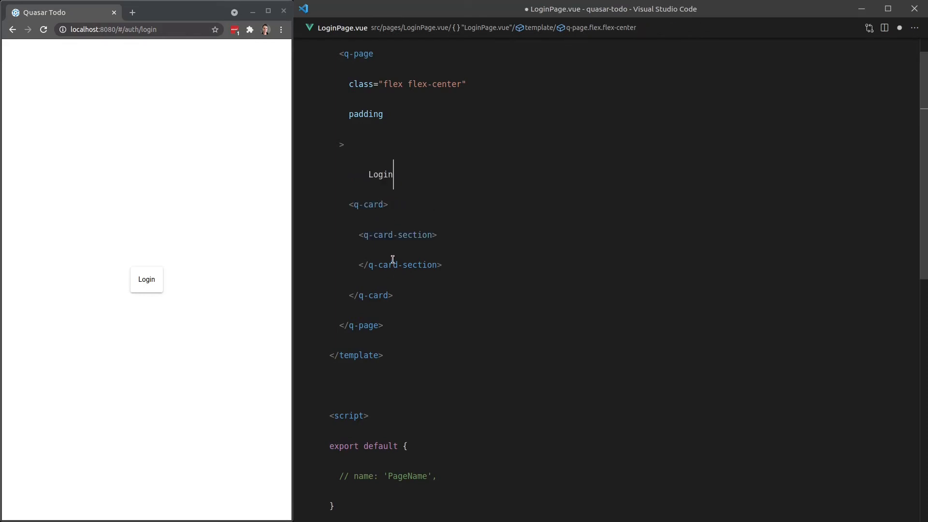
key(ctrl+shift+p)
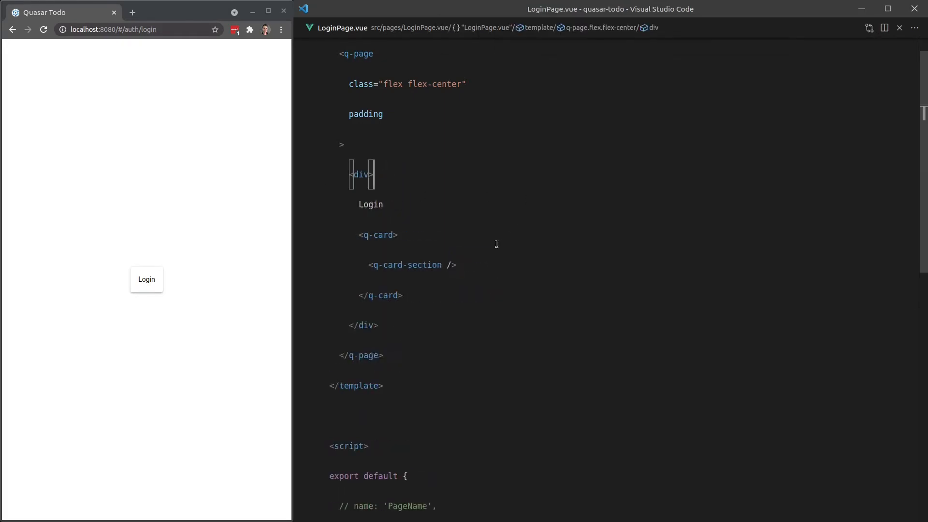
double_click(370, 204)
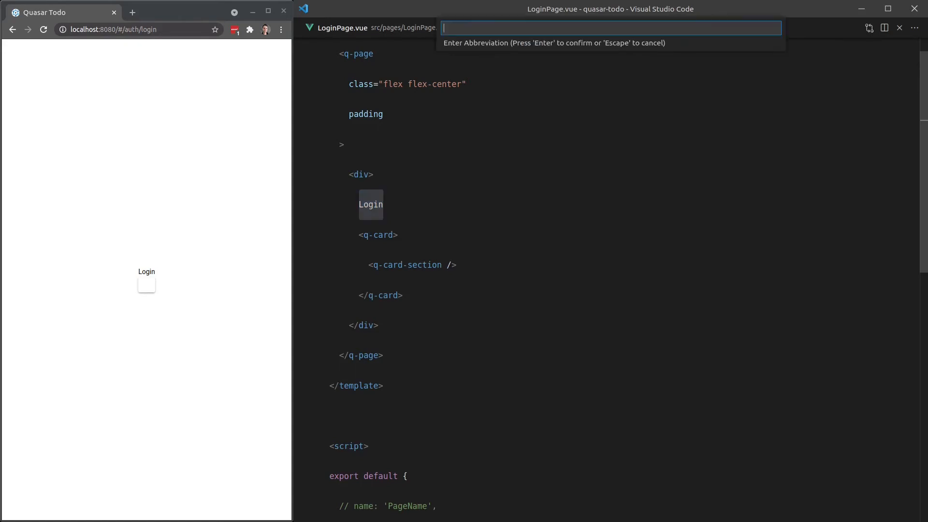
Step: Wrap Login in an h5 with class="q-my-md" and expand the card section for content
text(h5>)
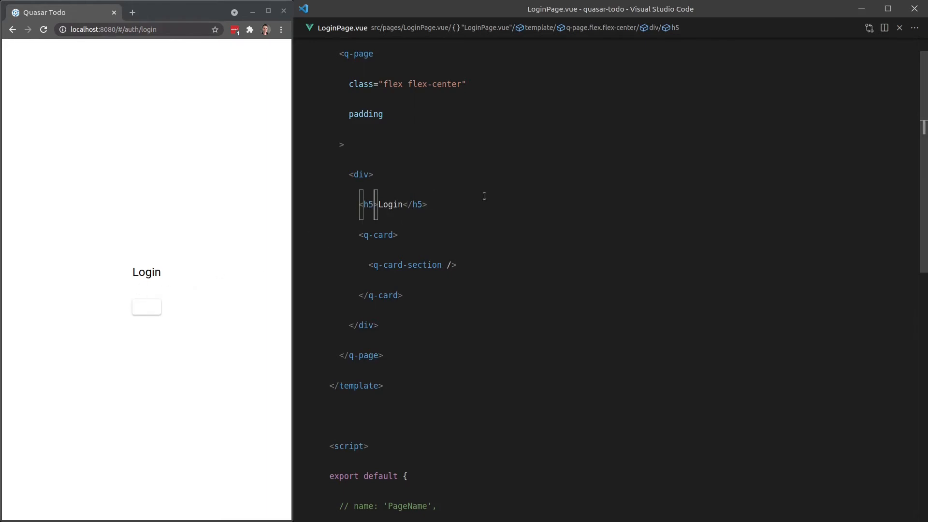
text(class="q")
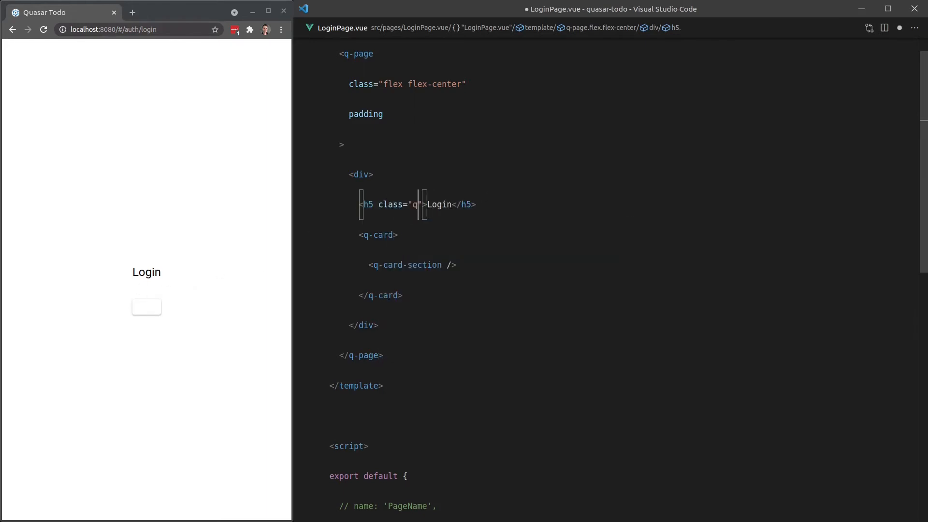
text(-my-)
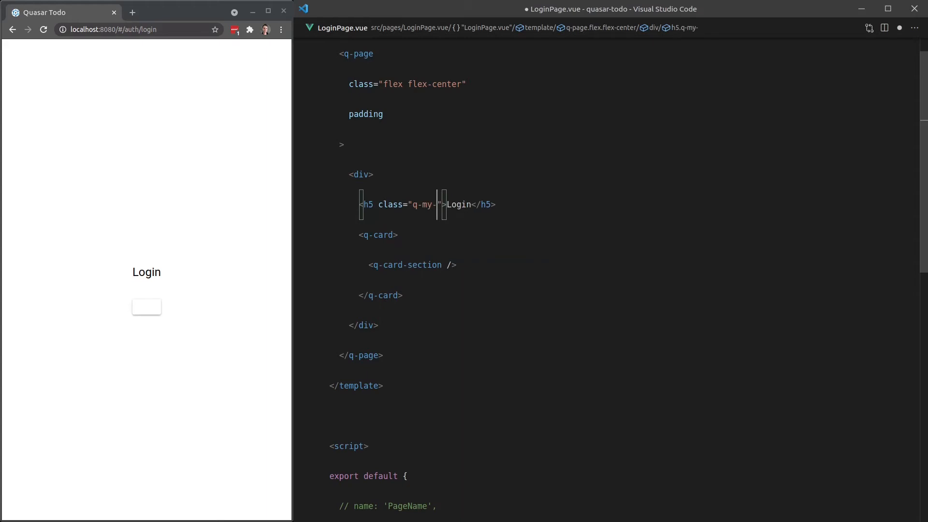
text(md)
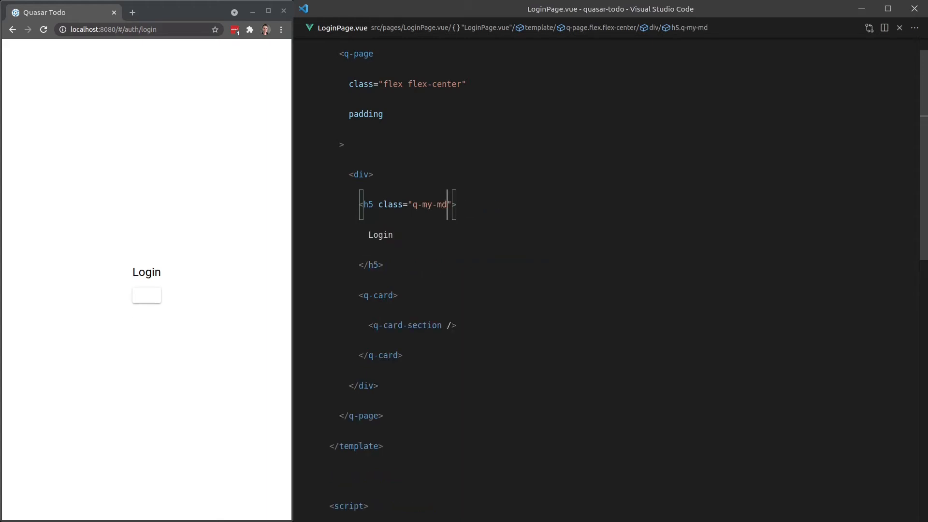
scroll(down, 3)
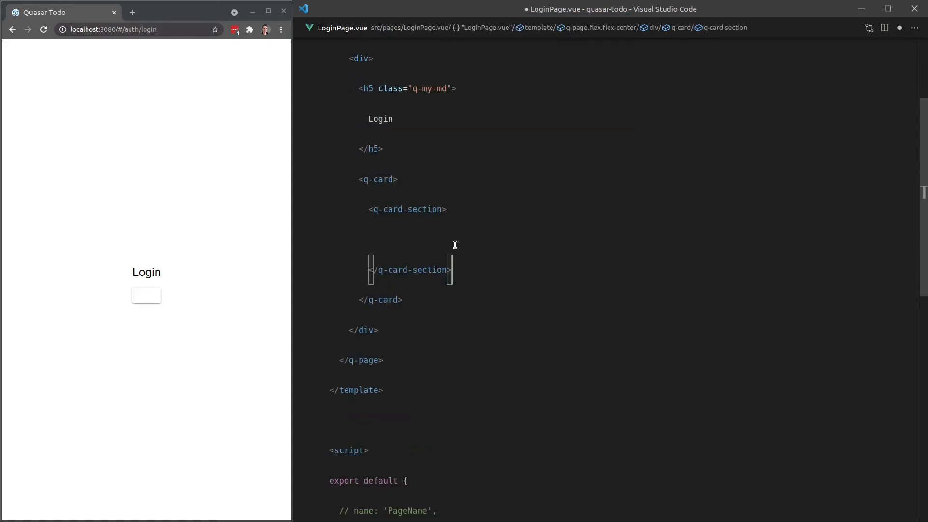
Step: Inside the card section add a filled q-input with label="email"
text(q-inp)
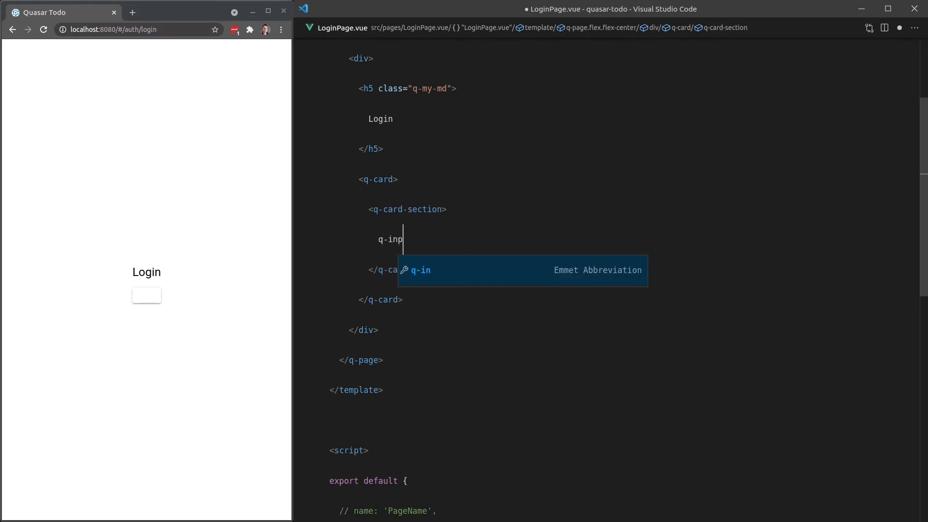
text(l)
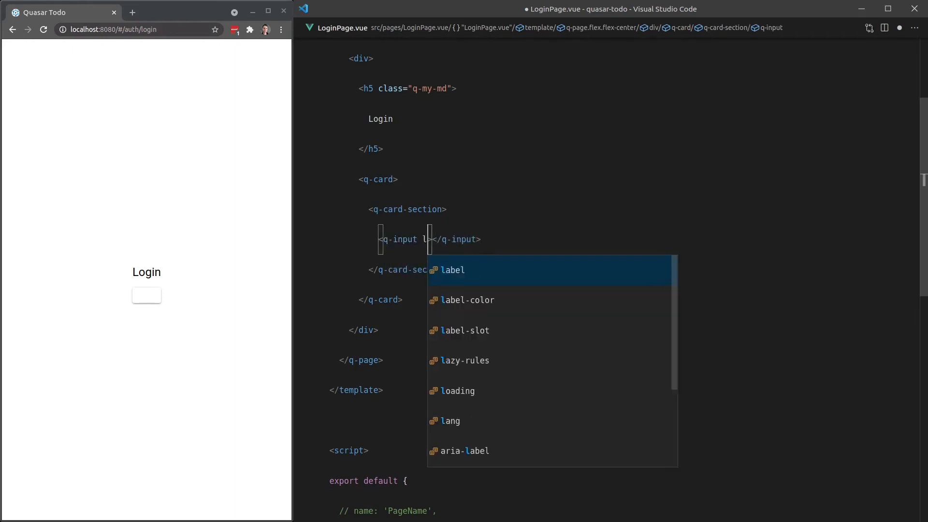
text(abel="email" /)
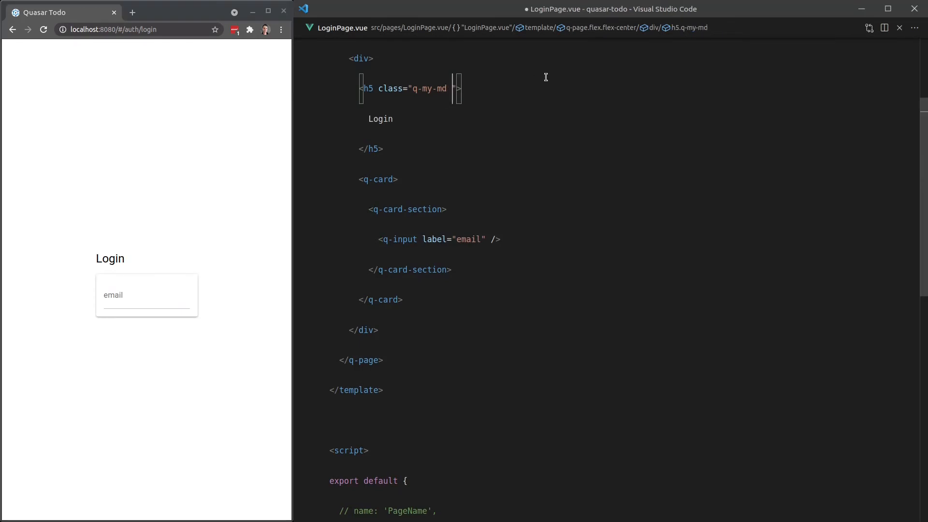
text(text-center)
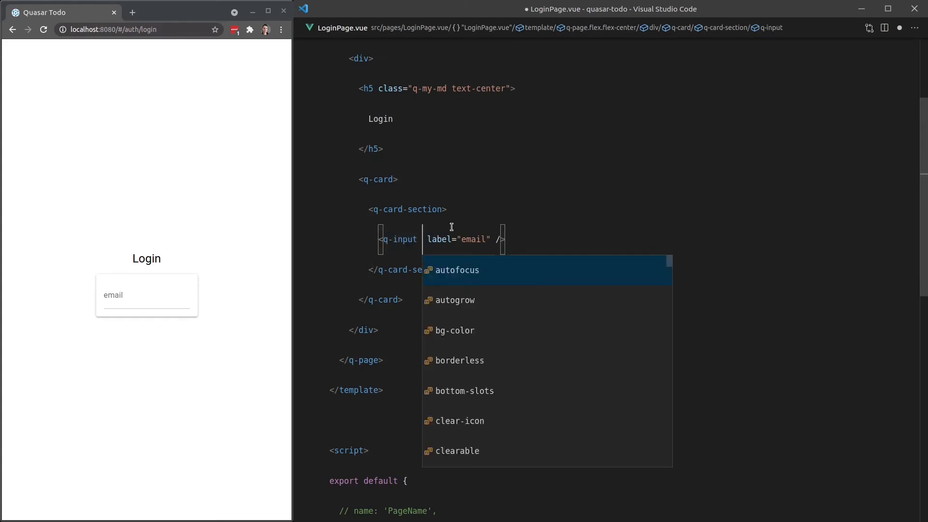
text(filled)
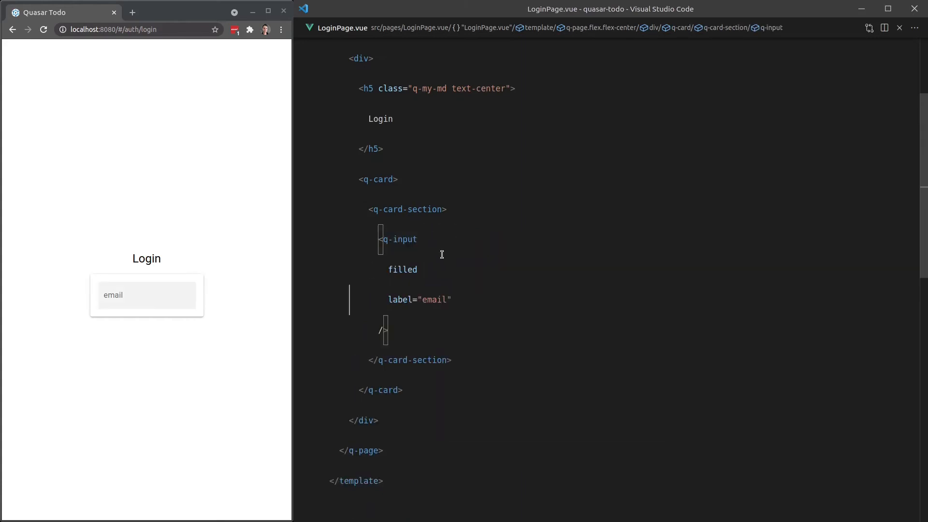
click(146, 299)
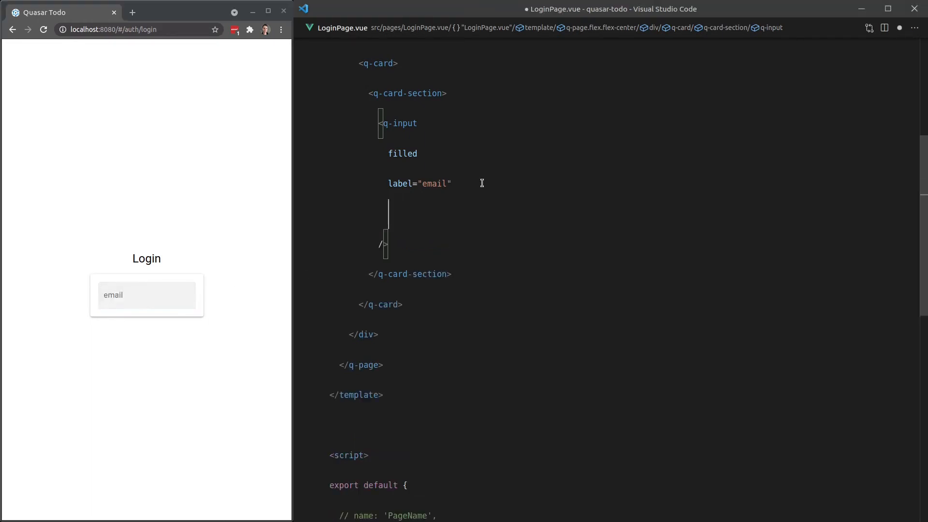
text(placeholder=)
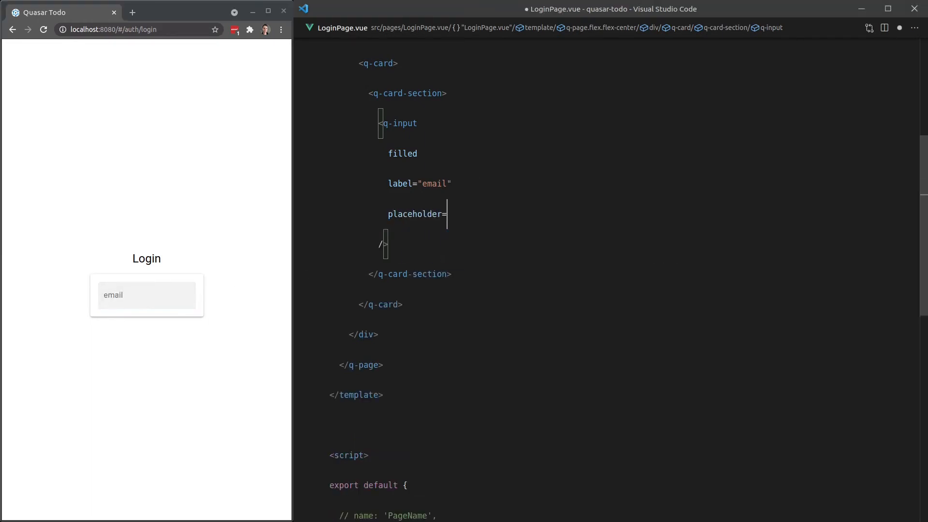
text("email@")
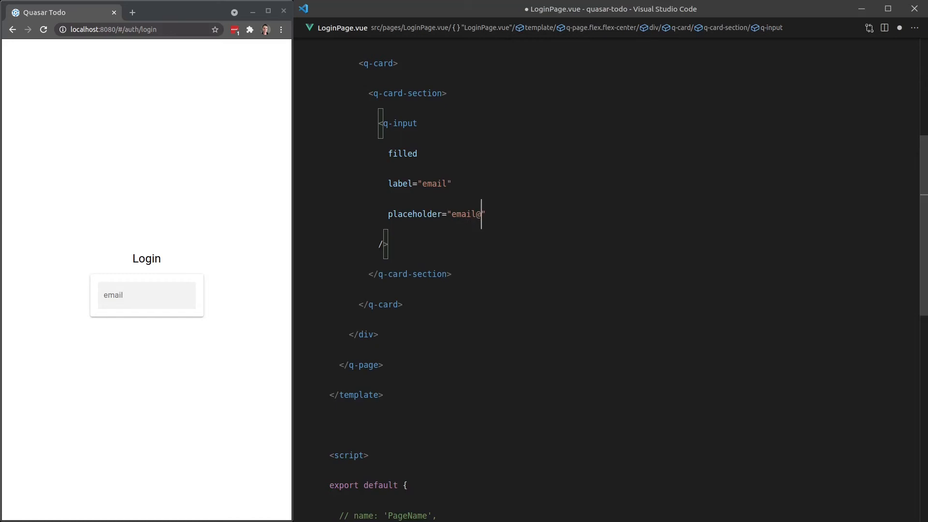
text(exmaple.com)
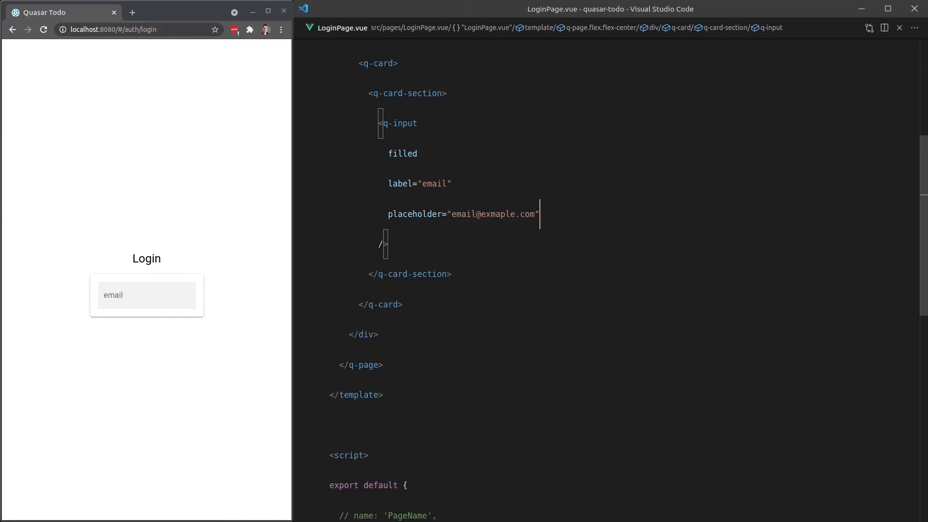
click(146, 296)
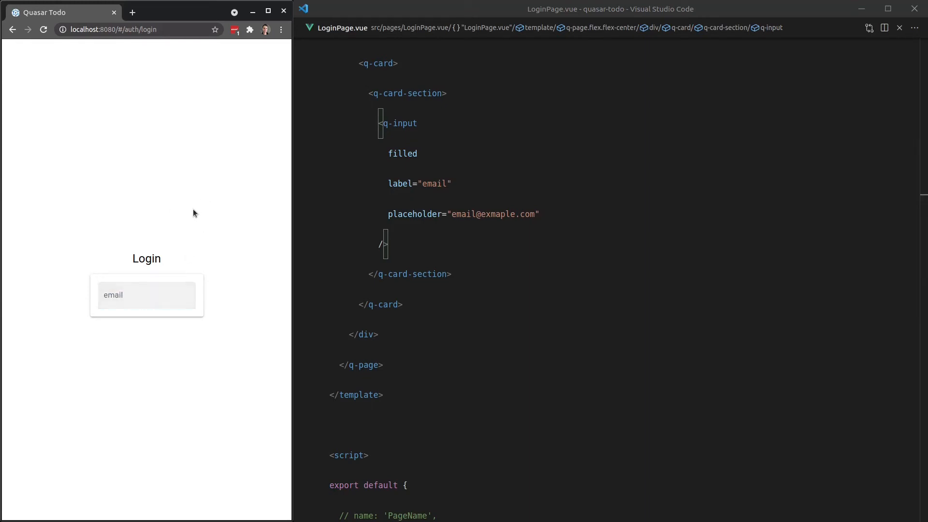
click(146, 296)
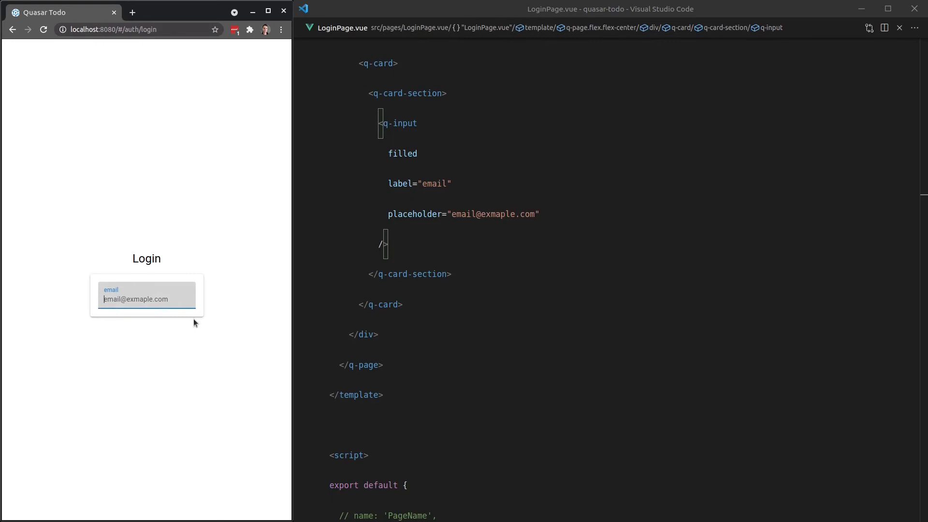
click(225, 209)
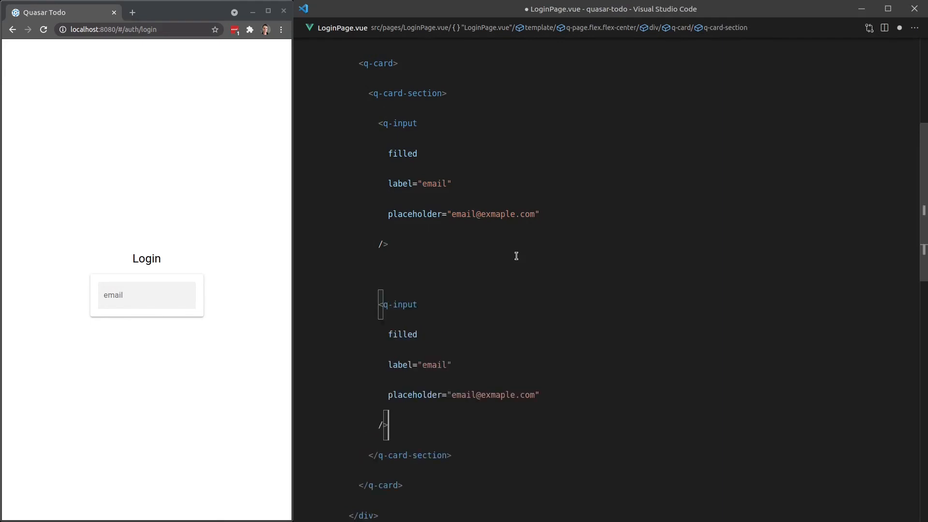
Step: Turn the duplicated input into a password field with label="password" and type="password"
scroll(down, 3)
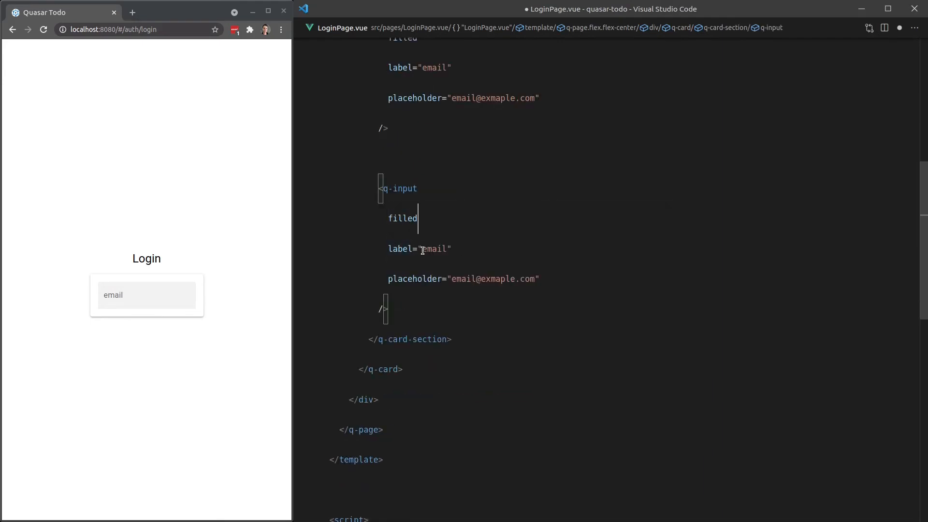
text(password)
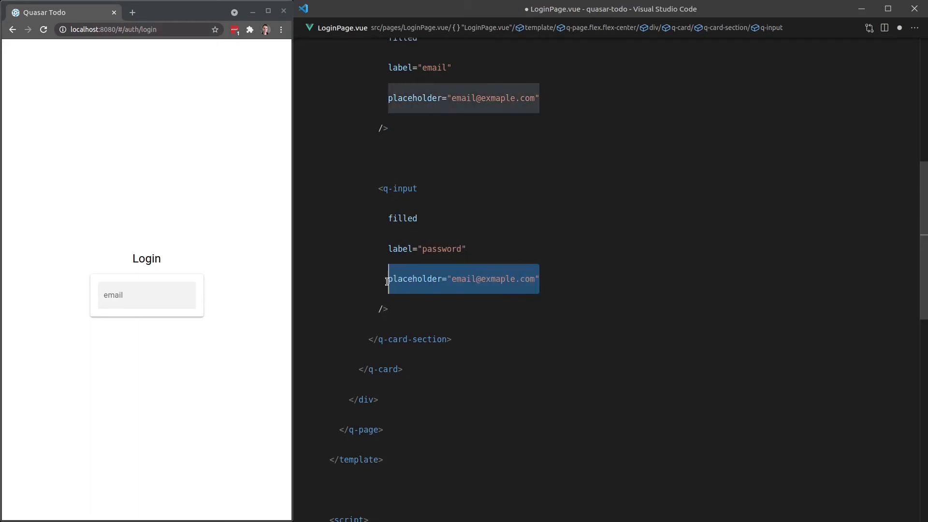
text(type="")
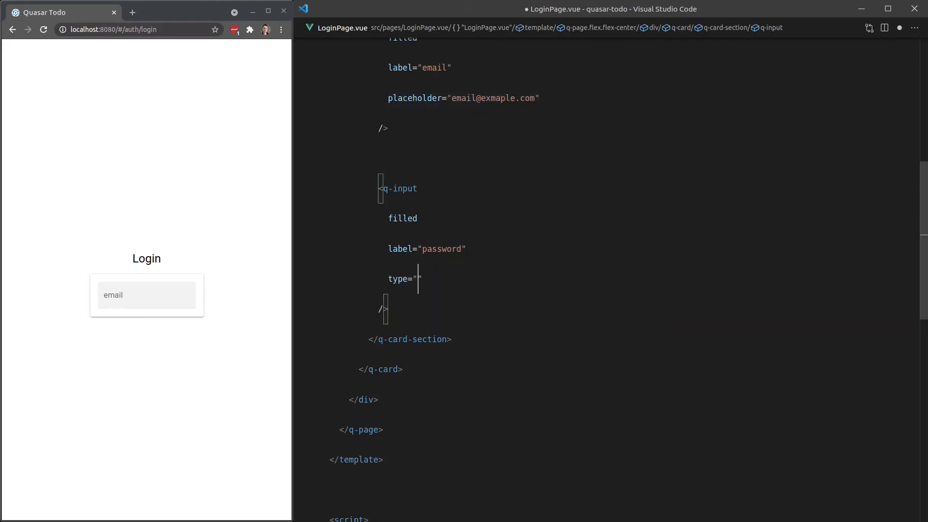
text(password)
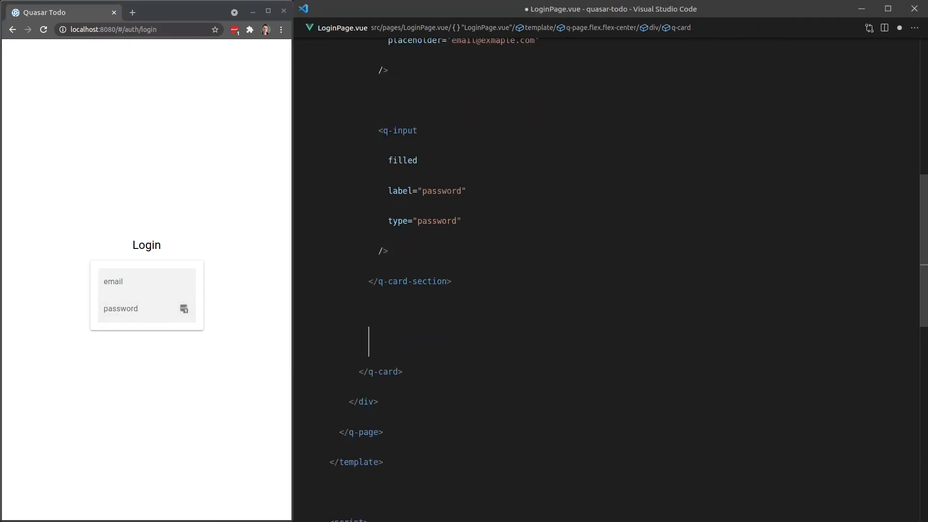
Step: Add a q-btn with label="login", class="full-width" and color="primary" below the card section
text(q-btn ></q-btn>)
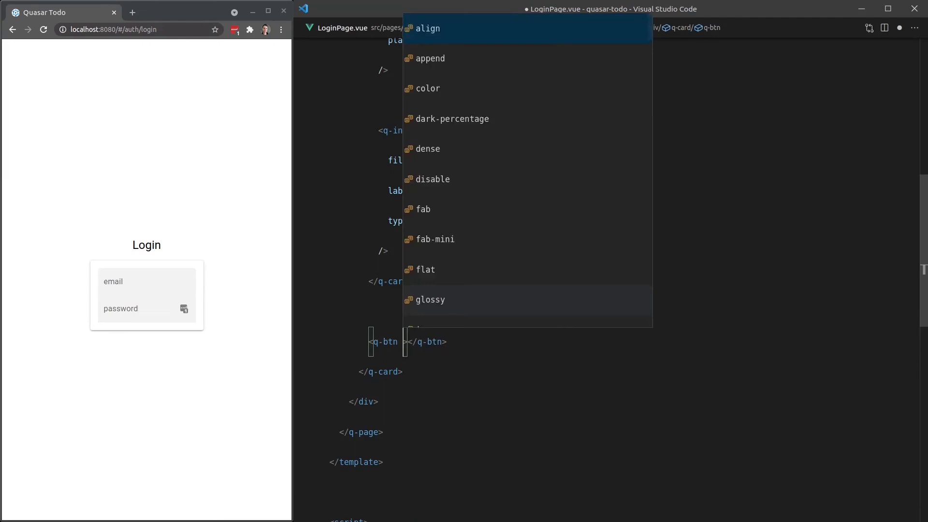
text(label="login")
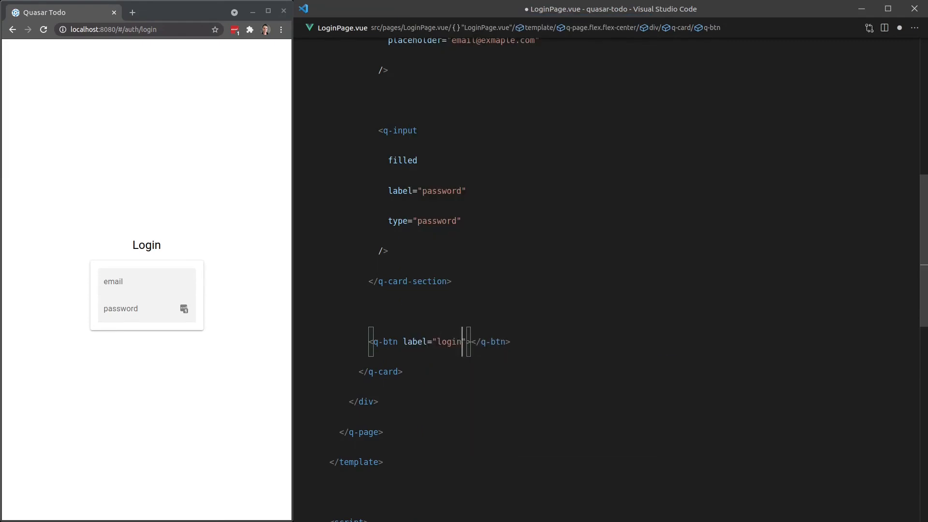
click(468, 341)
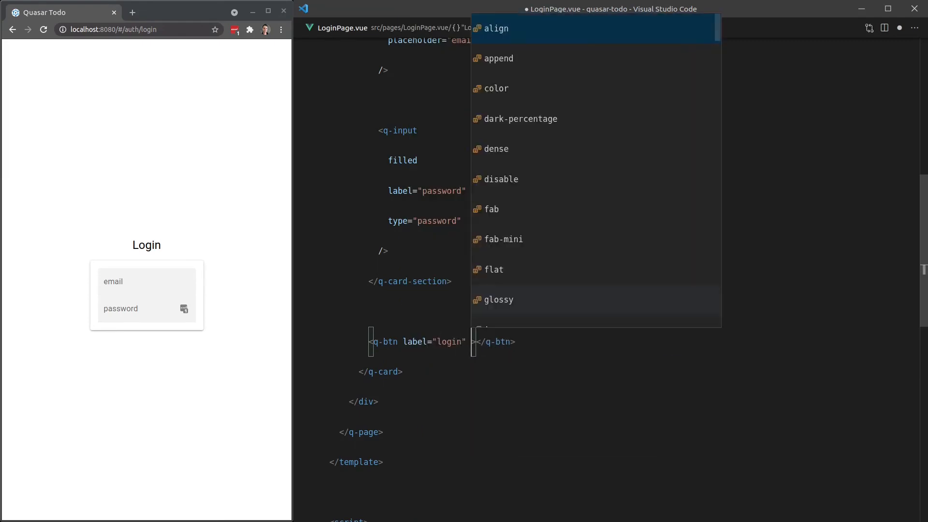
text(class="full-width)
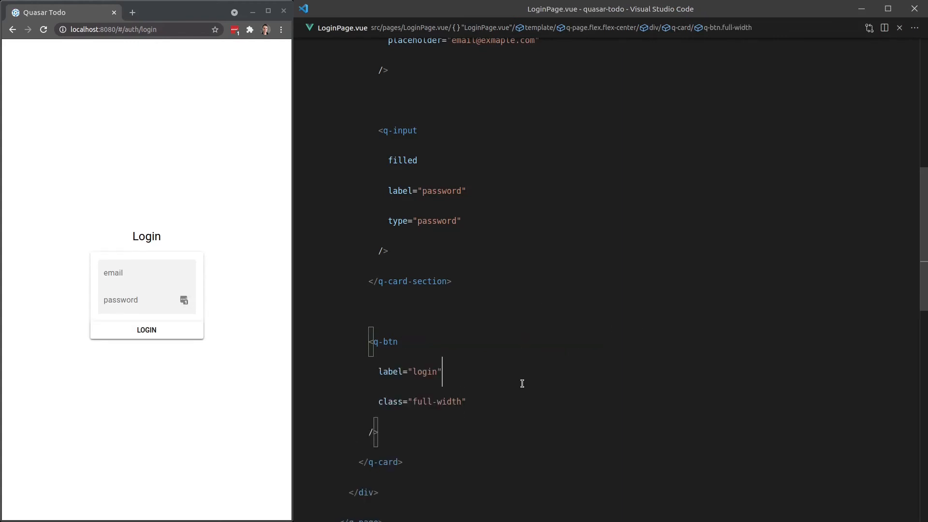
key(enter)
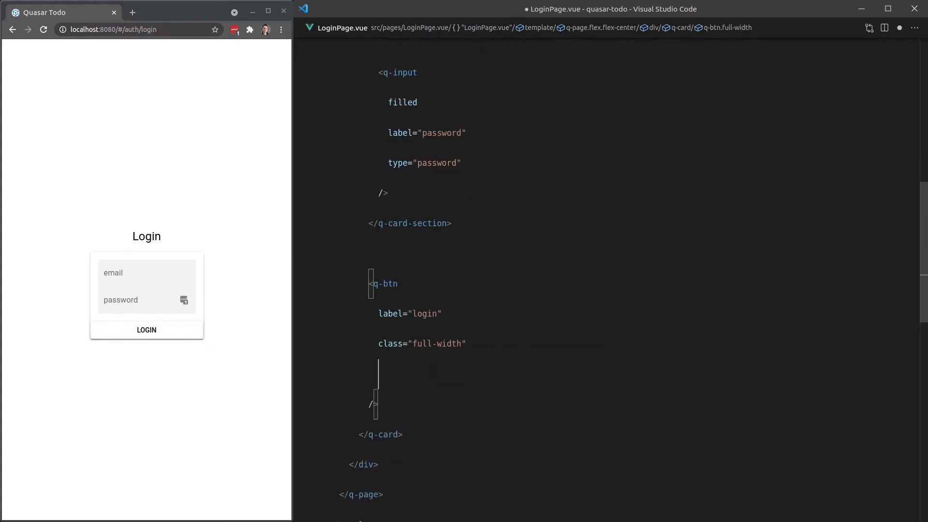
text(color="primary")
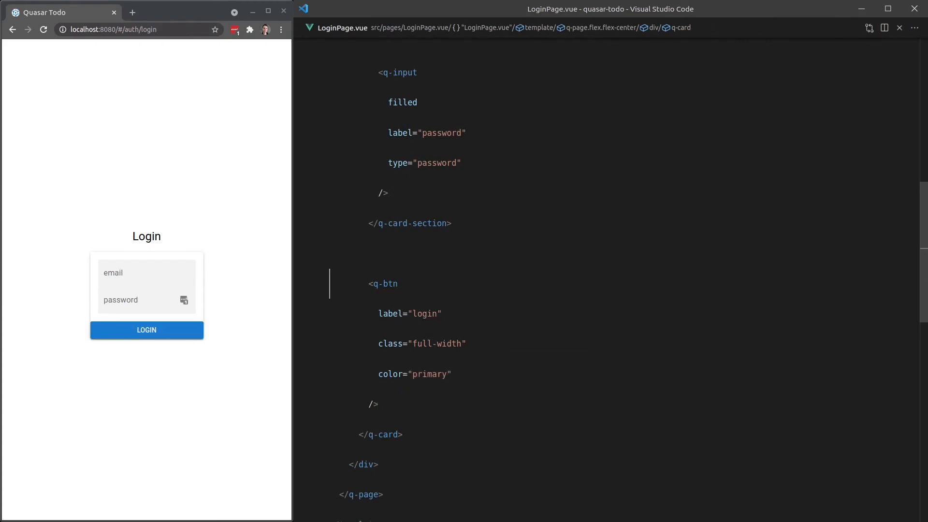
text(email@exmaple.com")
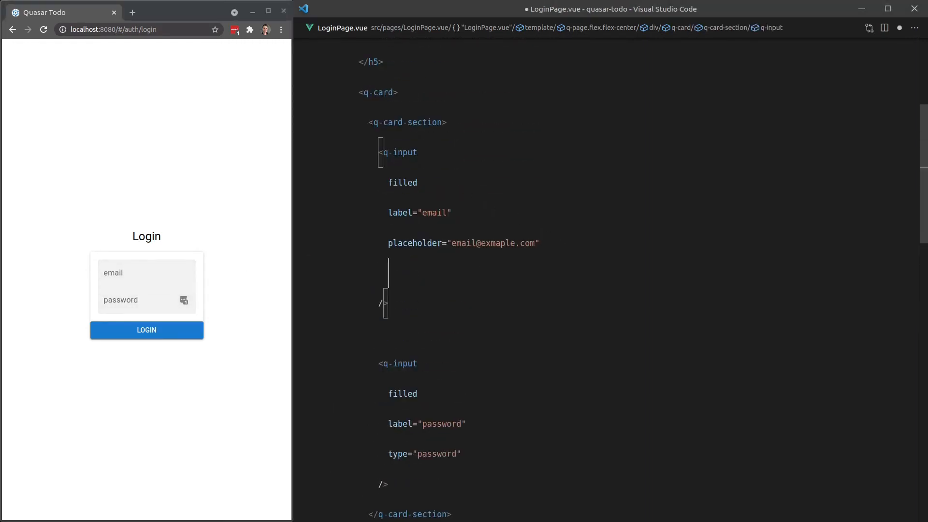
Step: Give the email q-input class="q-mb-md" so it sits apart from the password field
text(class="q")
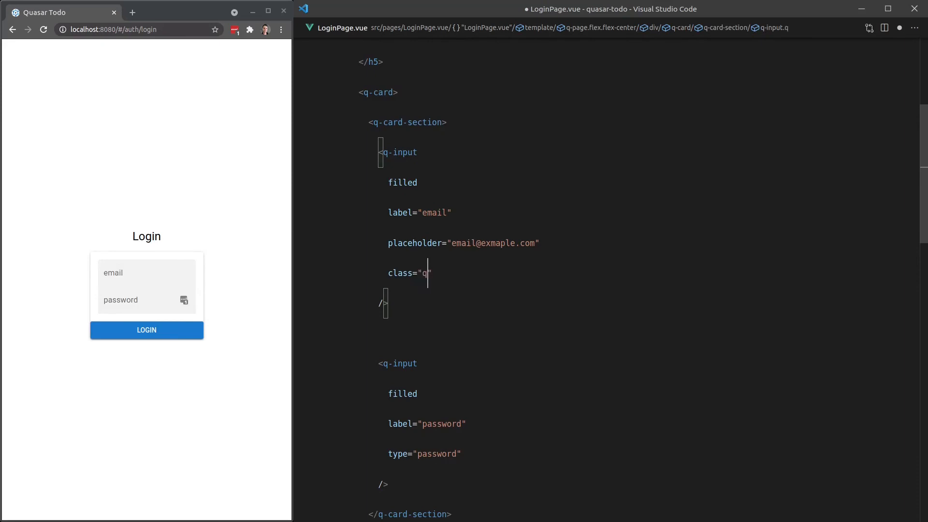
text(-m)
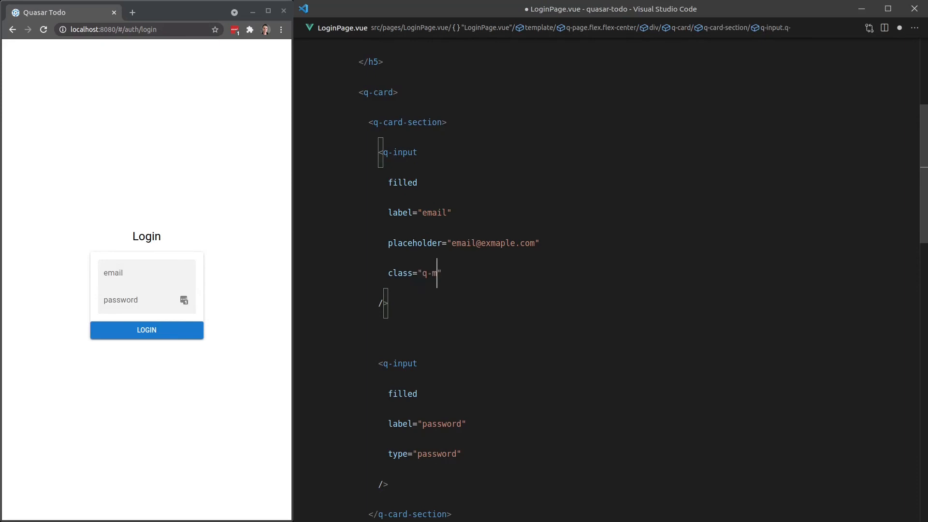
text(b-md)
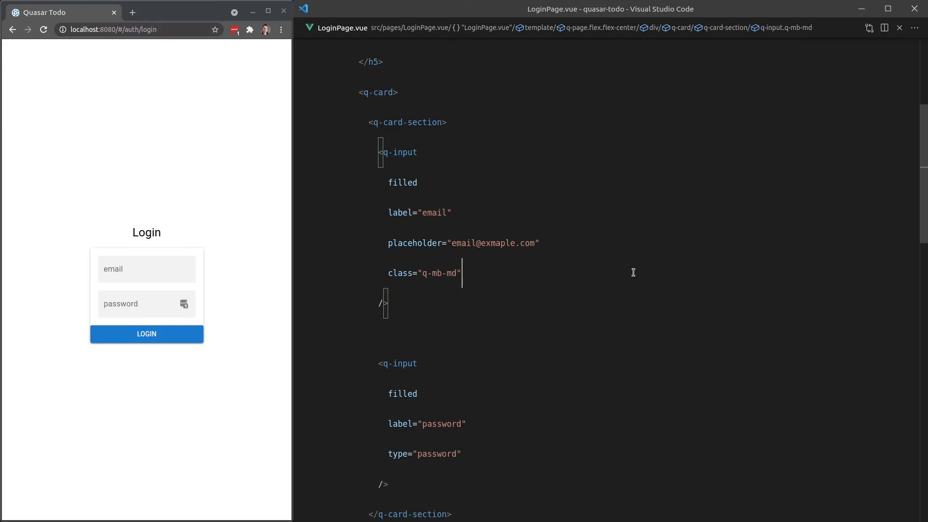
scroll(down, 3)
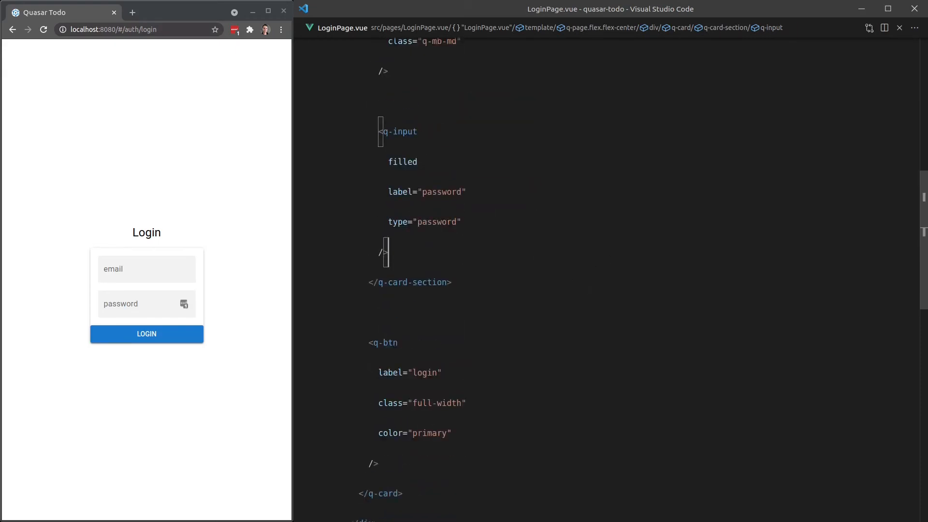
Step: Add a q-checkbox under the password field with :model-value="true" via the q-check expansion
text(q-check)
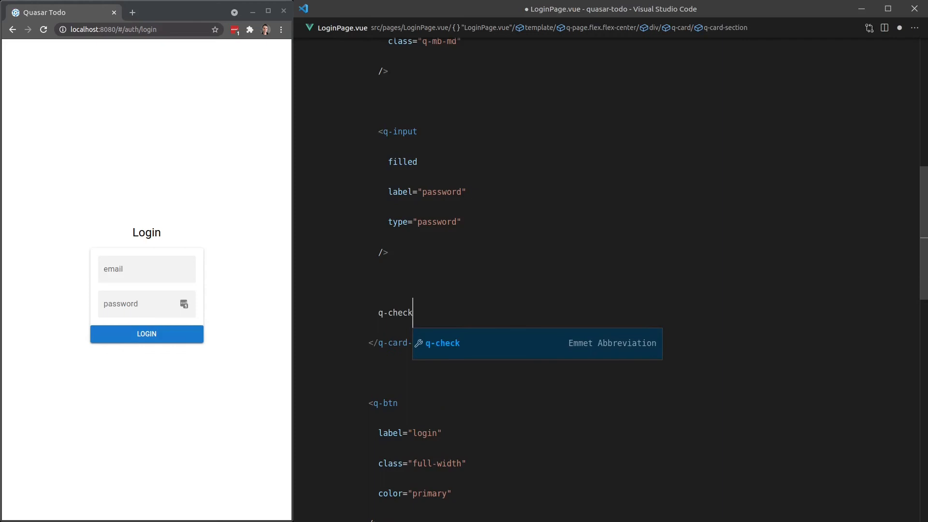
key(Tab)
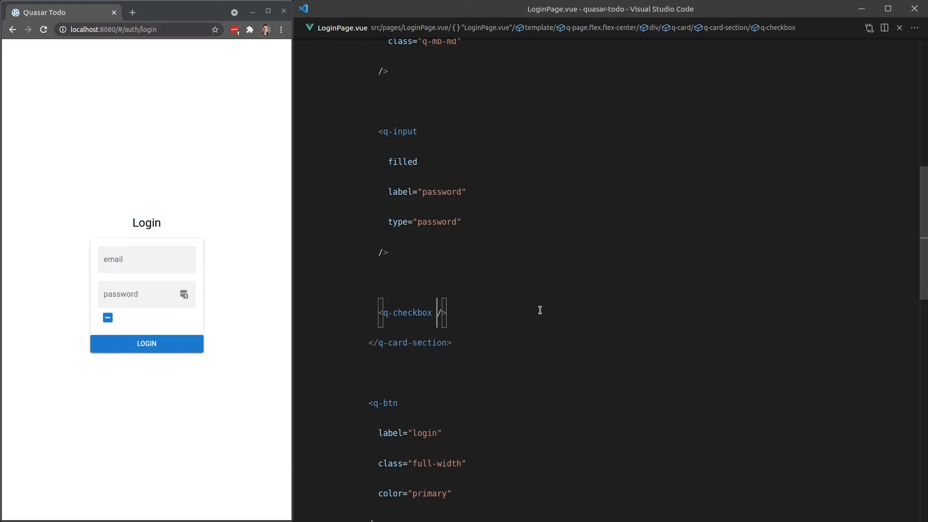
text(:model-value="true)
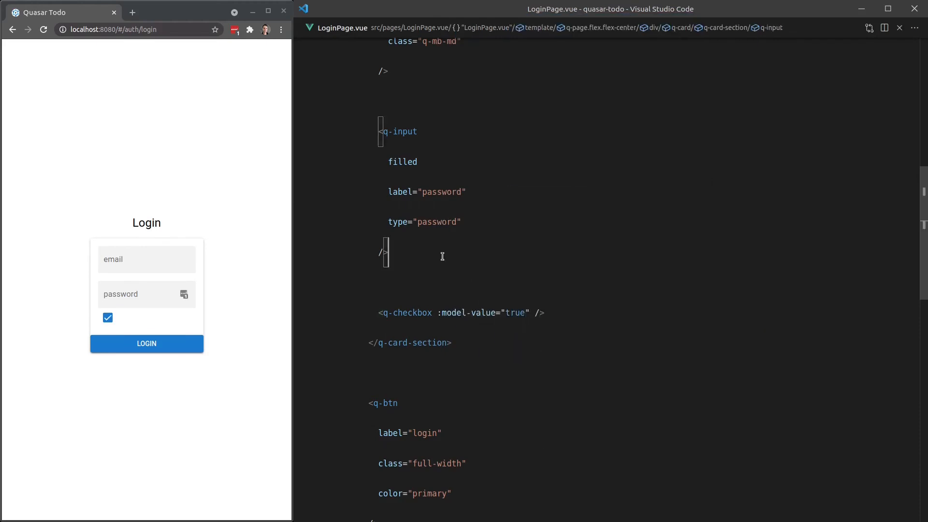
Step: Give the password q-input class="q-mb-sm" for a small bottom margin
text(clas)
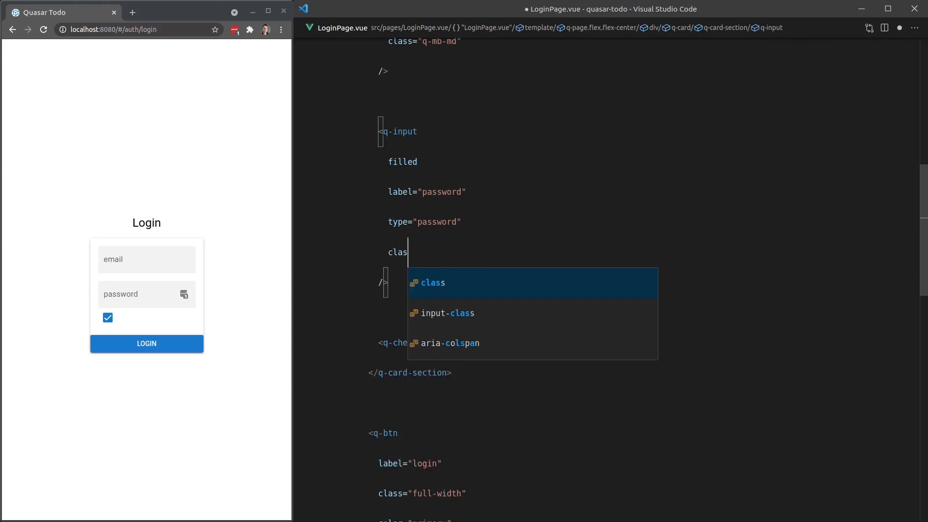
text(="q-mb-sm")
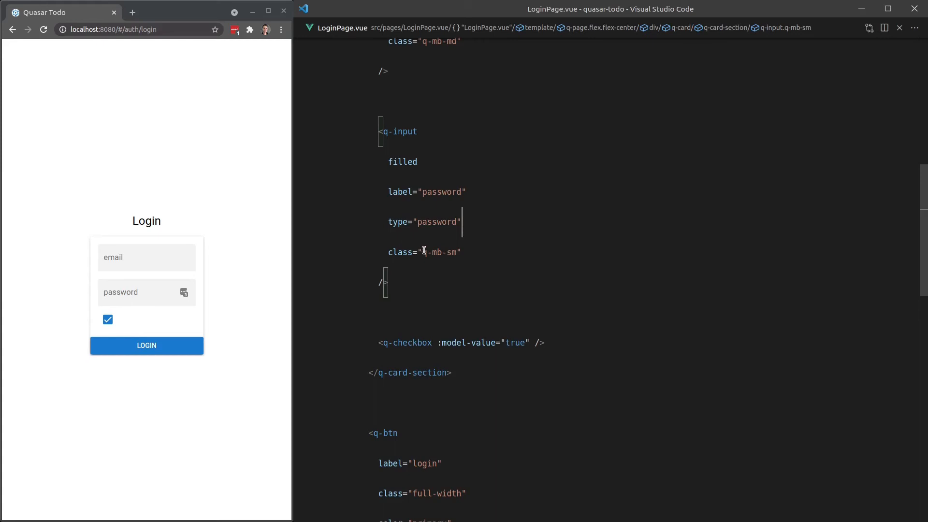
mouse_move(630, 223)
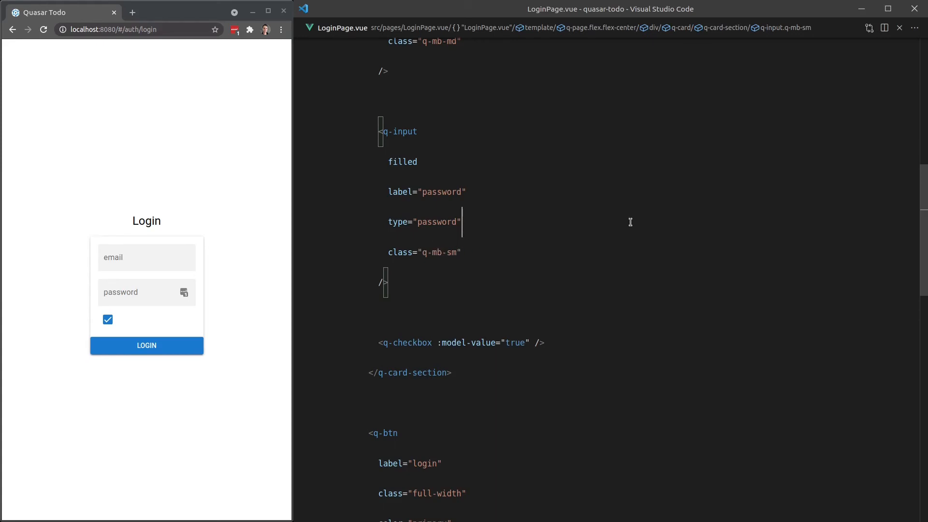
click(432, 342)
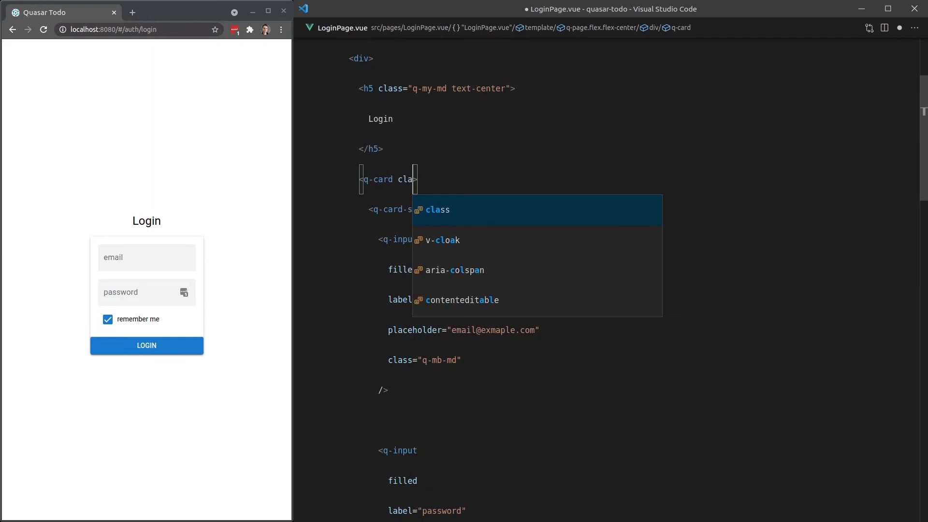
Step: Split the full-width div's attributes onto lines and start a style="max-width:" attribute
text(="full-w")
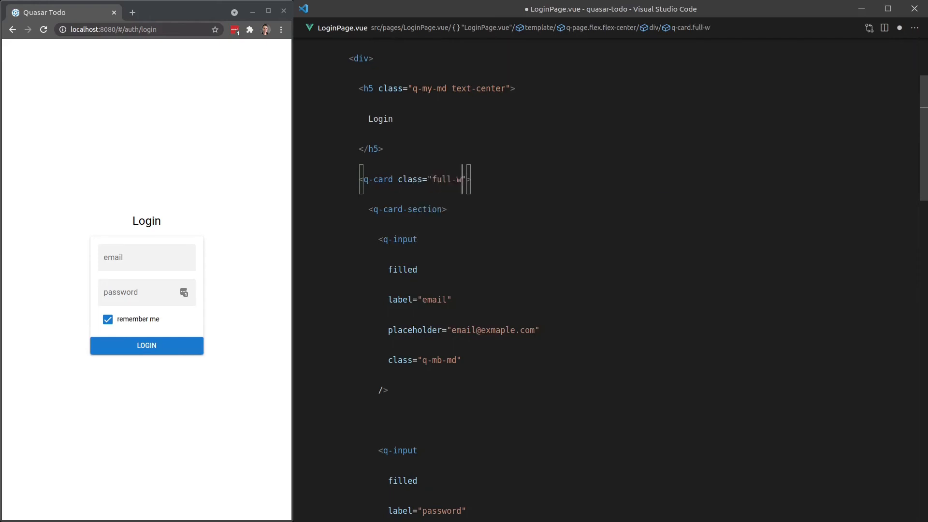
text(idth)
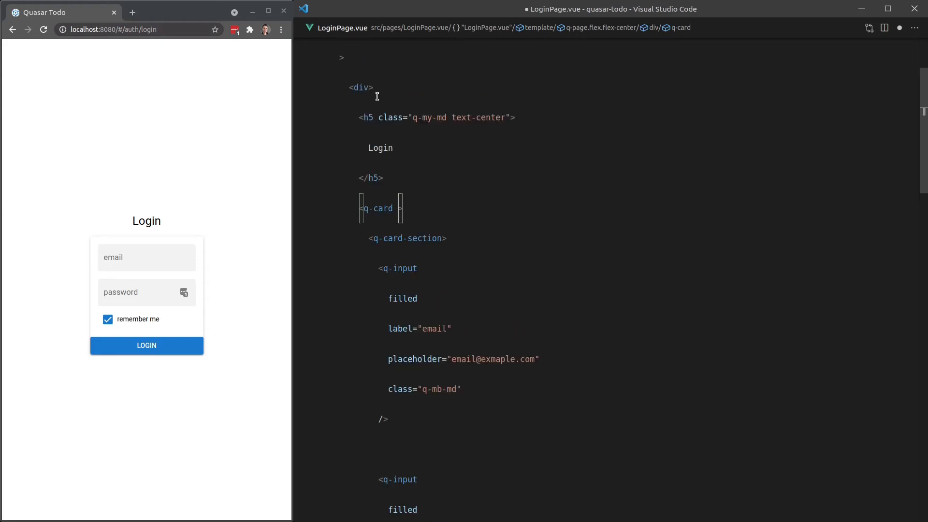
text(class="full-width")
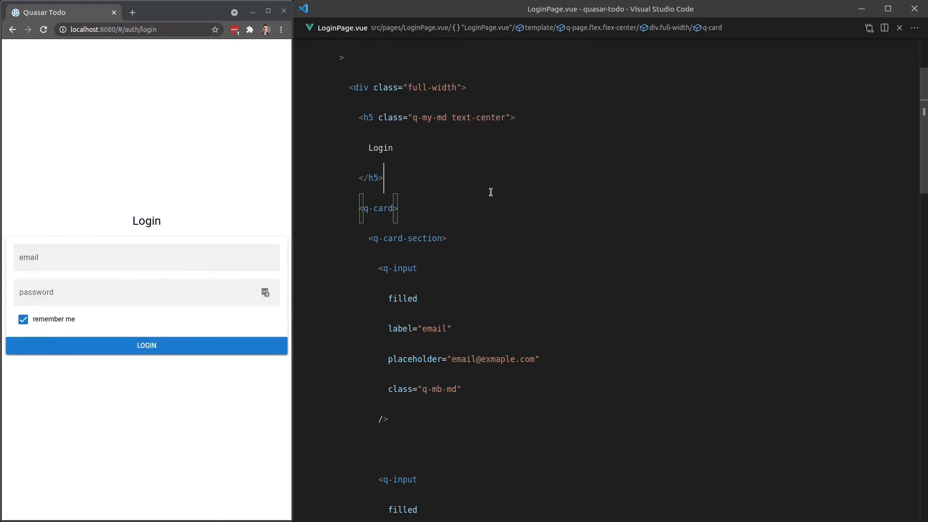
text(style=)
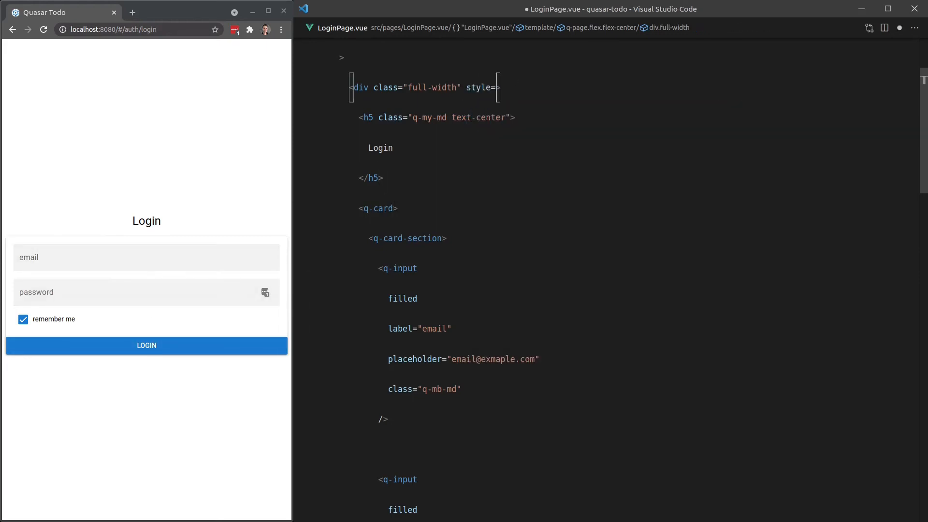
text(max-widt")
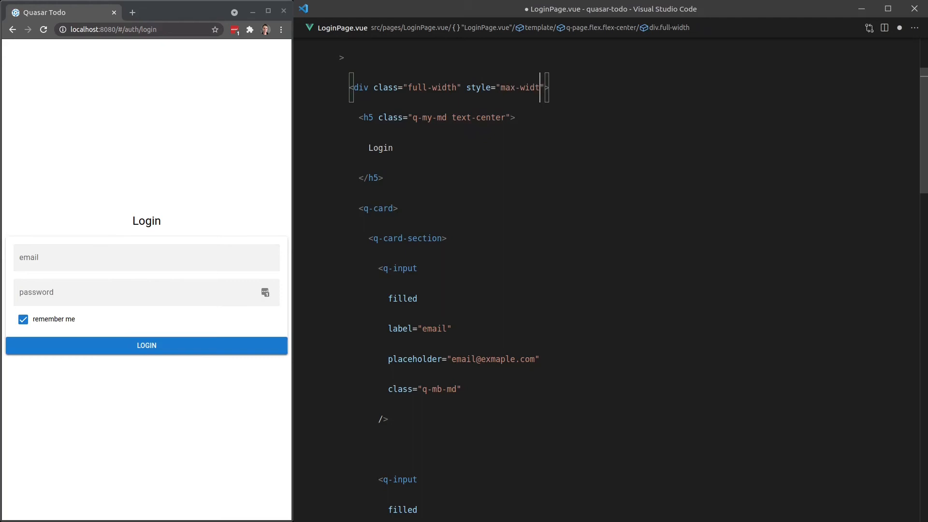
text(h:)
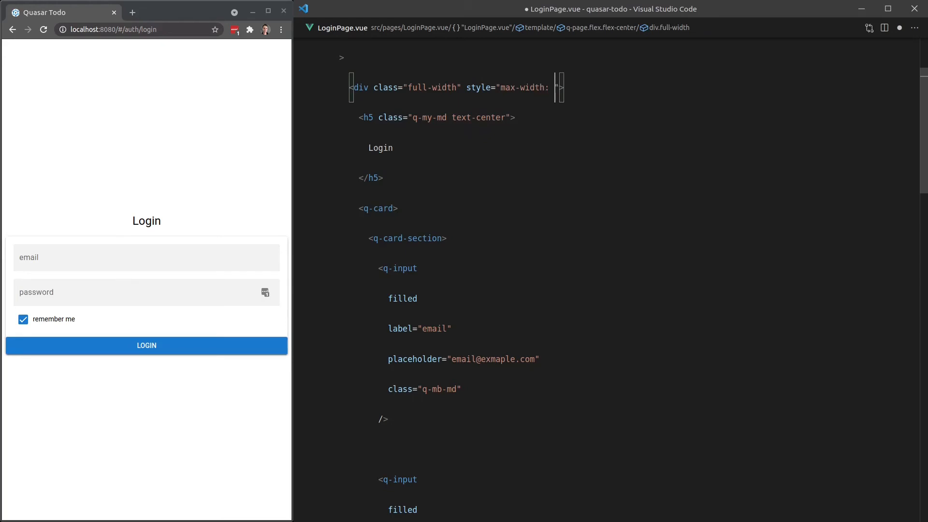
Step: Settle the max-width at 300px after trying 350px and 330px
text(350px;")
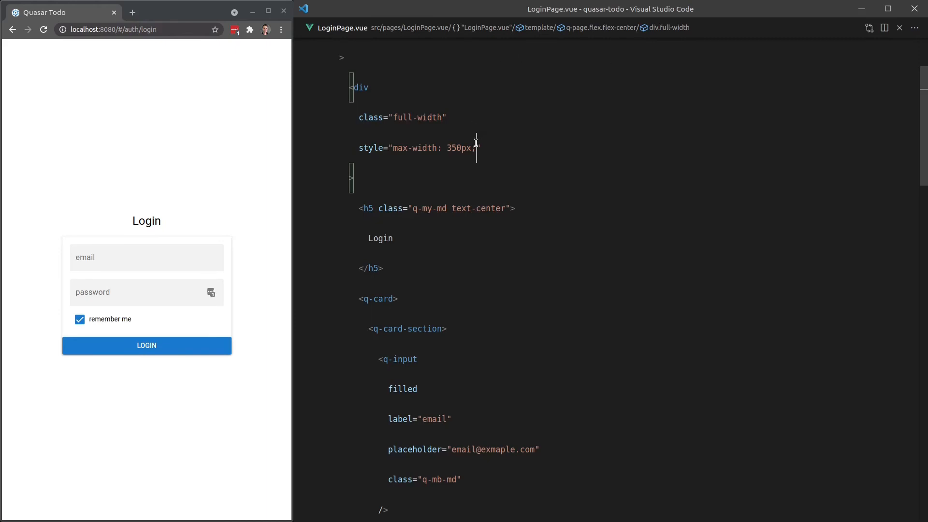
text(330)
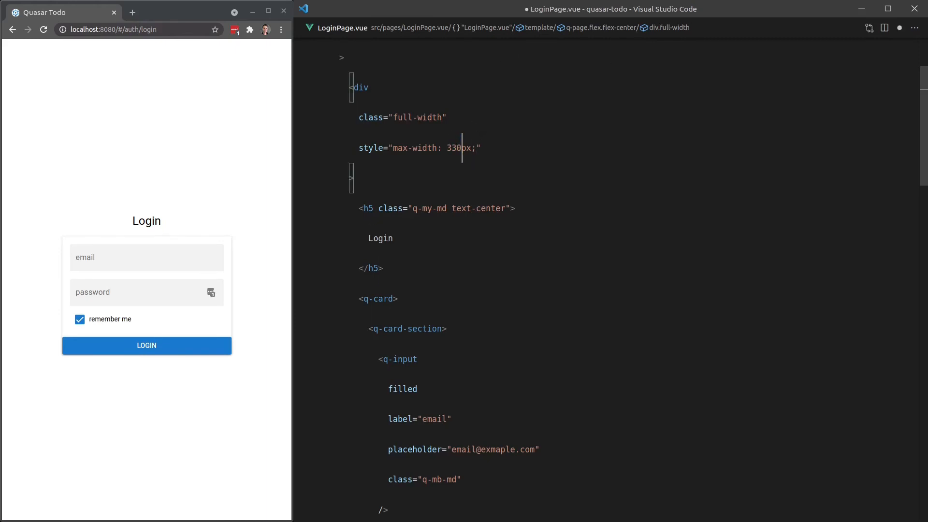
double_click(460, 148)
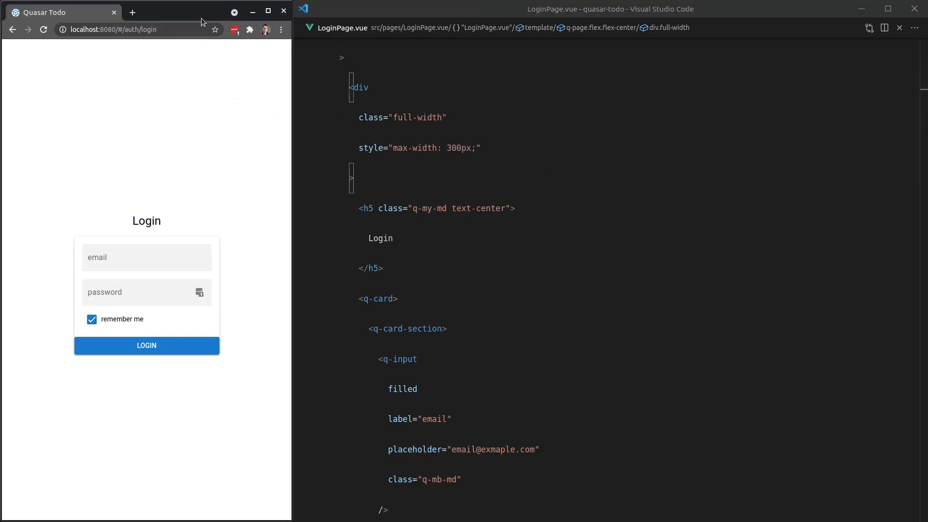
double_click(432, 147)
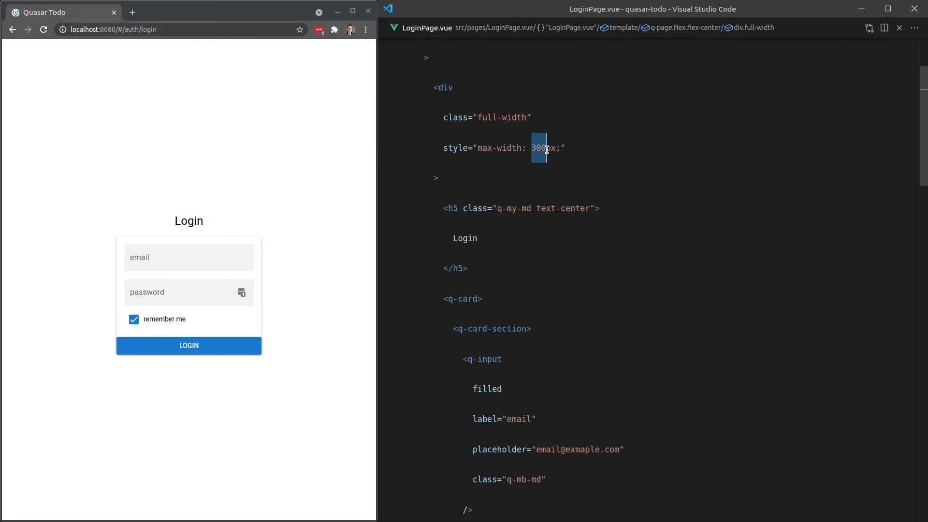
text(900)
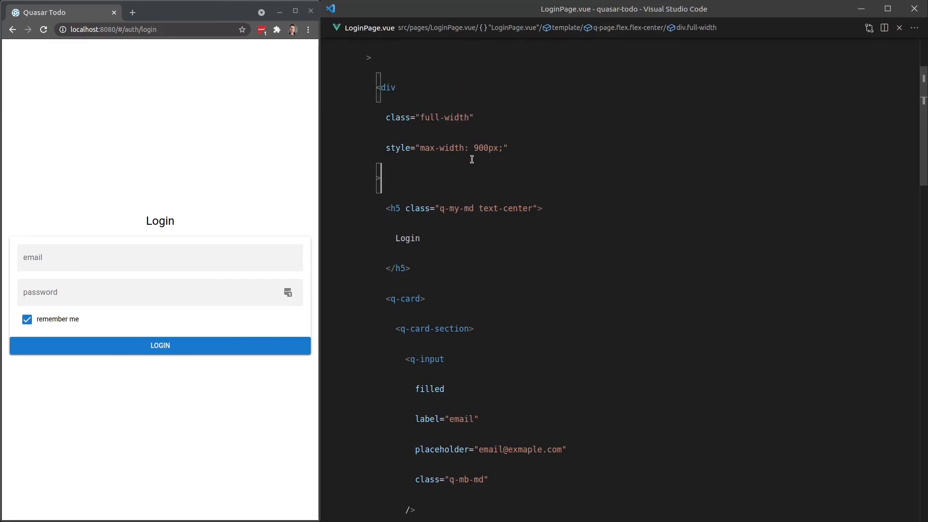
double_click(480, 148)
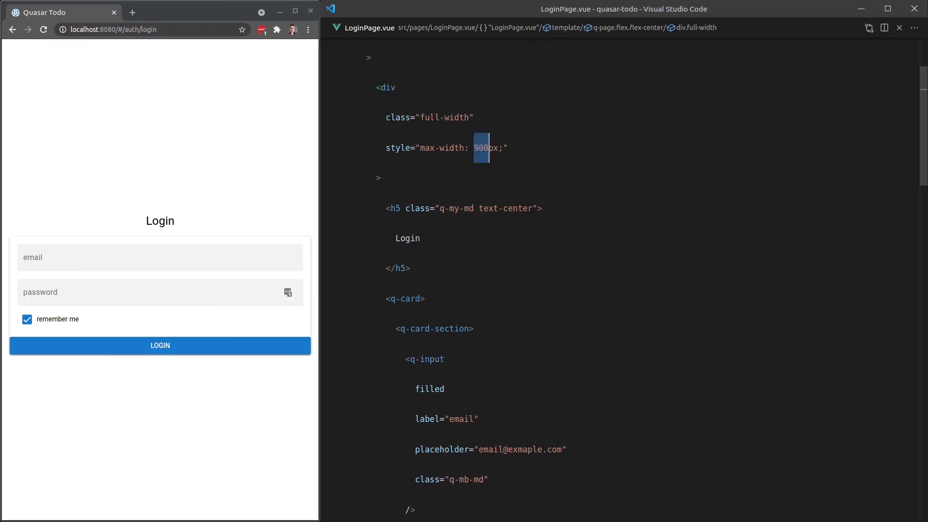
text(300)
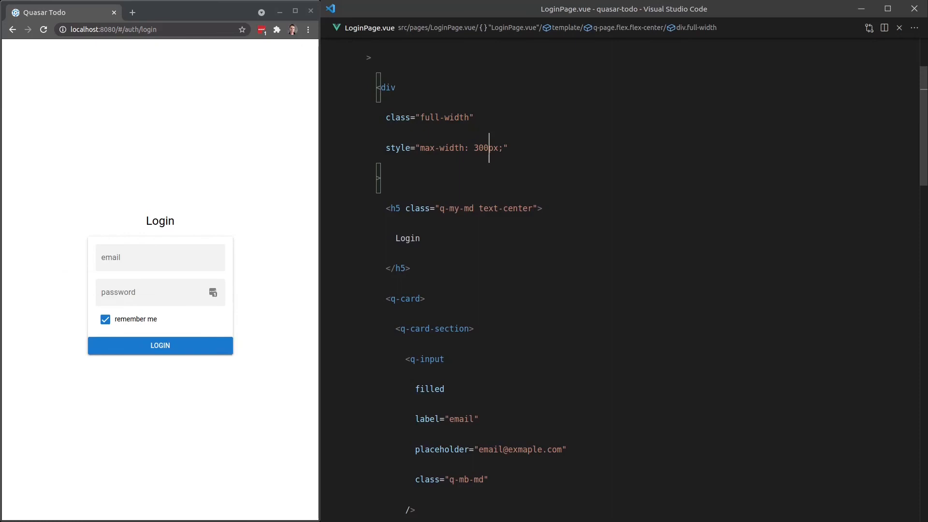
mouse_move(390, 154)
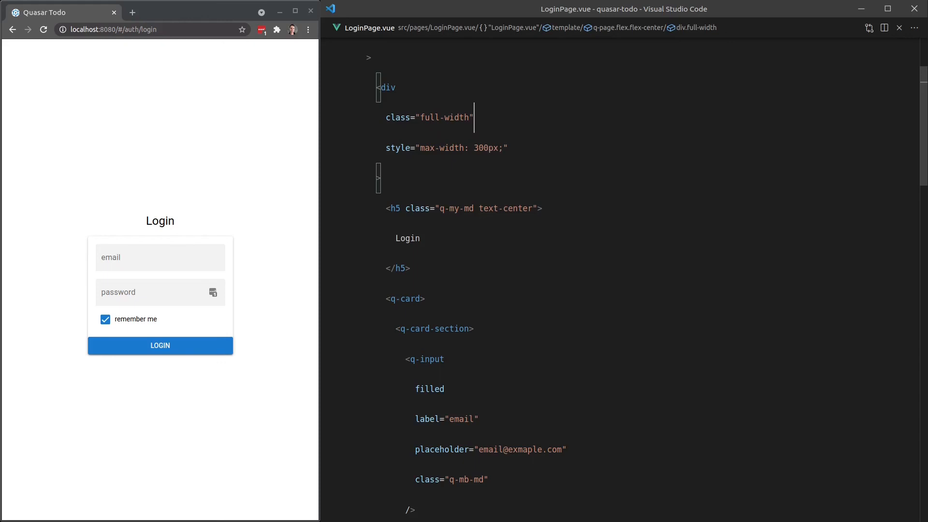
Step: Scroll to the card section's q-input fields to wrap them in a q-form
scroll(down, 3)
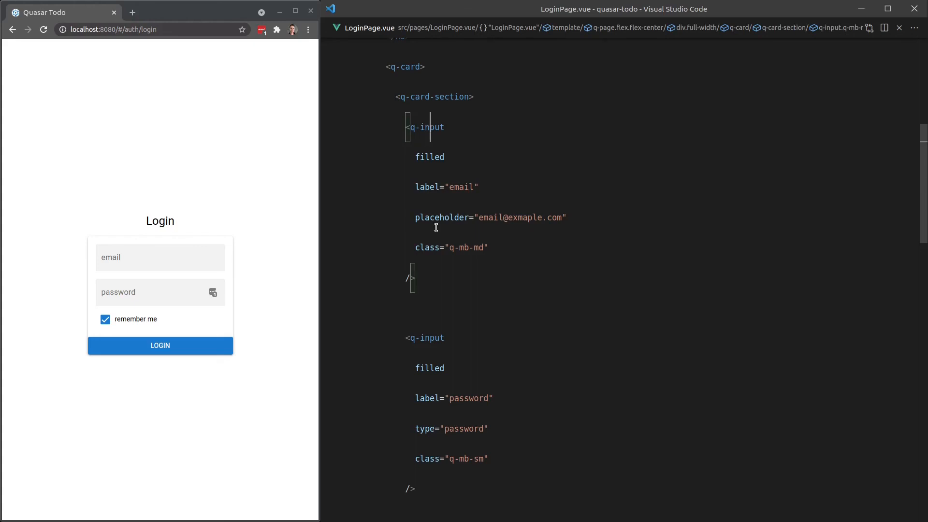
scroll(down, 3)
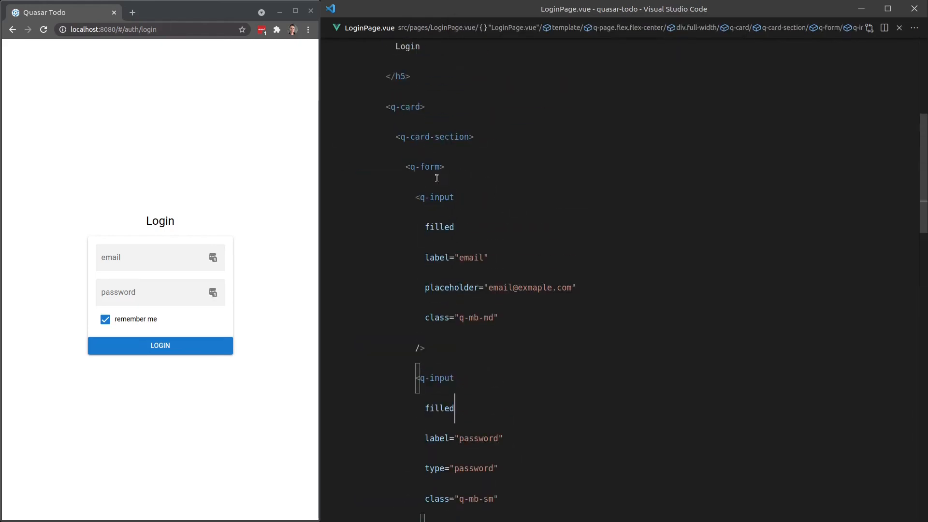
mouse_move(412, 214)
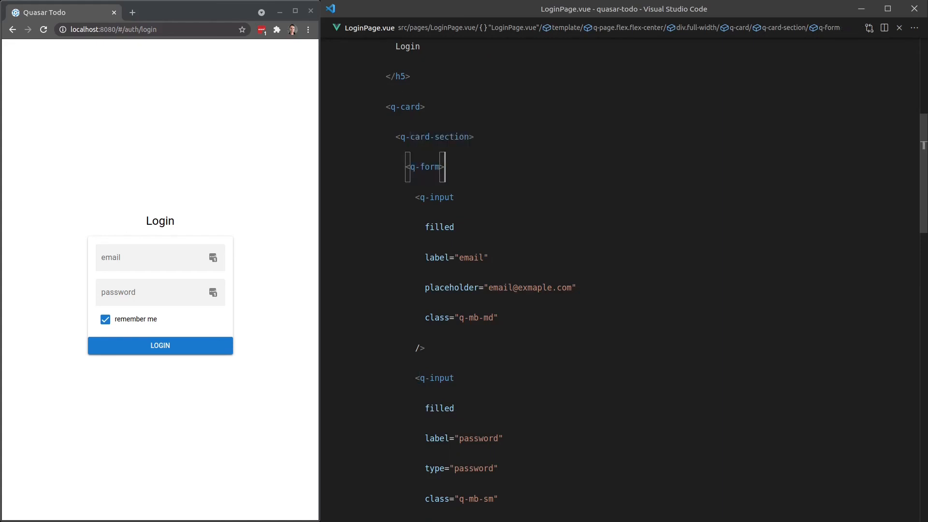
Step: Open routes.js from the quick-open search for 'route'
text(route)
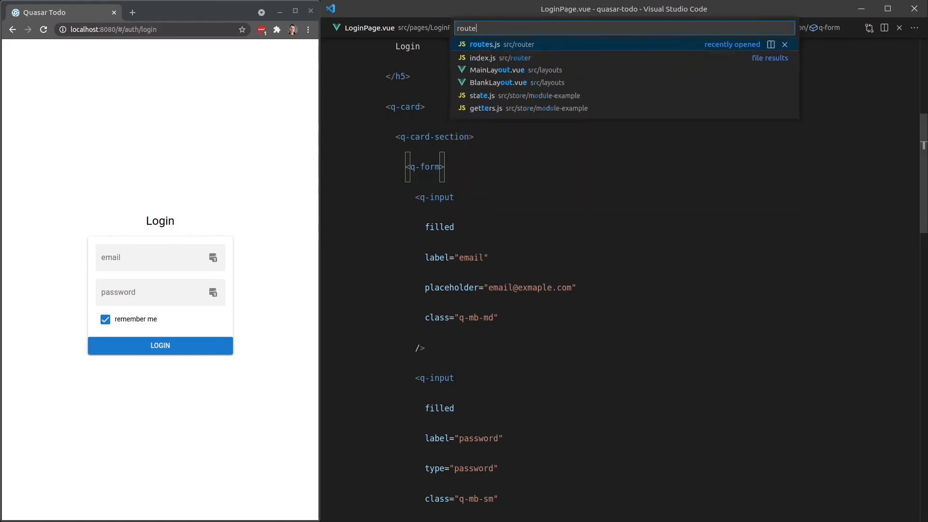
click(484, 43)
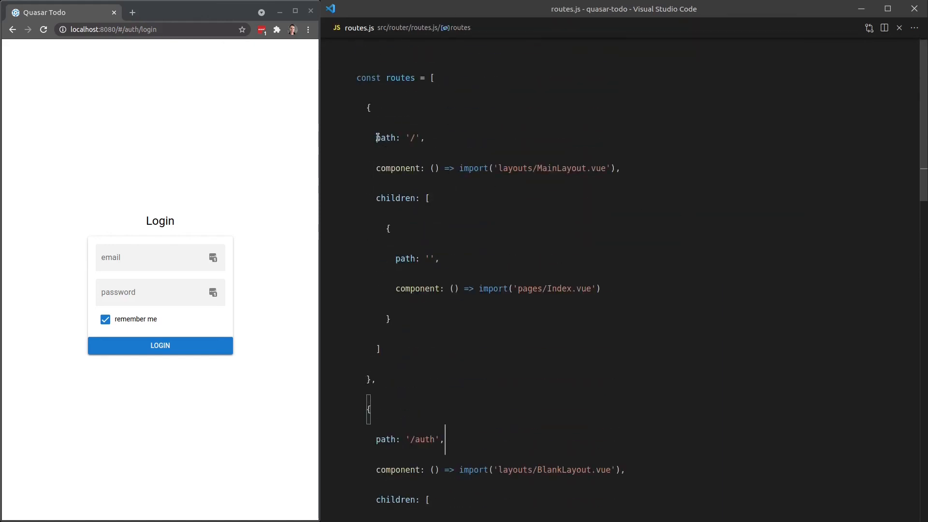
double_click(400, 138)
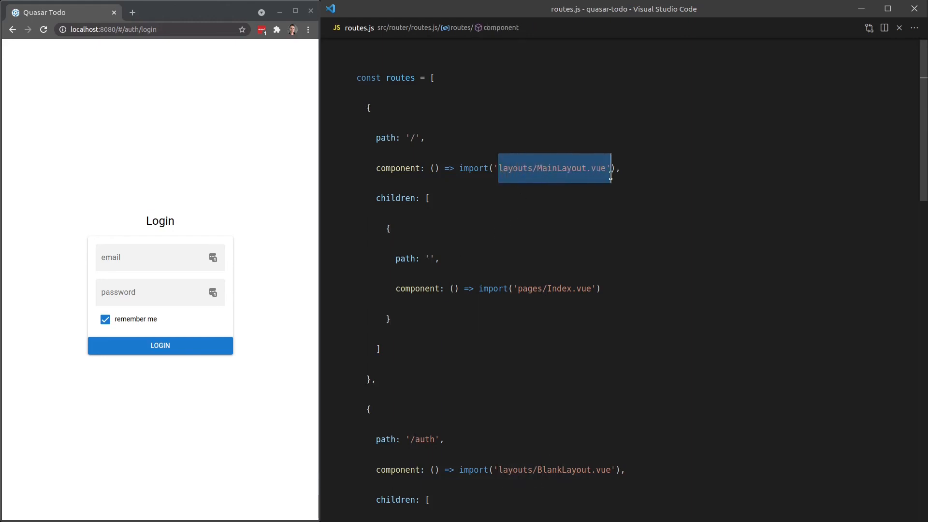
Step: Duplicate the Index child route as path 'other-path' loading an OtherComponent page
click(556, 289)
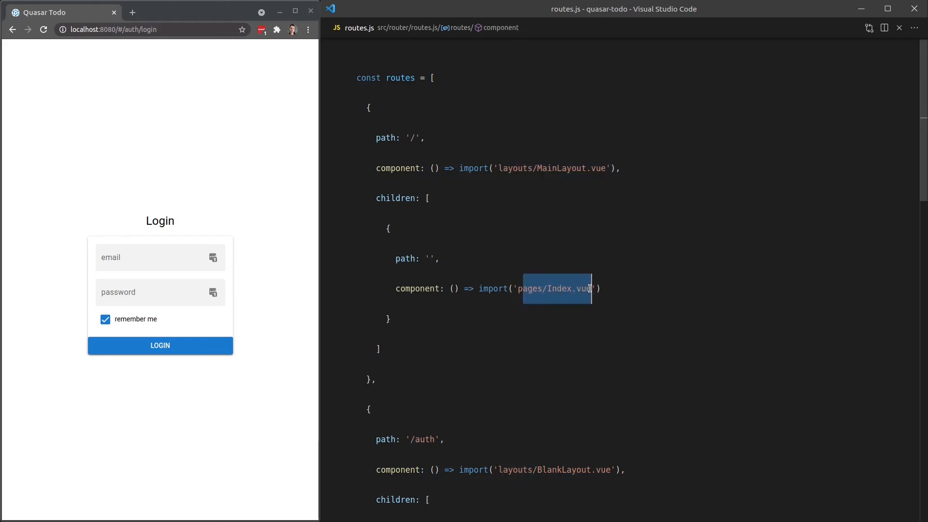
click(408, 258)
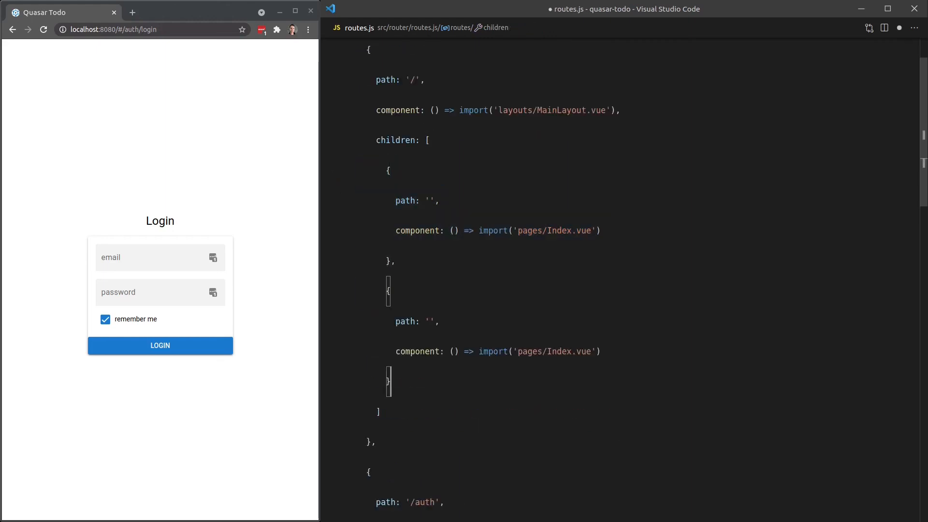
text(other-path)
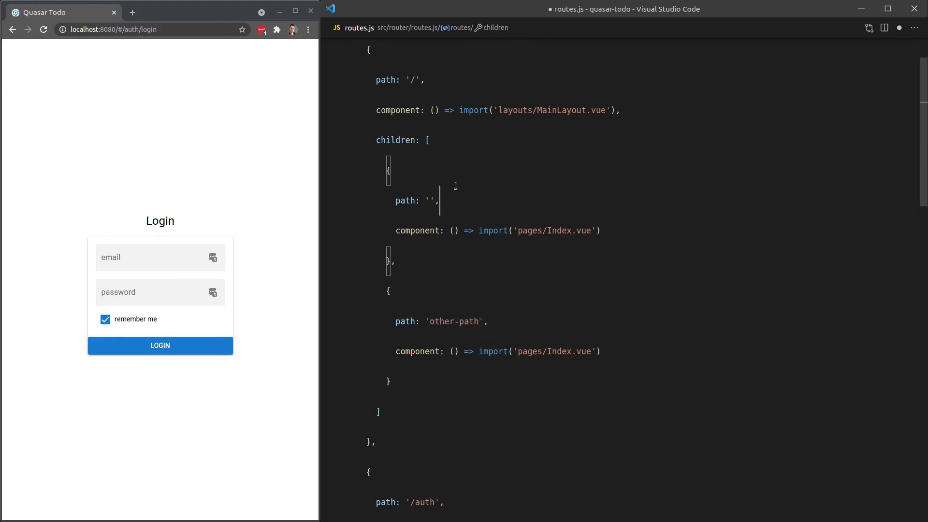
double_click(439, 321)
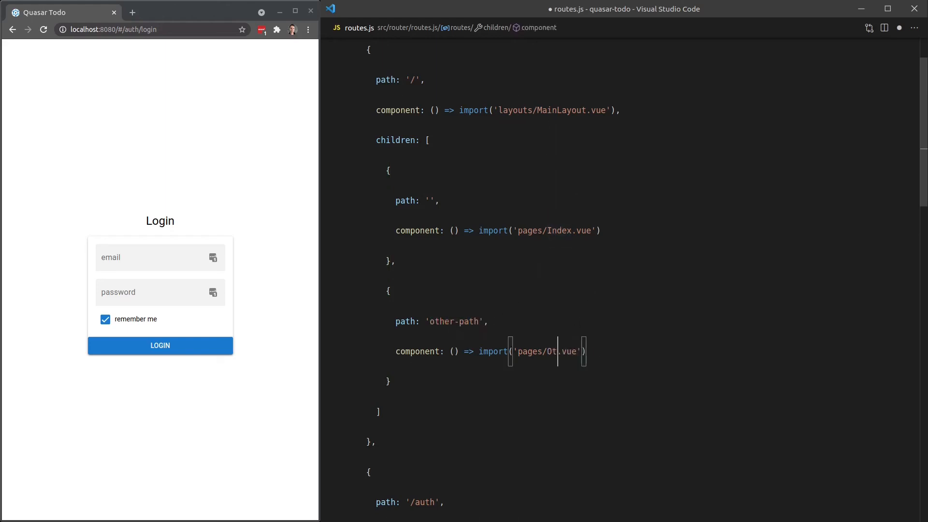
text(herComponent)
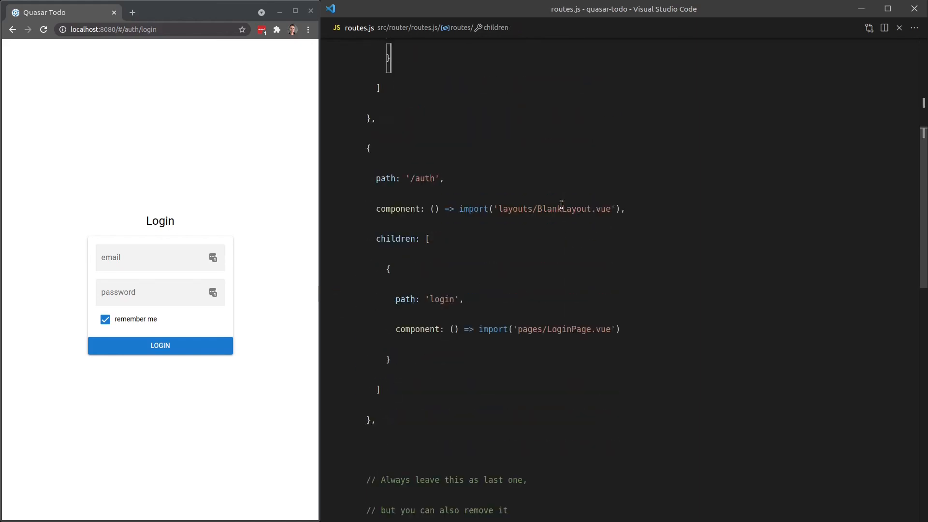
click(377, 178)
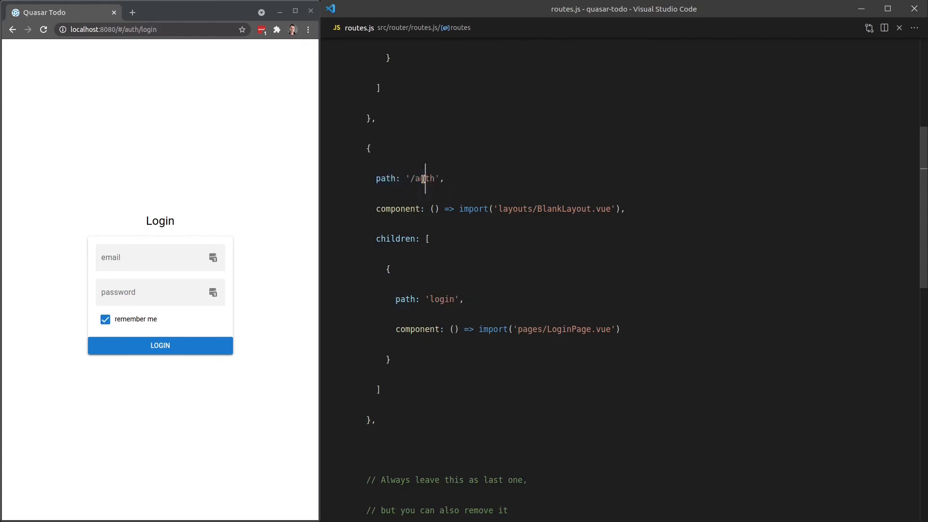
double_click(530, 209)
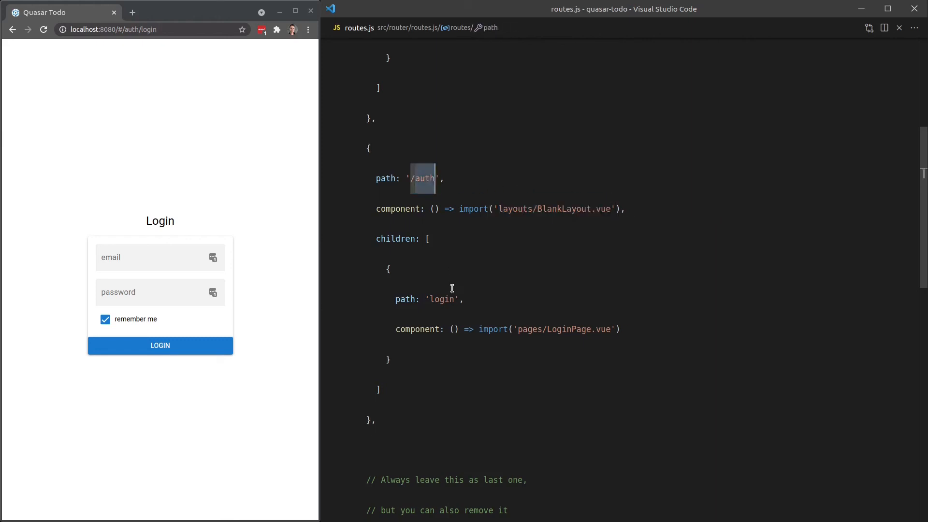
double_click(441, 299)
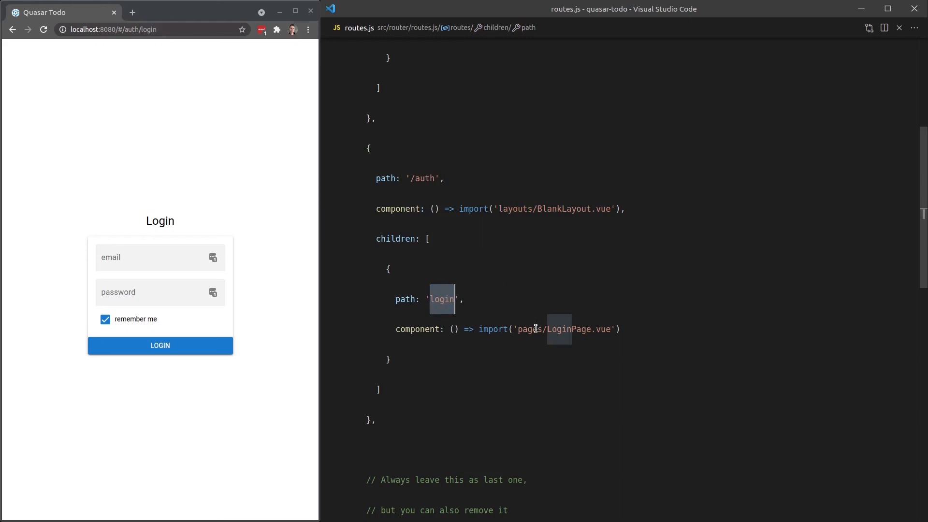
double_click(566, 328)
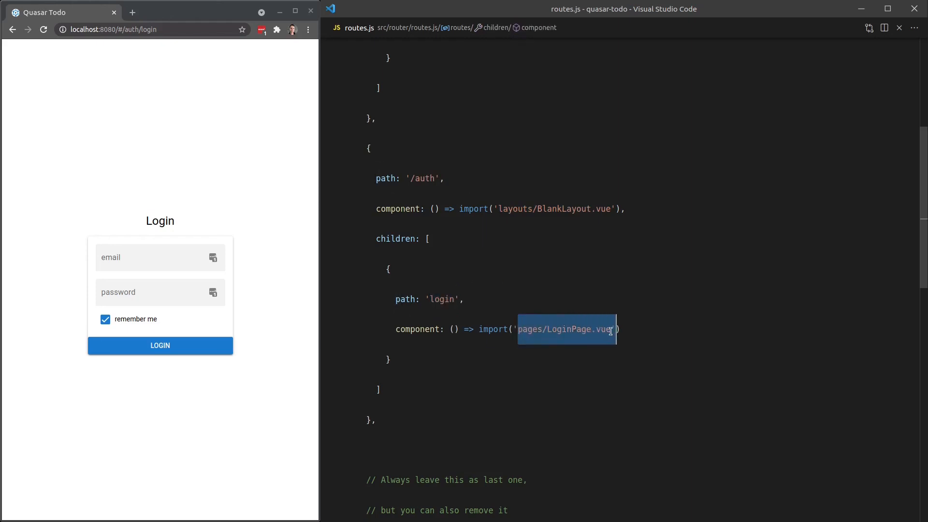